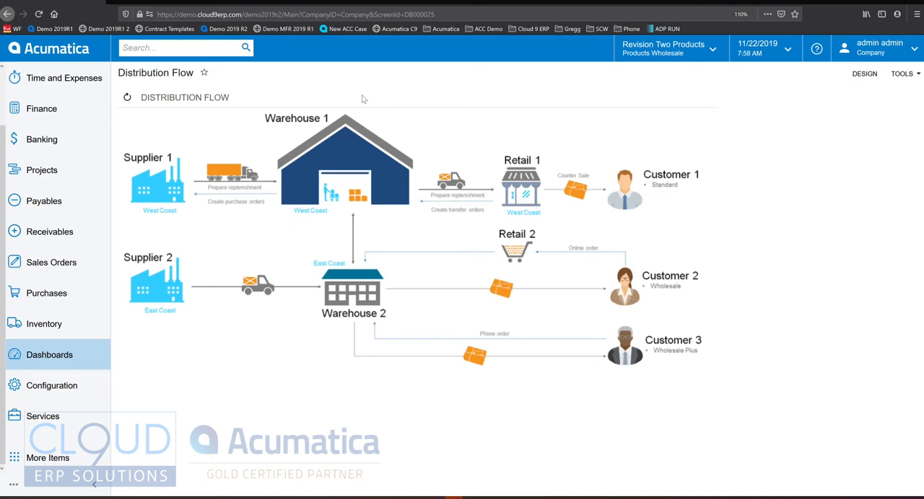
pyautogui.moveTo(876, 59)
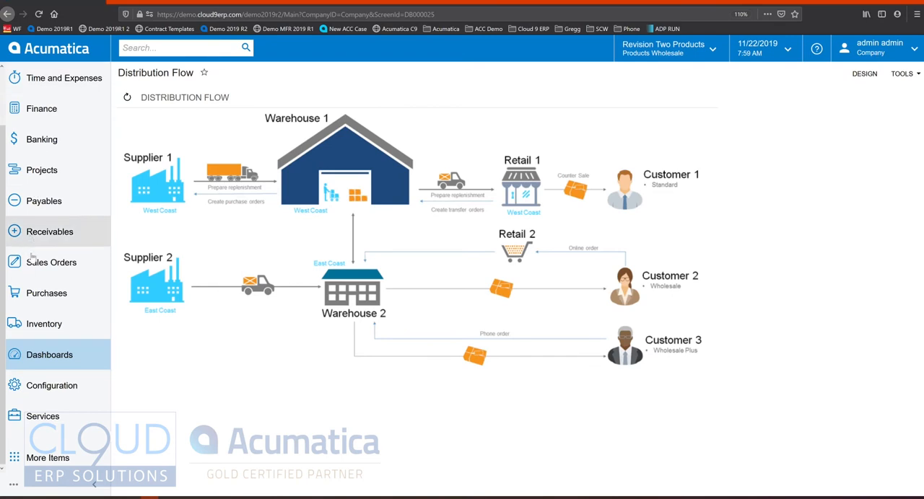
# - Search Acumatica for 'bar' and view the transaction, profile and help topic matches
pyautogui.click(44, 323)
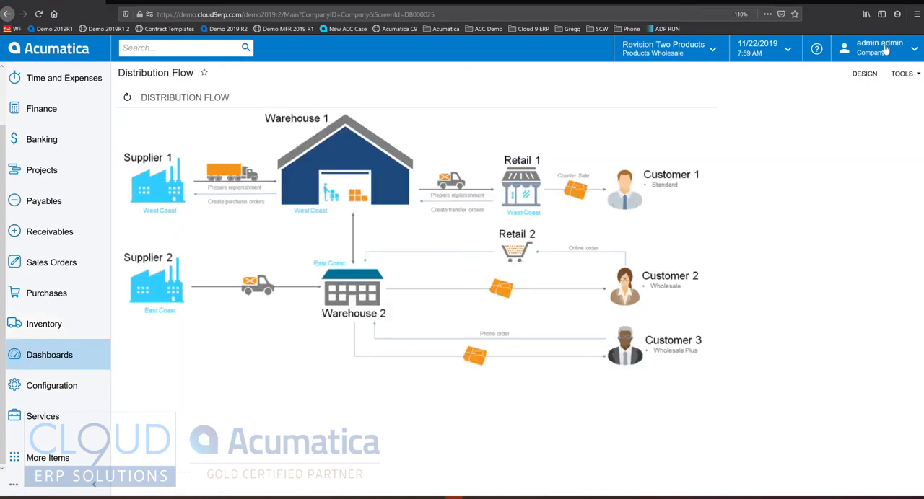
pyautogui.moveTo(765, 52)
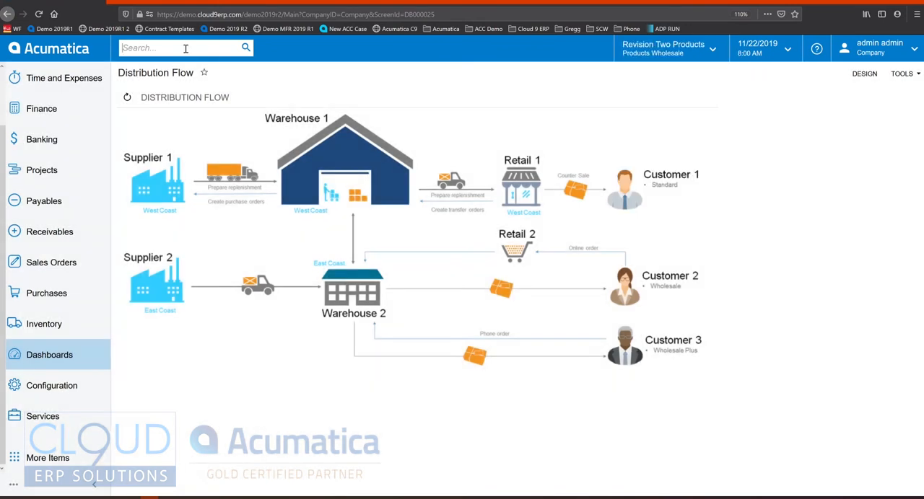
pyautogui.write('bar')
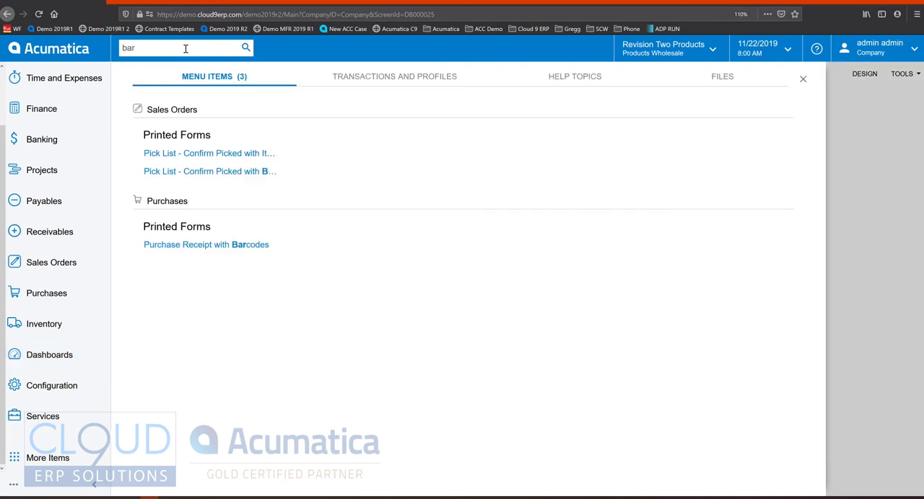
pyautogui.moveTo(218, 96)
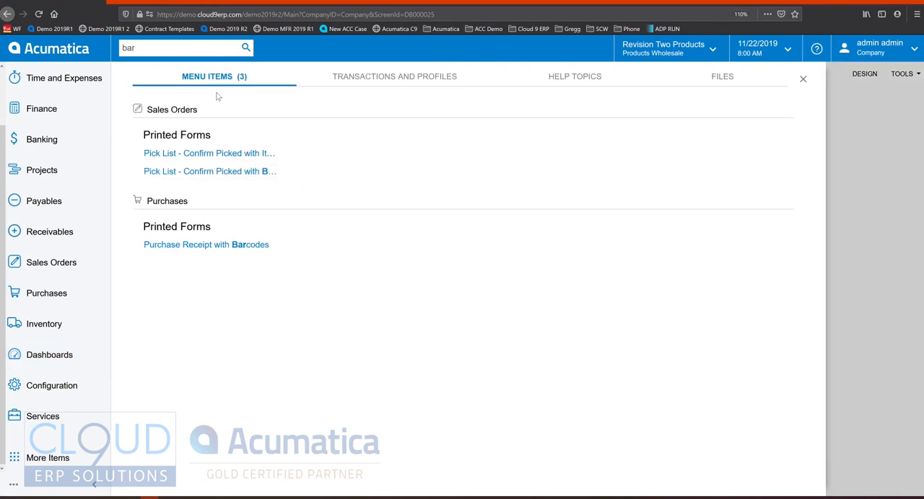
pyautogui.moveTo(206, 244)
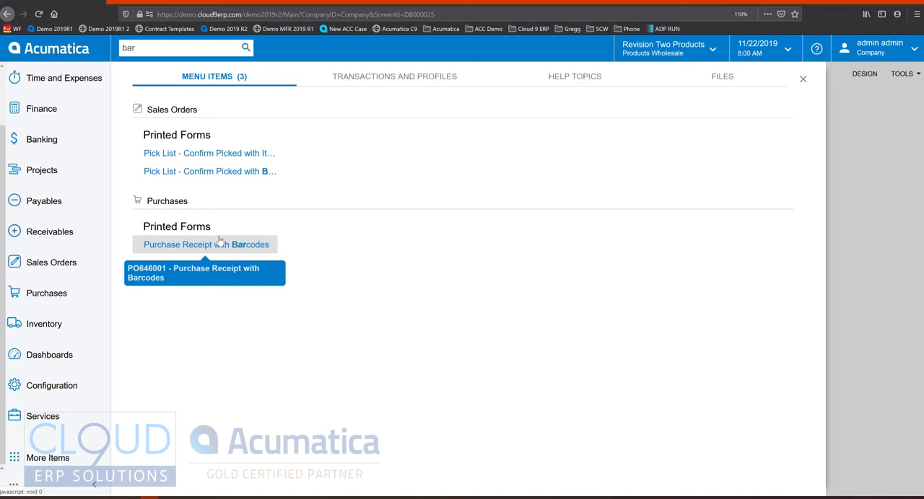
pyautogui.click(394, 76)
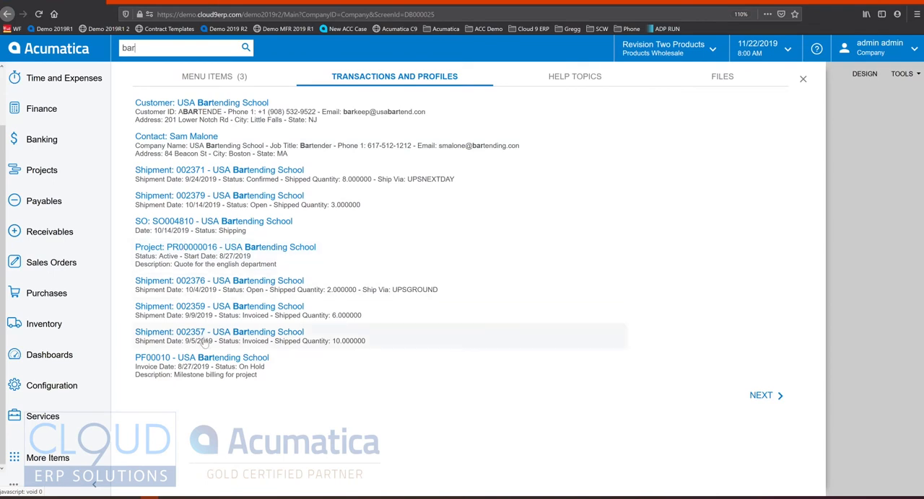
pyautogui.click(575, 76)
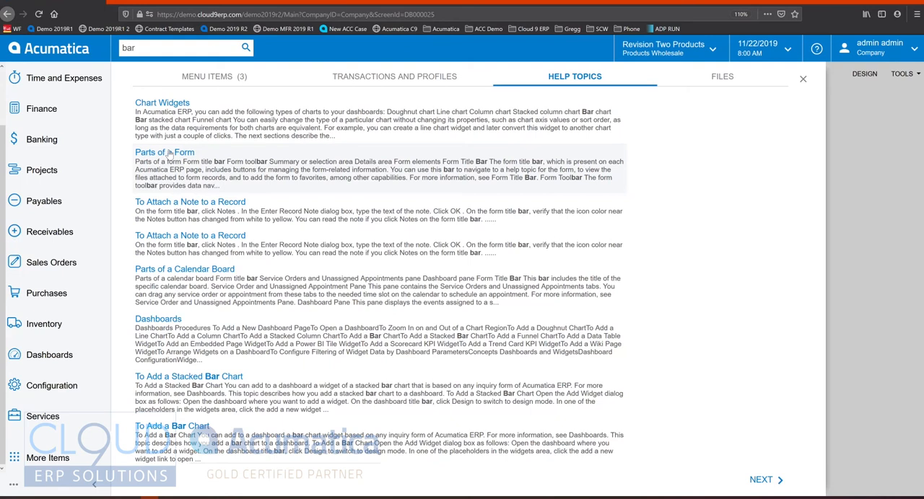
# - List the image files matching the 'bar' search
pyautogui.click(722, 77)
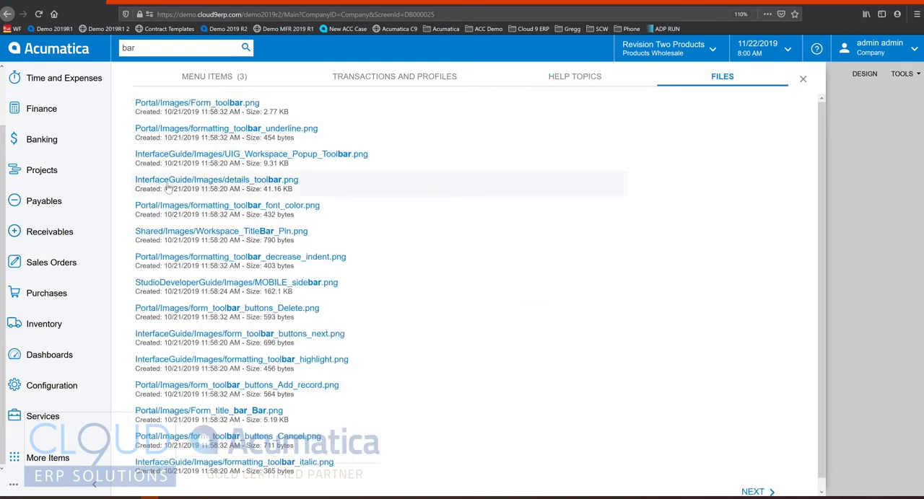
pyautogui.moveTo(306, 210)
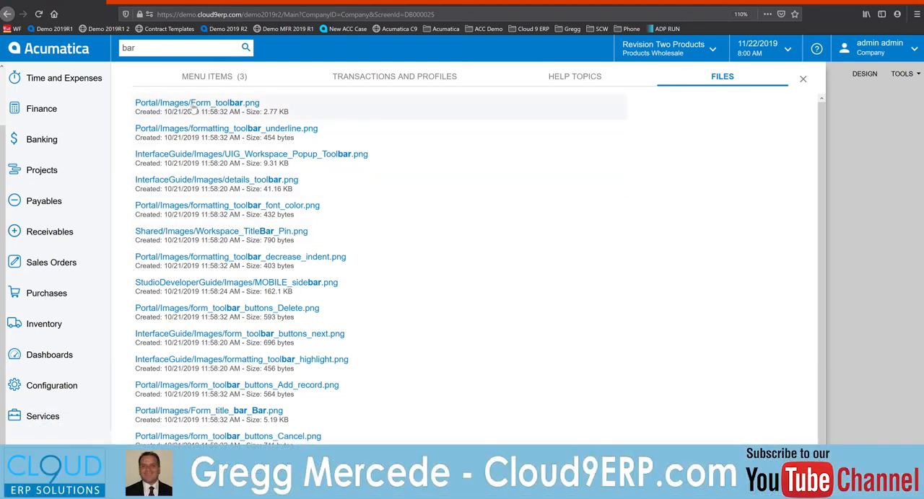
pyautogui.moveTo(193, 106)
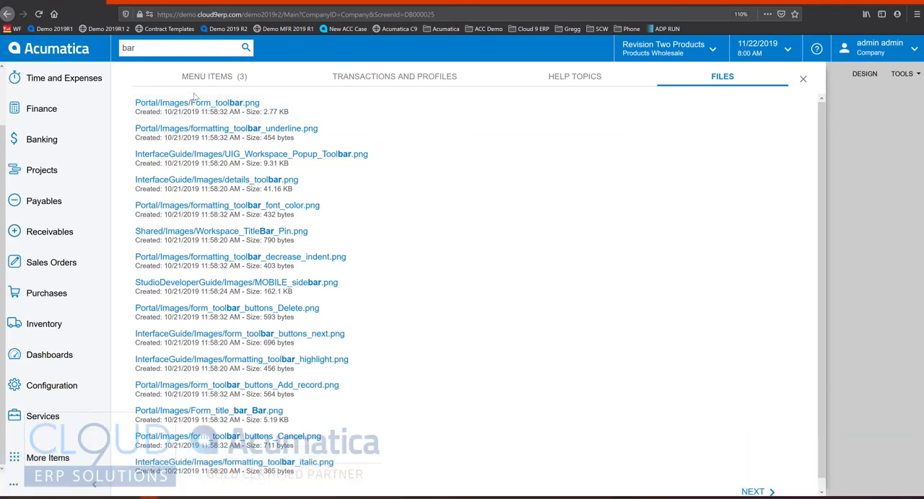
pyautogui.moveTo(72, 486)
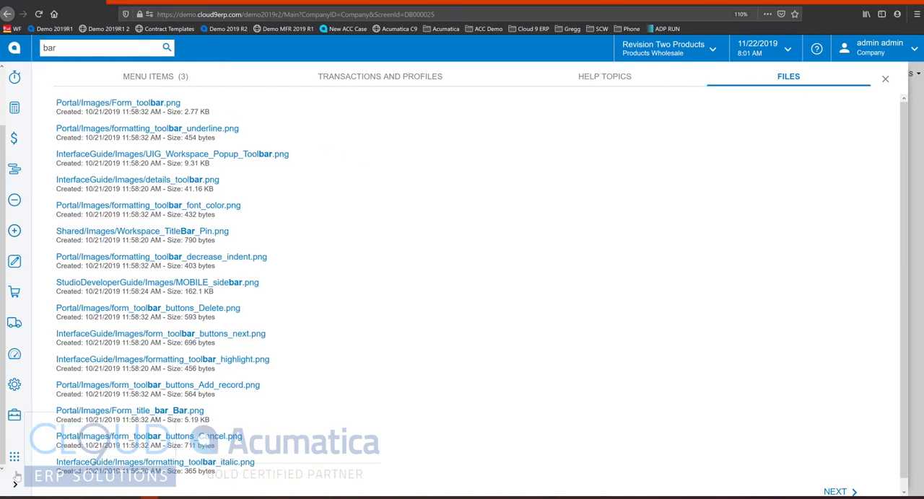
pyautogui.moveTo(14, 137)
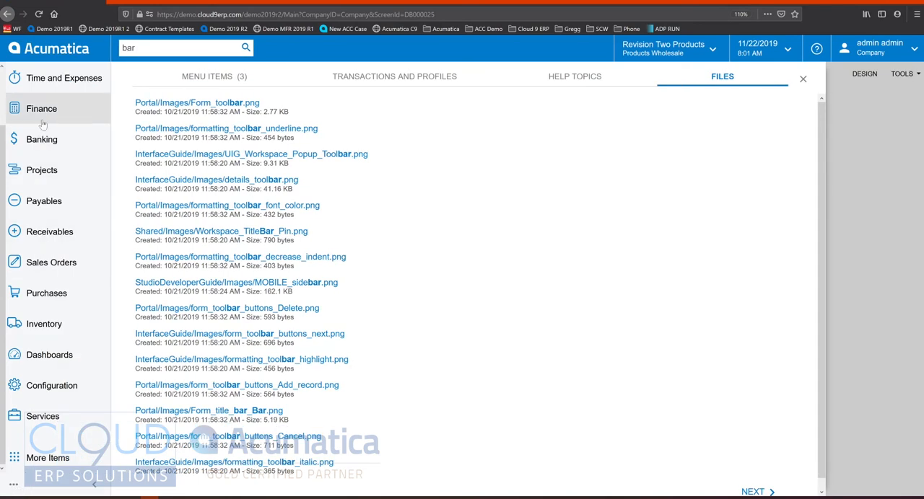
# - Open Sales Orders, toggle between quick and full menus, and exit menu configuration
pyautogui.click(51, 262)
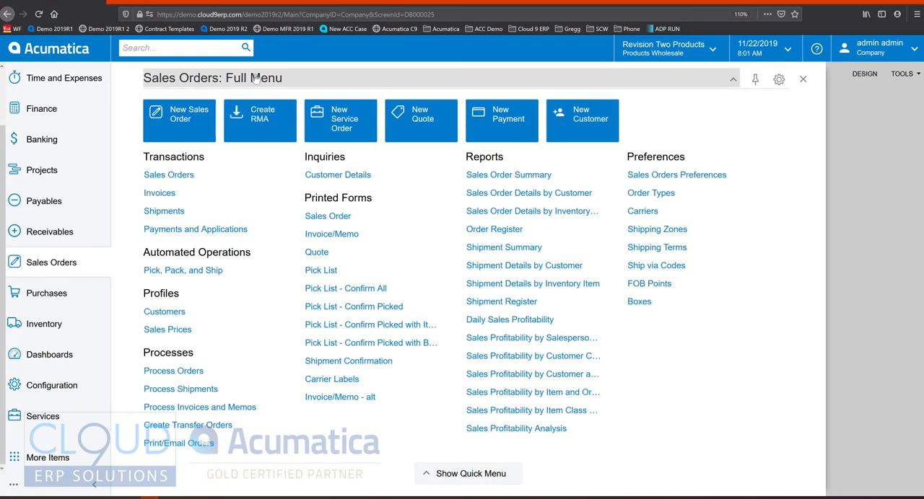
pyautogui.click(467, 474)
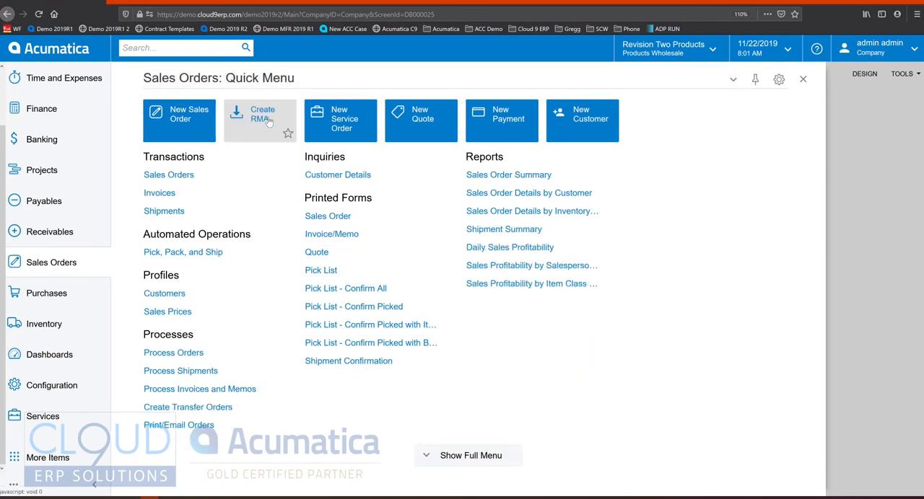
pyautogui.click(470, 455)
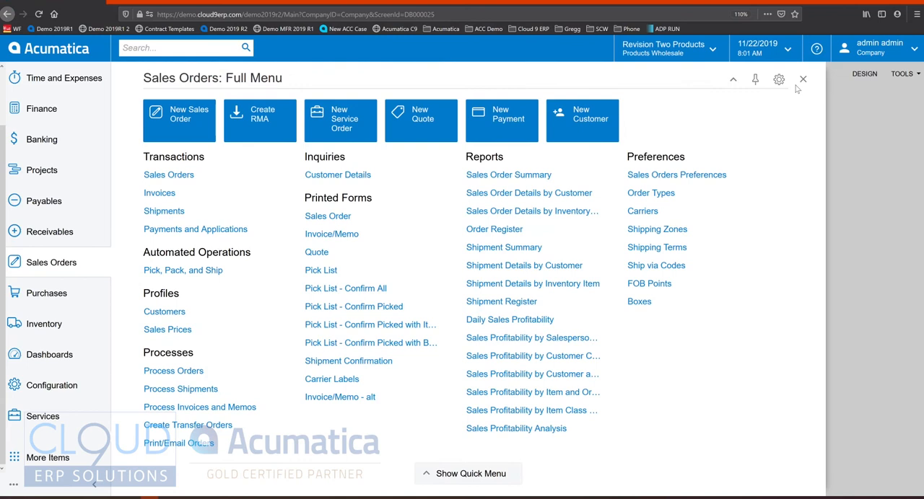
pyautogui.click(779, 79)
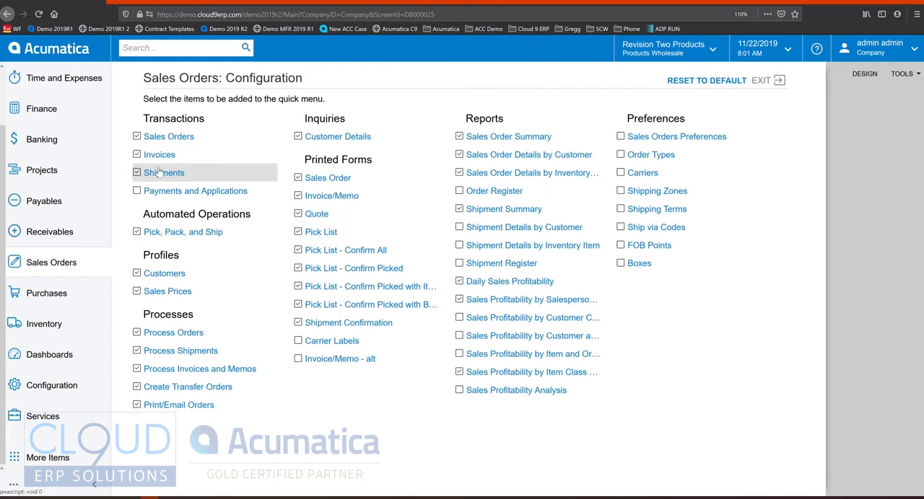
pyautogui.moveTo(778, 80)
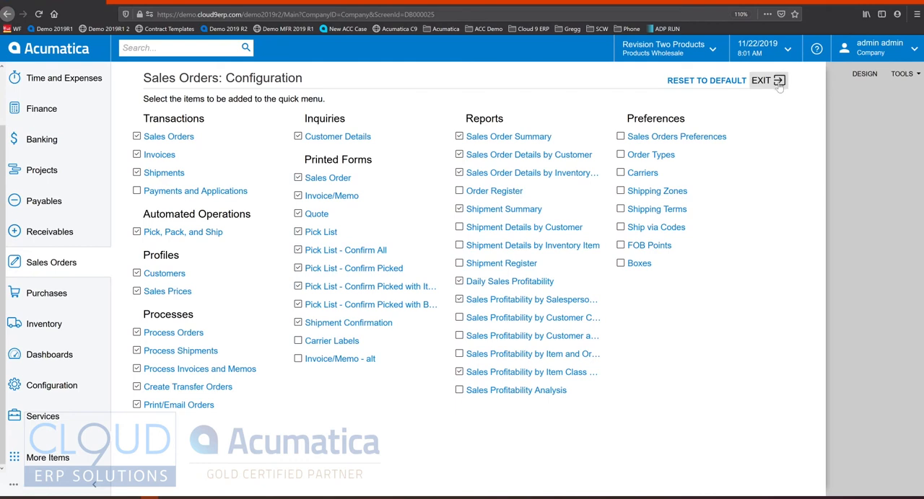
pyautogui.click(759, 80)
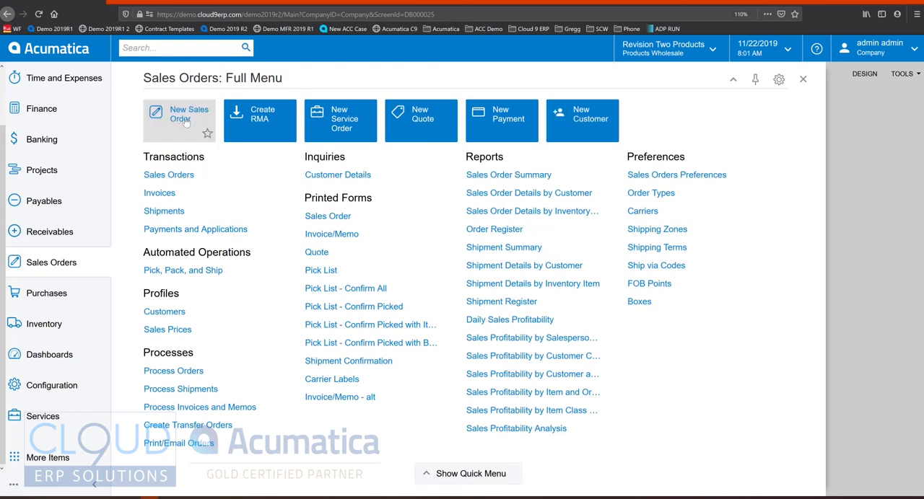
pyautogui.moveTo(260, 120)
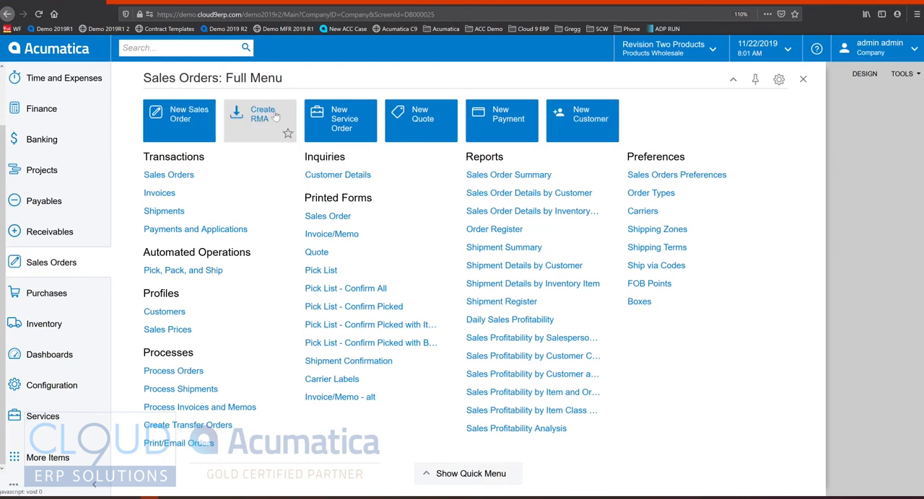
pyautogui.moveTo(502, 121)
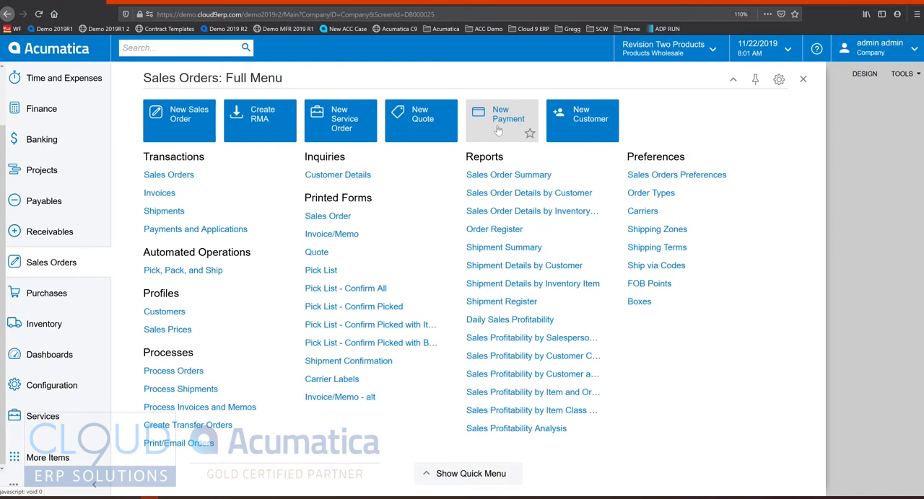
pyautogui.moveTo(332, 234)
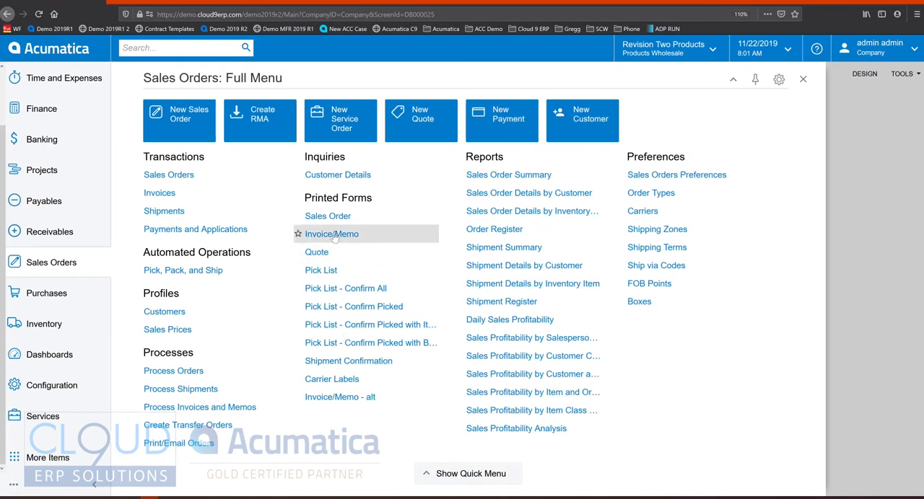
pyautogui.moveTo(195, 228)
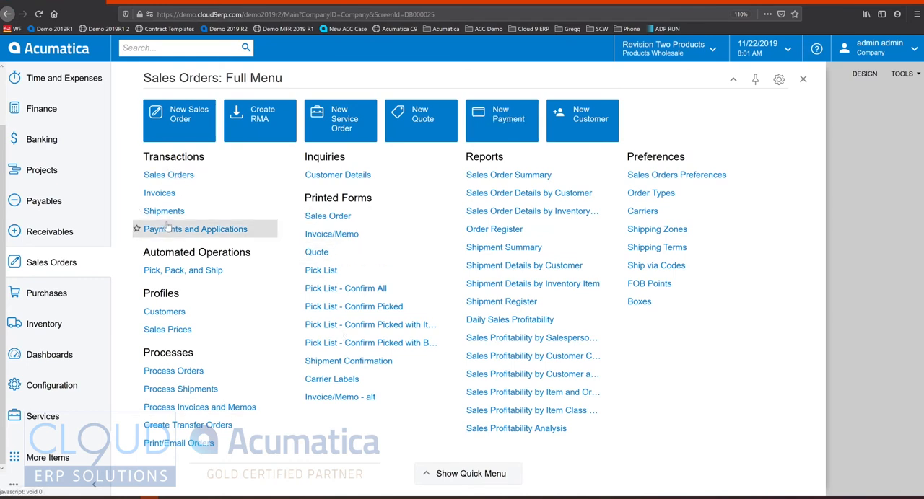
pyautogui.moveTo(168, 329)
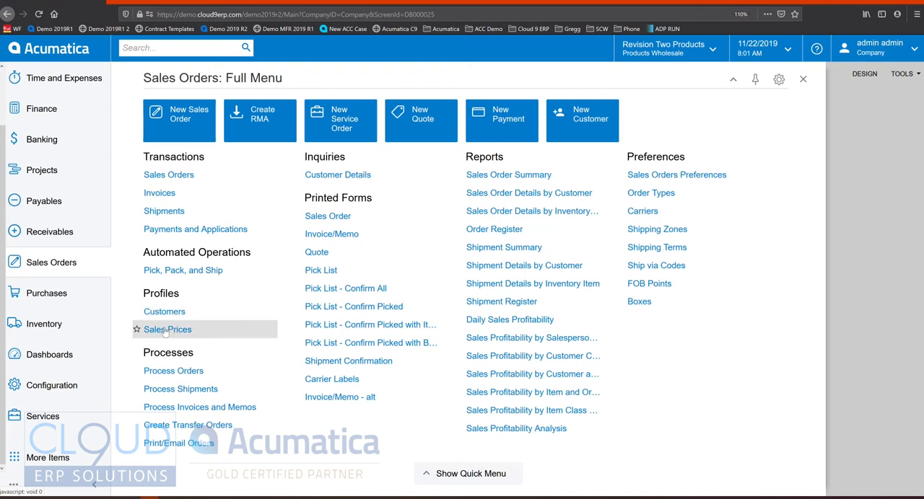
pyautogui.moveTo(252, 83)
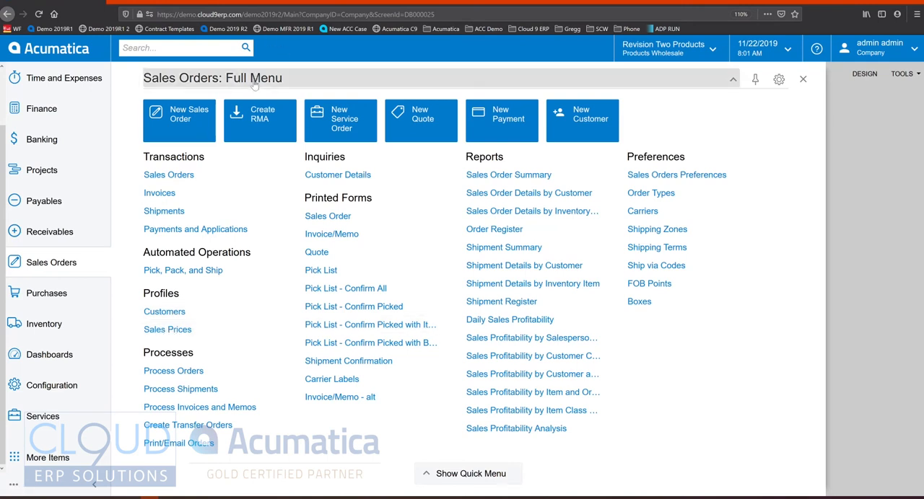
# - Create a QT quote for customer ABARTENDE (USA Bartending School) at location MAIN
pyautogui.click(467, 473)
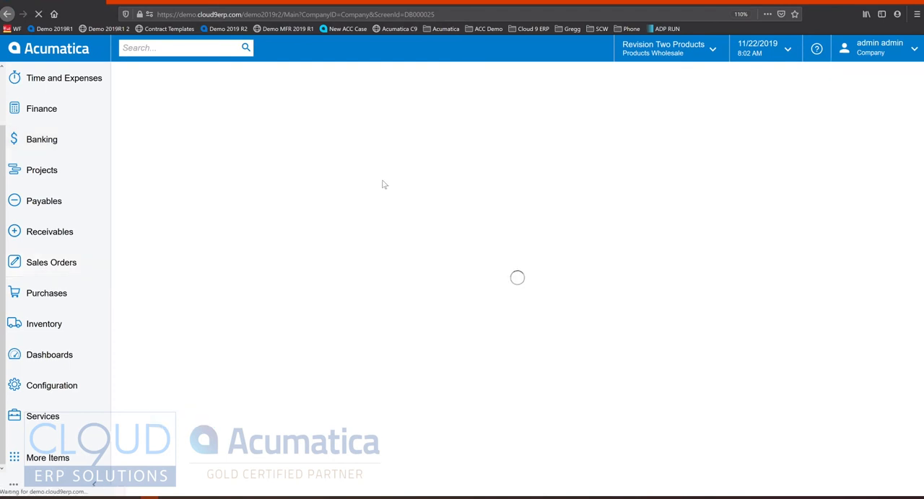
pyautogui.click(52, 262)
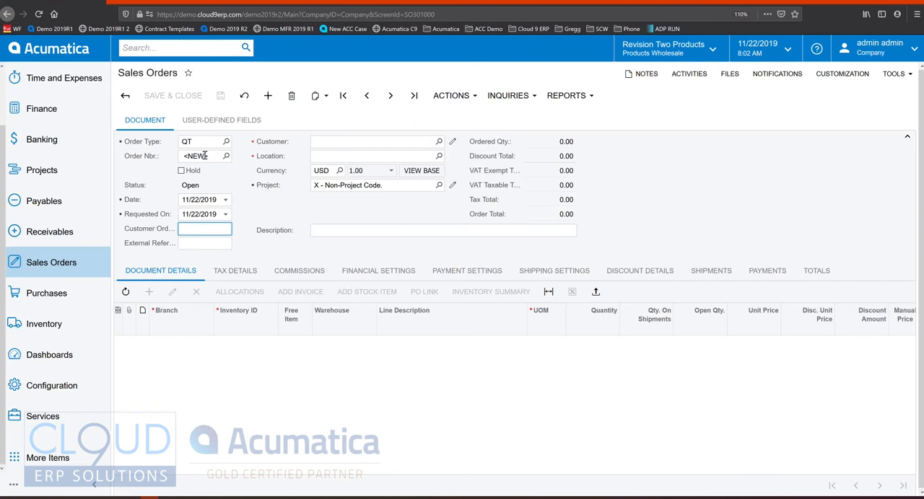
pyautogui.click(204, 243)
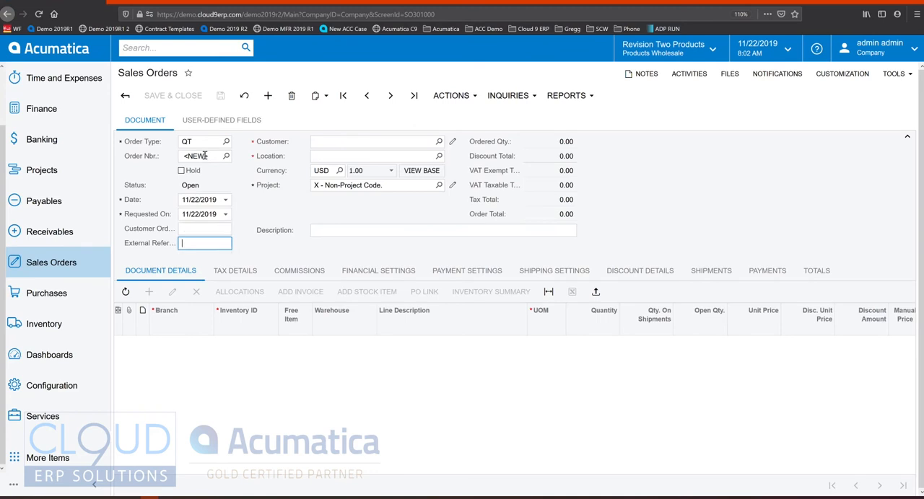
pyautogui.write('bar')
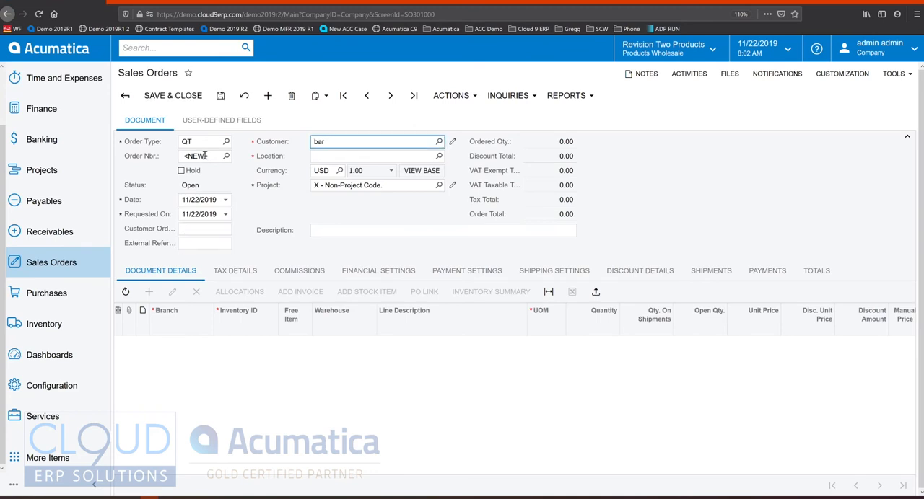
pyautogui.write('bar')
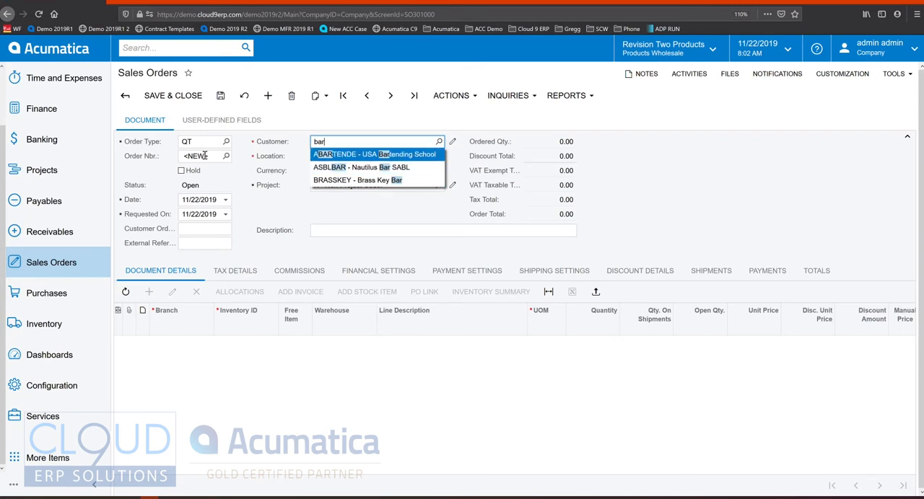
pyautogui.click(374, 154)
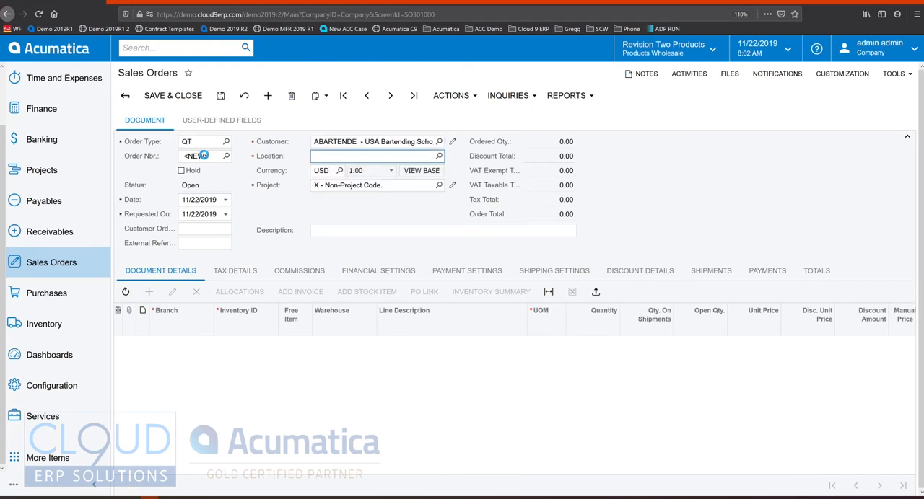
pyautogui.click(438, 156)
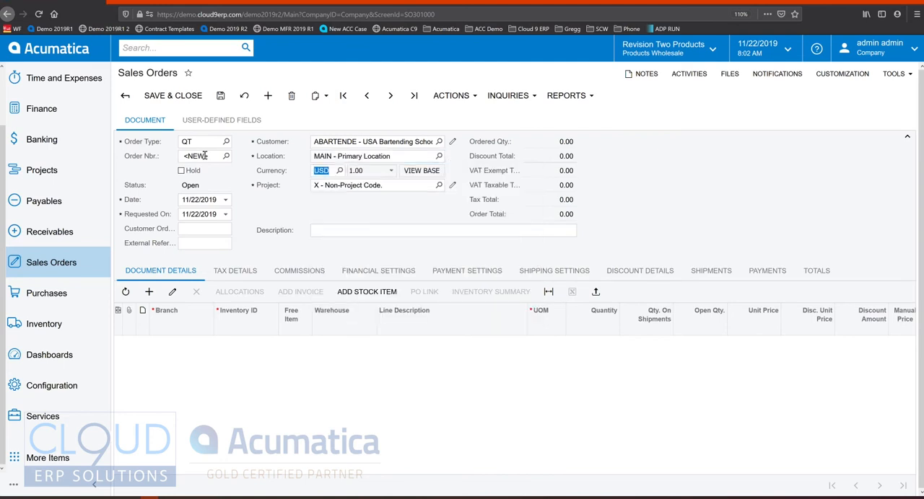
pyautogui.click(442, 230)
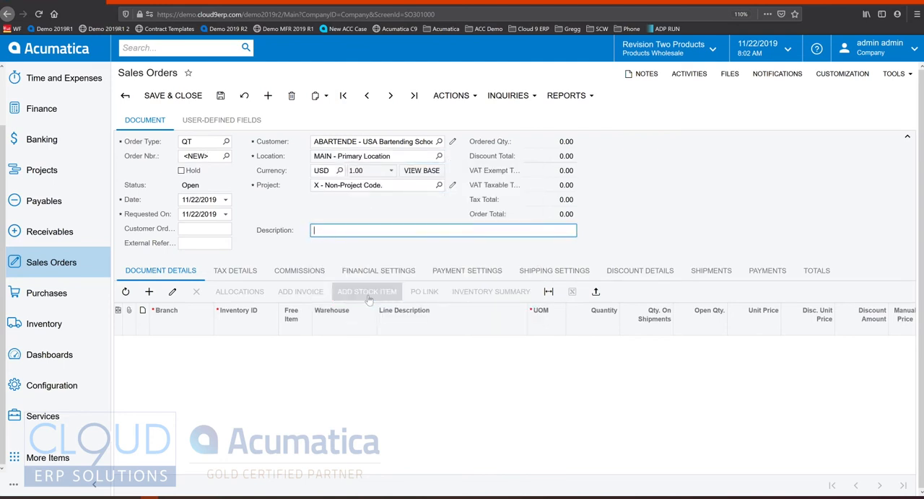
# - Look up stock items for the quote, filtered to the WHOLESALE warehouse
pyautogui.click(366, 292)
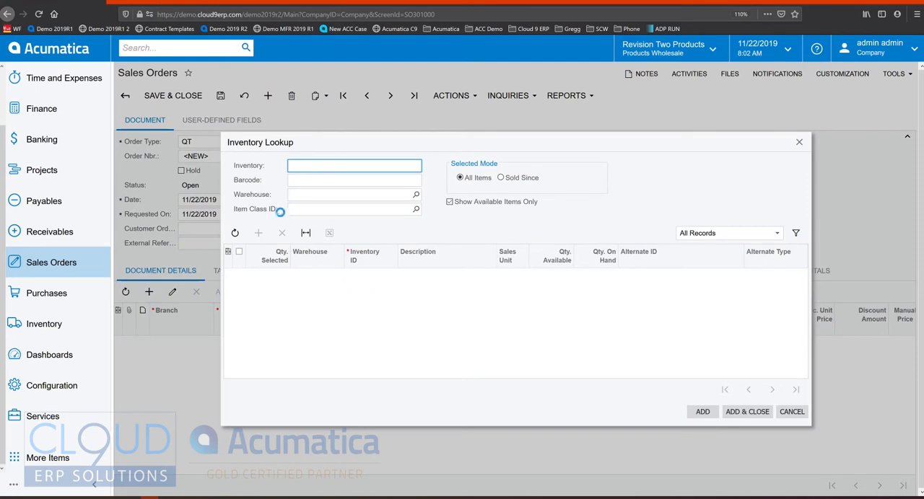
pyautogui.click(235, 232)
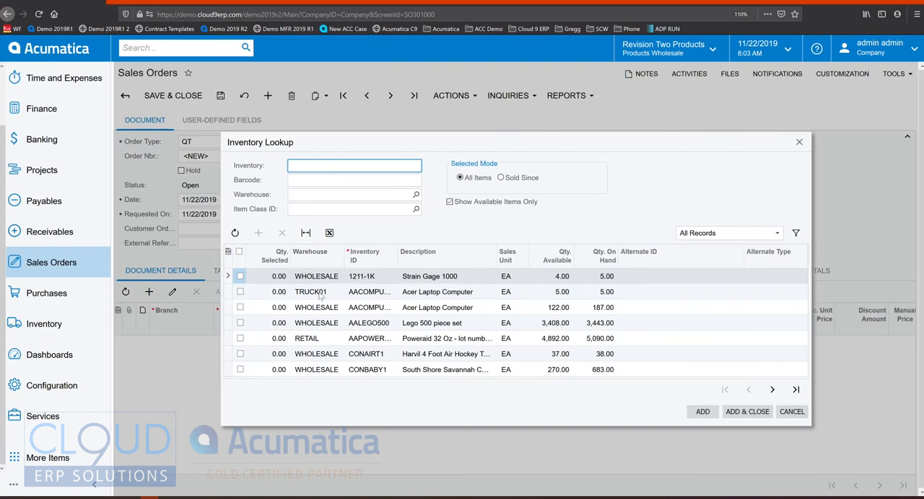
pyautogui.click(350, 195)
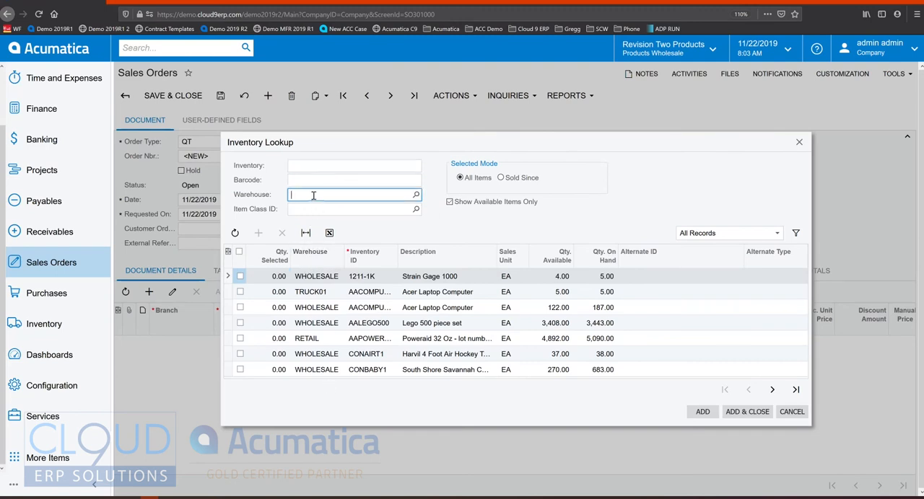
pyautogui.write('wholesale Warehouse')
pyautogui.click(270, 308)
pyautogui.write('2')
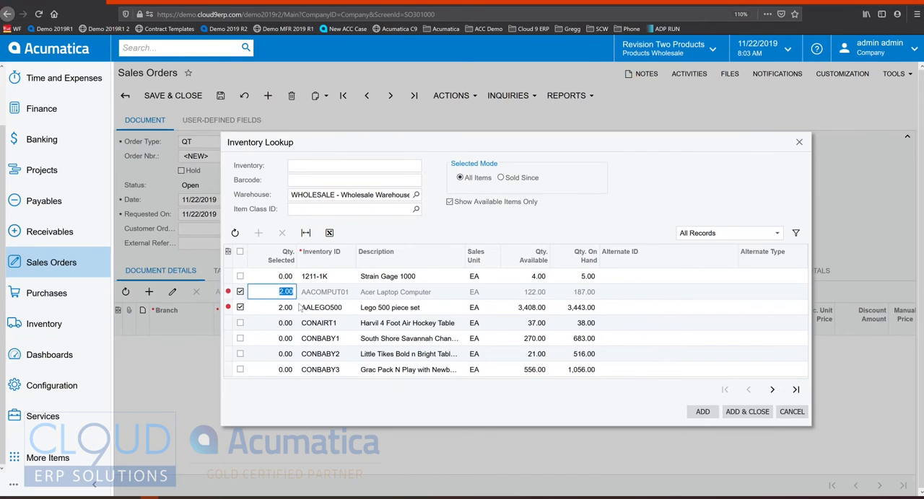
# - Filter by Sold Since and add the laptops and Lego sets to the quote
pyautogui.click(500, 177)
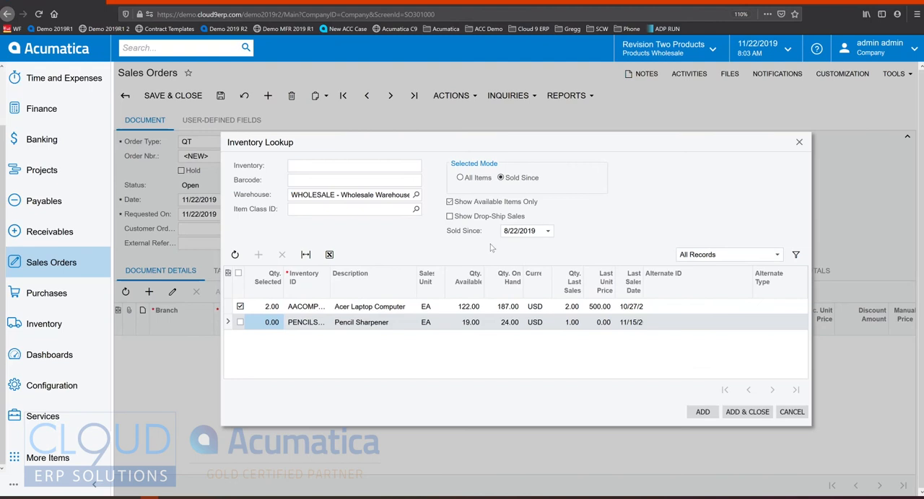
pyautogui.moveTo(549, 231)
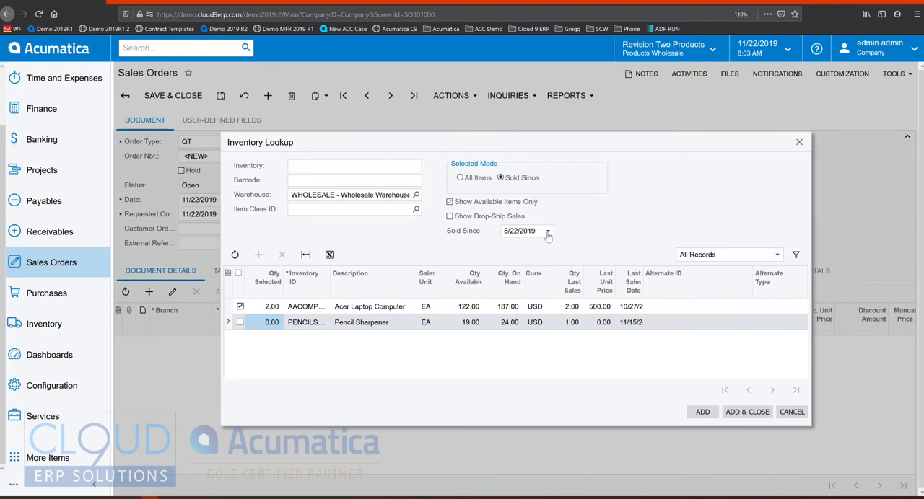
pyautogui.moveTo(497, 317)
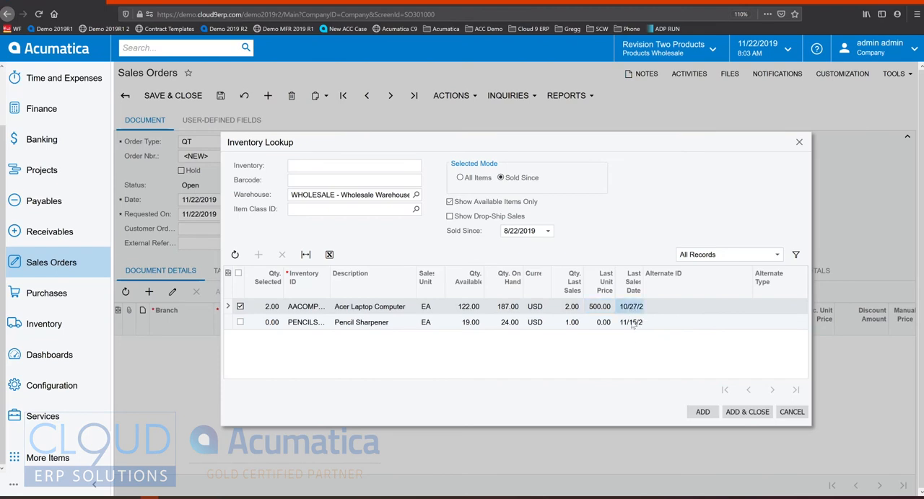
pyautogui.moveTo(662, 380)
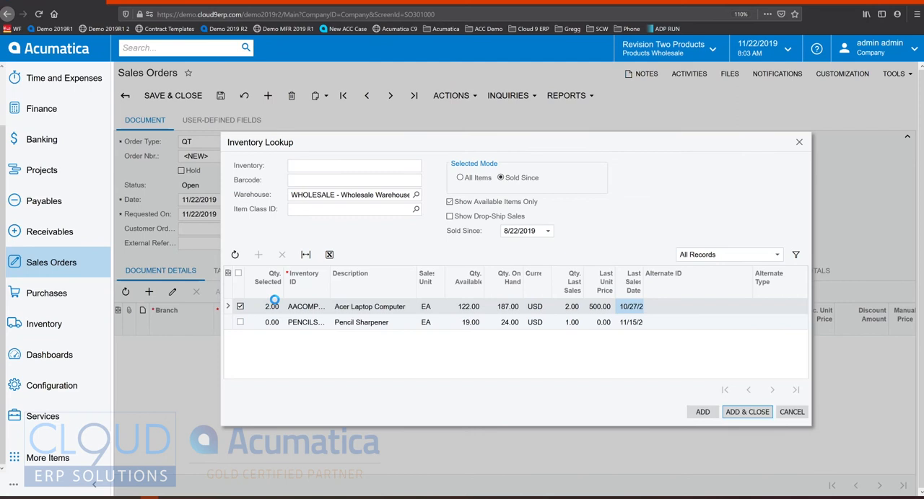
pyautogui.click(747, 412)
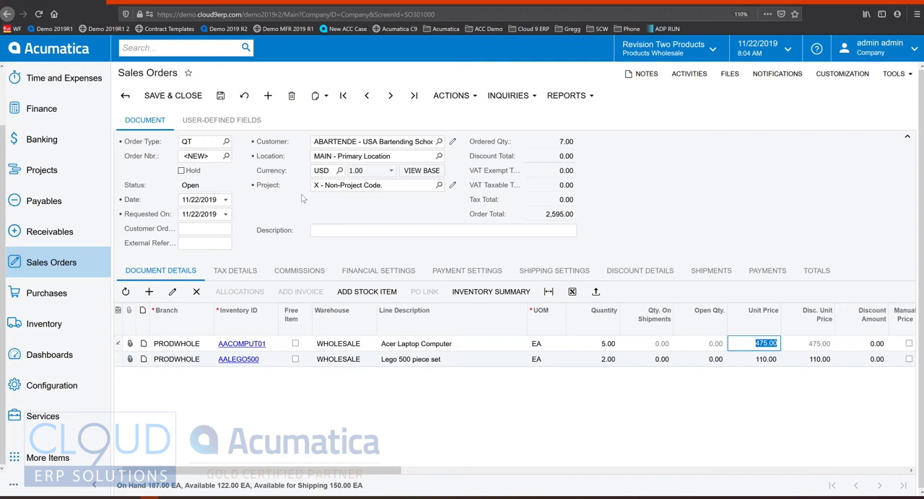
# - Save quote QT000395 and email it to Bob with a personal message
pyautogui.click(172, 95)
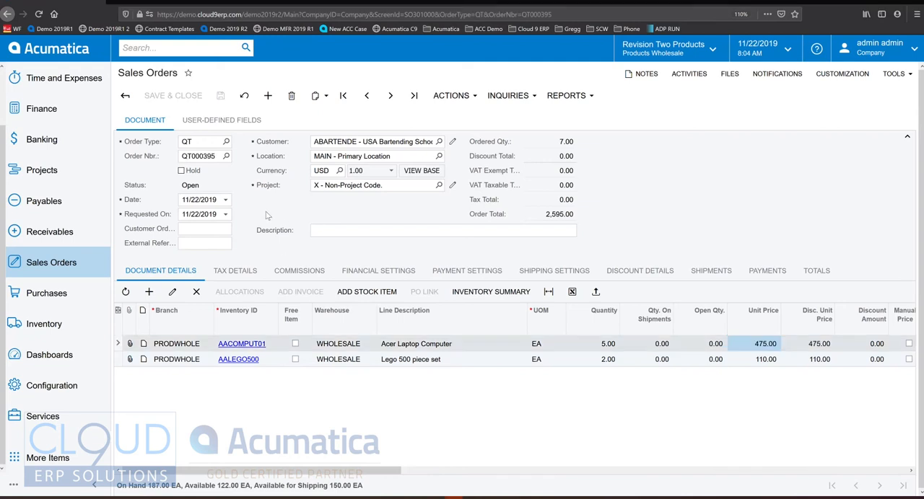
pyautogui.moveTo(569, 95)
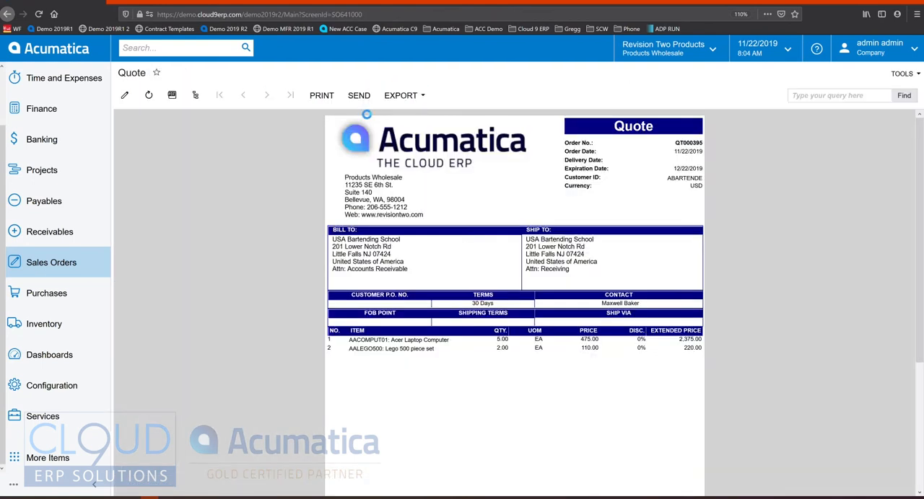
pyautogui.click(359, 95)
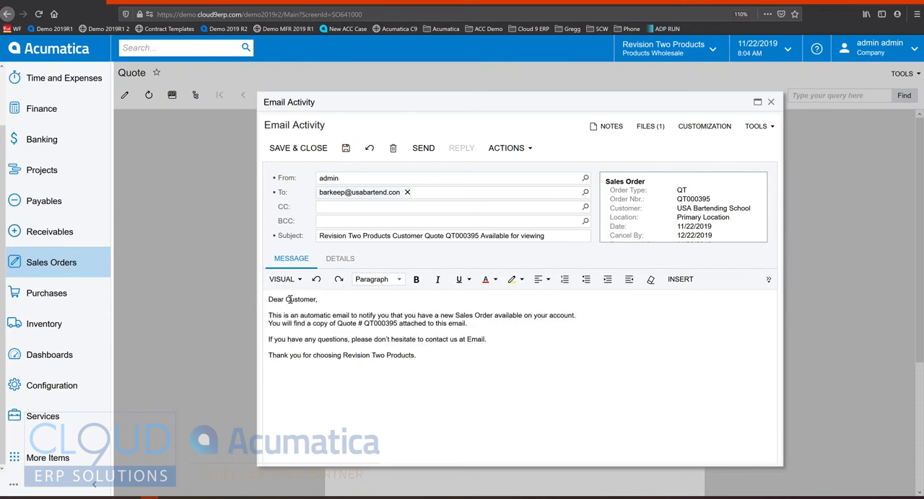
pyautogui.write('Bob')
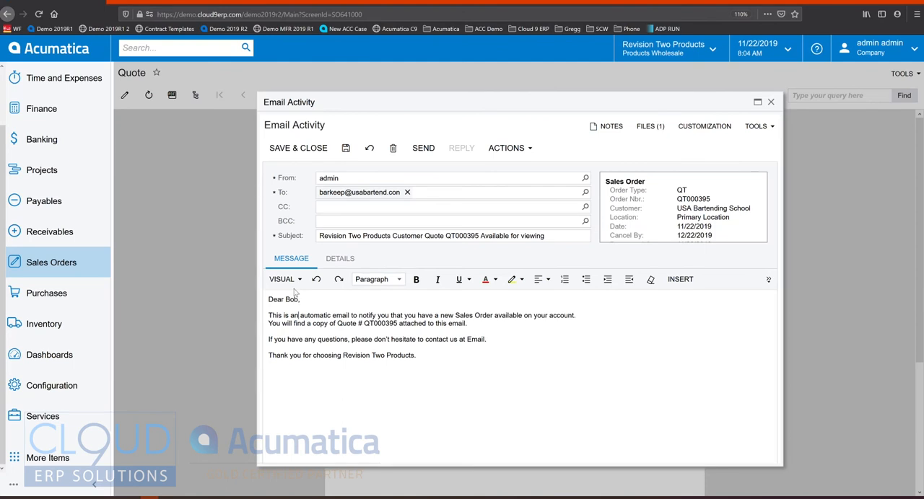
pyautogui.write('Here is your quote.')
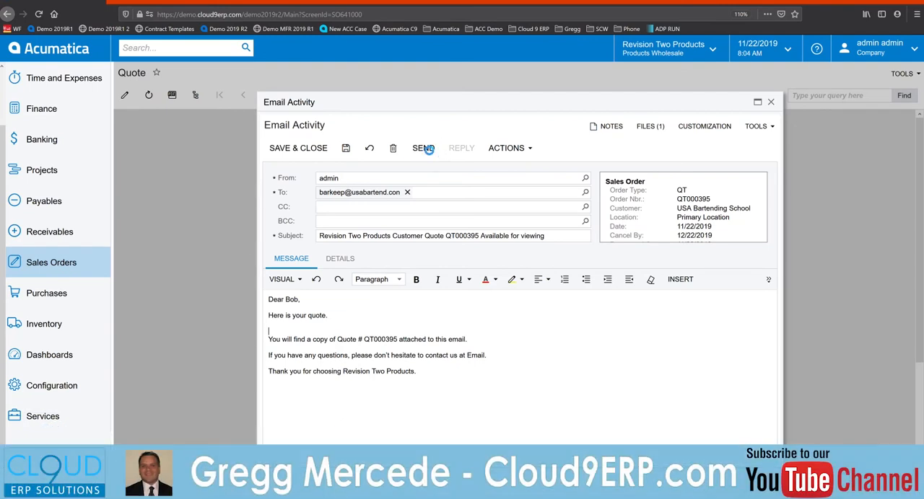
pyautogui.click(422, 148)
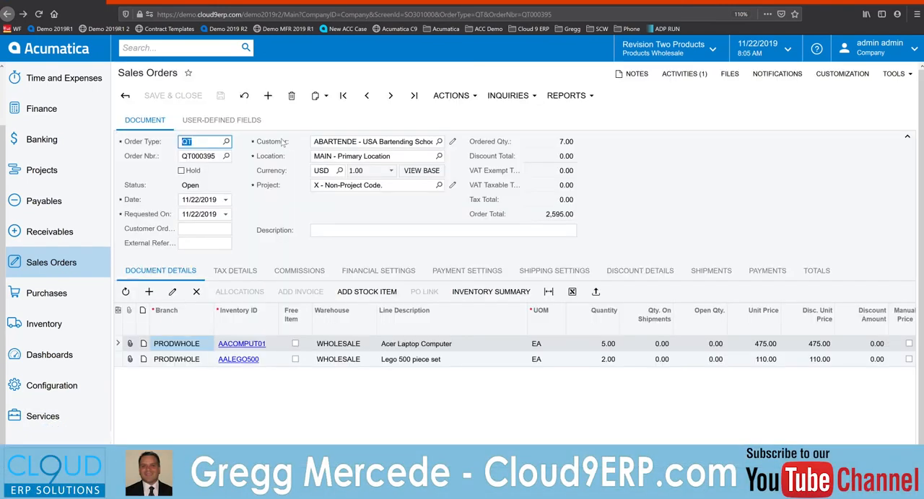
pyautogui.click(683, 73)
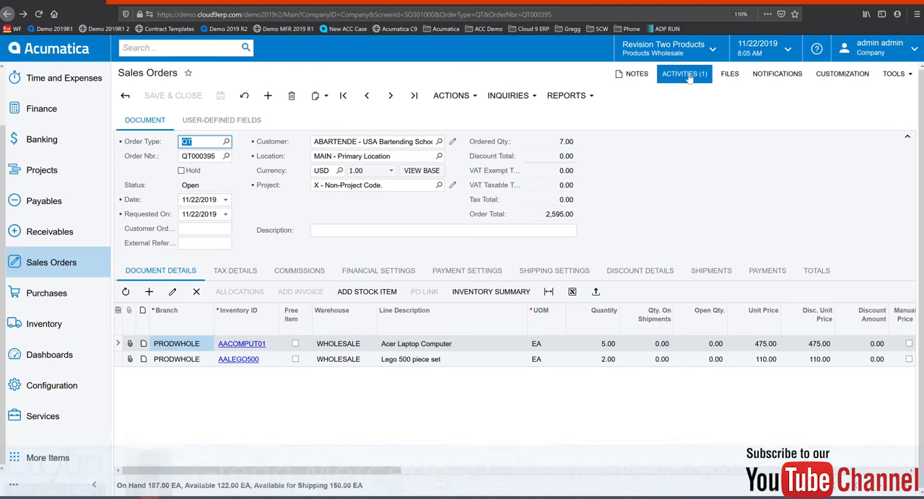
pyautogui.click(683, 73)
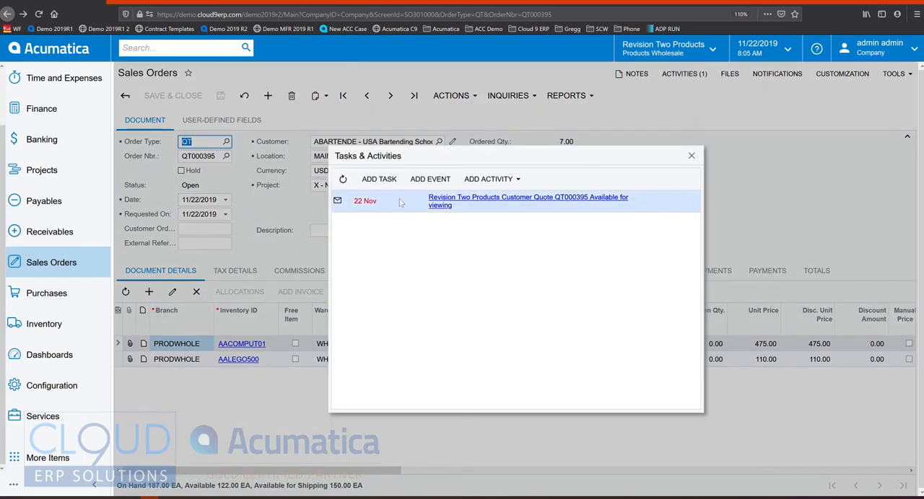
pyautogui.moveTo(370, 200)
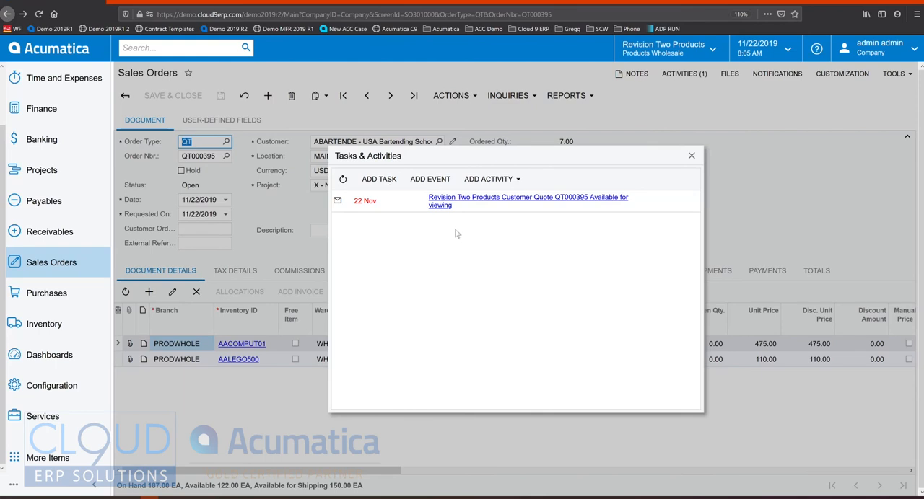
pyautogui.moveTo(454, 244)
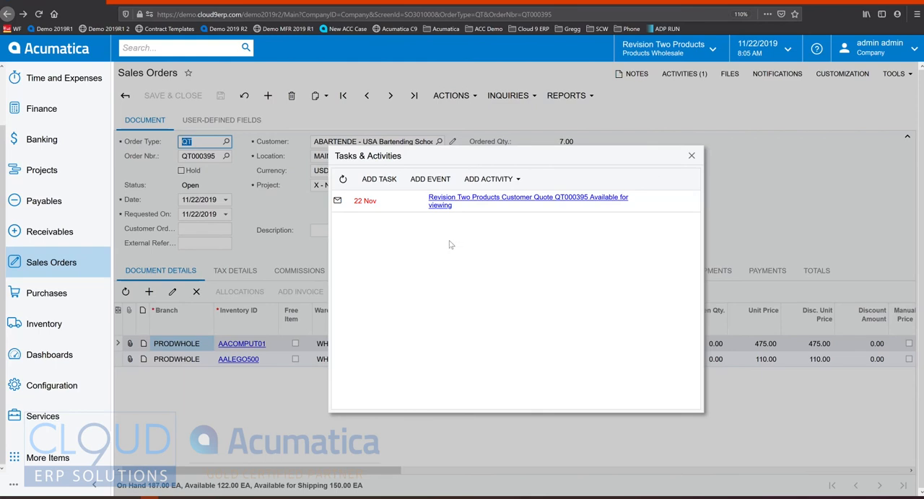
pyautogui.moveTo(379, 266)
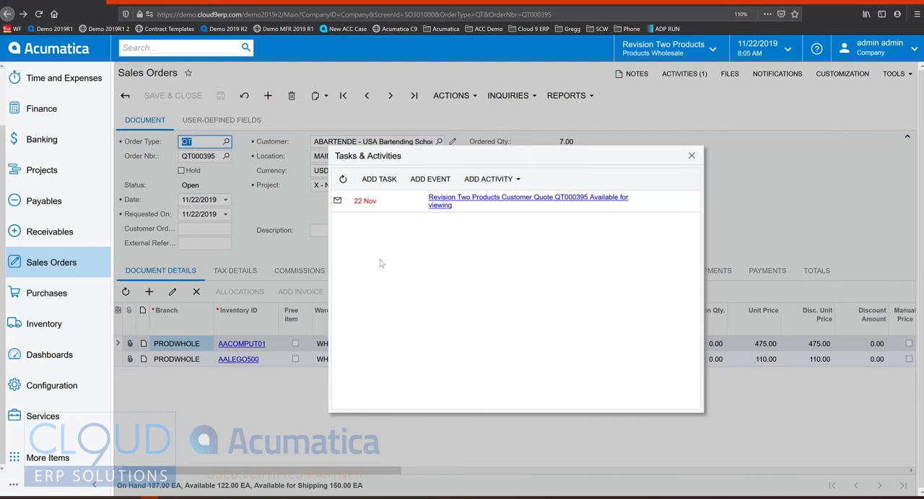
pyautogui.moveTo(258, 251)
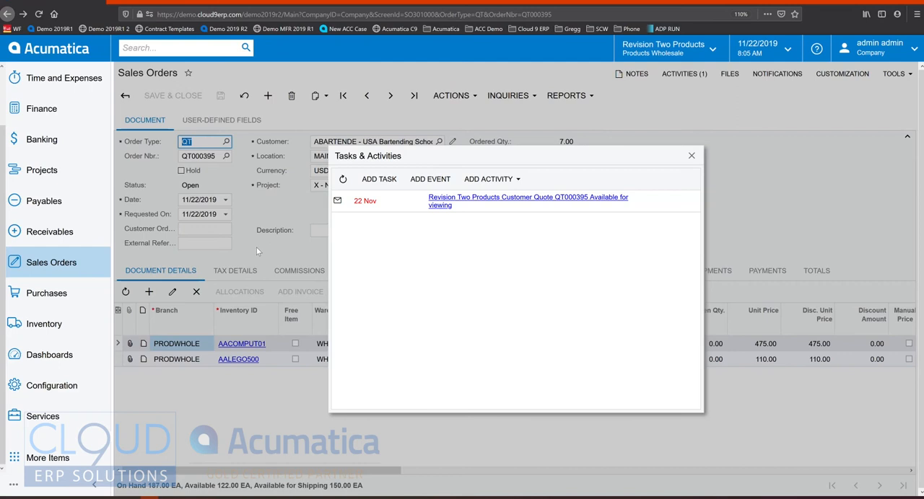
pyautogui.moveTo(501, 304)
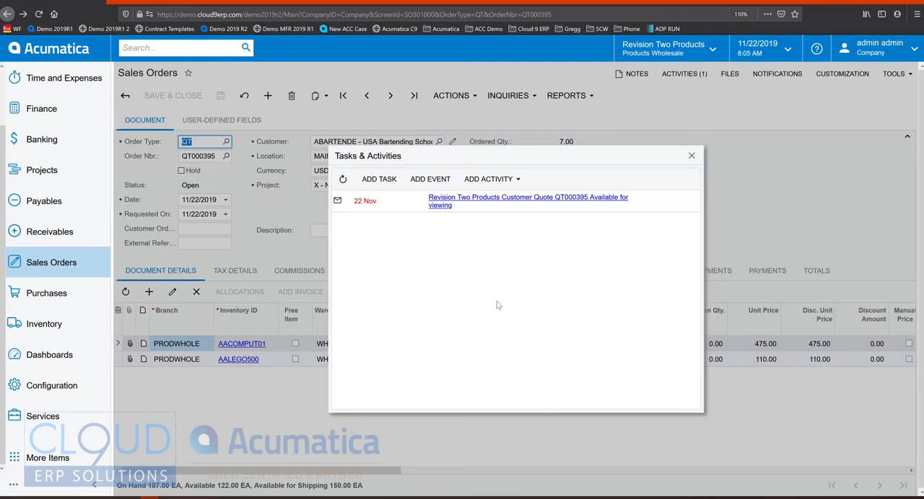
pyautogui.moveTo(399, 243)
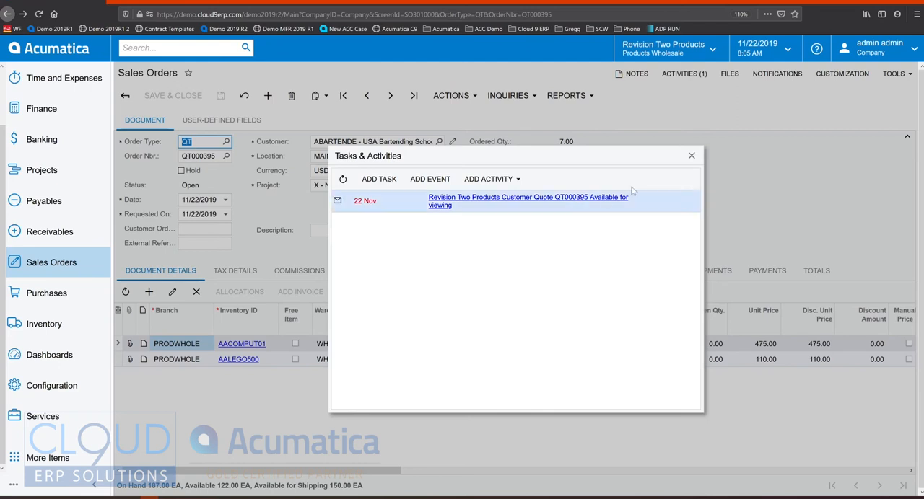
pyautogui.click(691, 155)
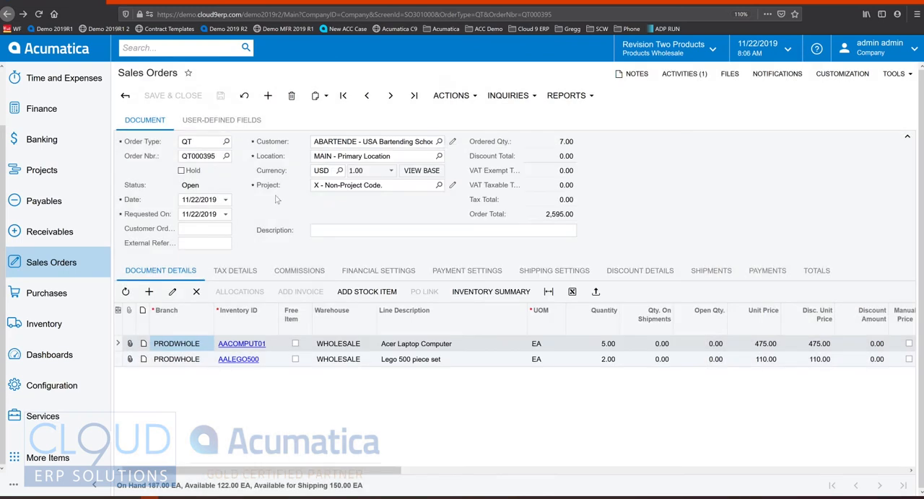
# - Copy quote QT000395 into an SO order, keeping the quoted unit prices
pyautogui.click(451, 95)
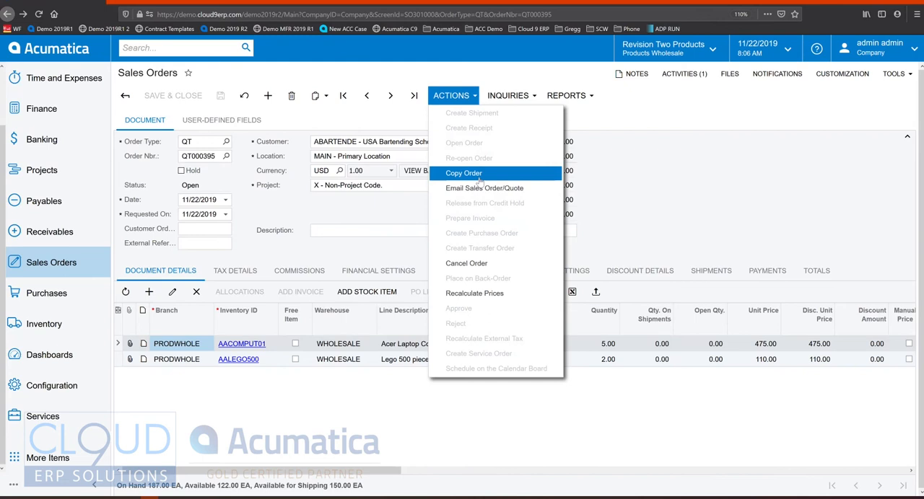
pyautogui.click(463, 173)
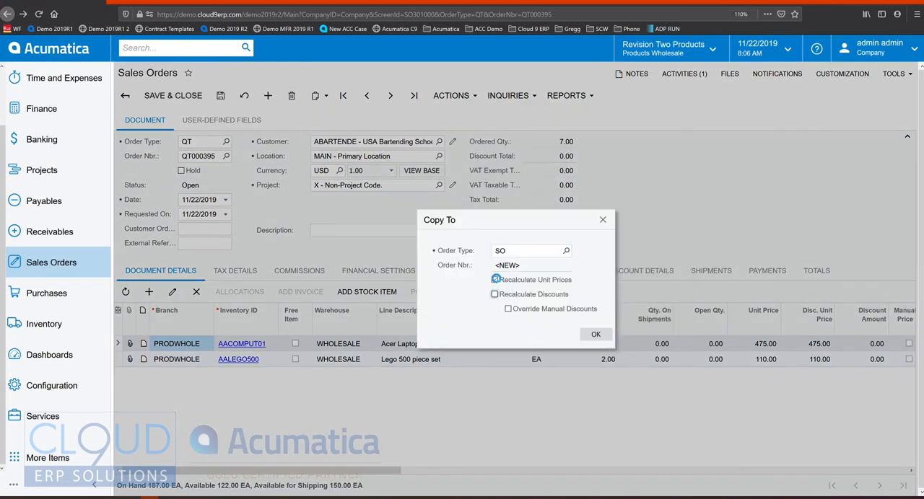
pyautogui.click(495, 280)
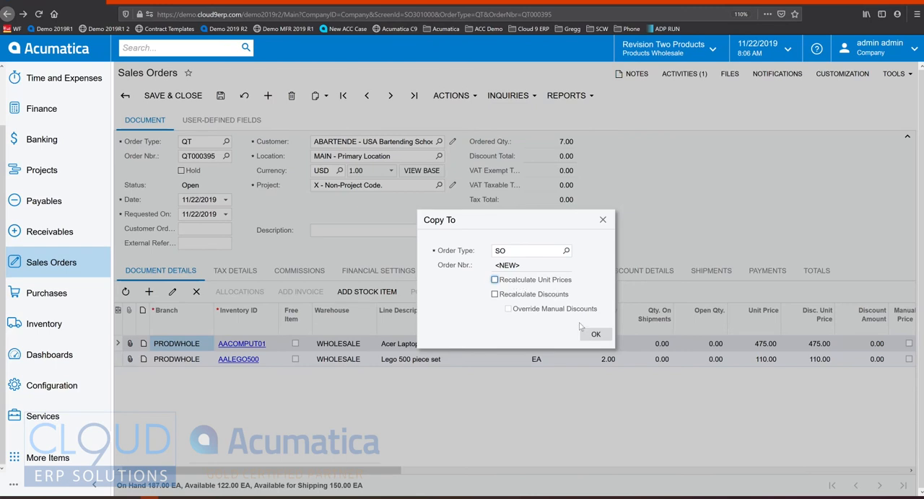
pyautogui.click(595, 334)
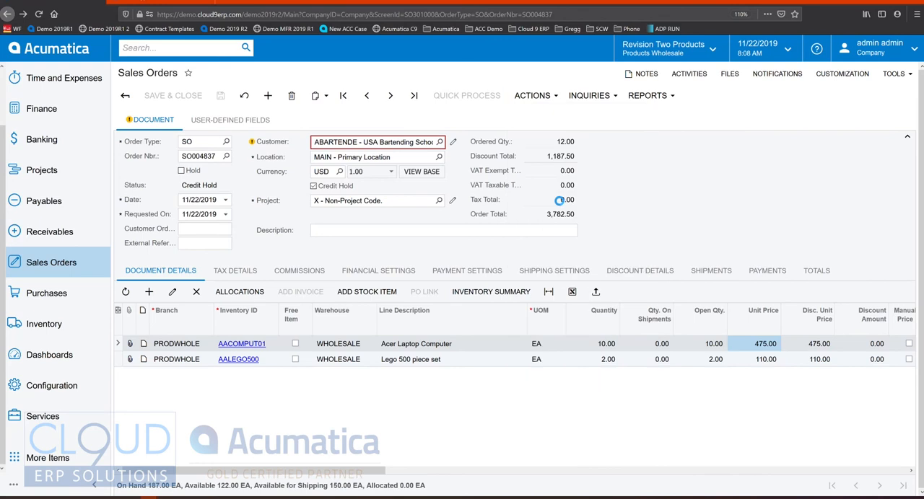
# - Release SO004837 from credit hold and view its shipping settings
pyautogui.click(313, 186)
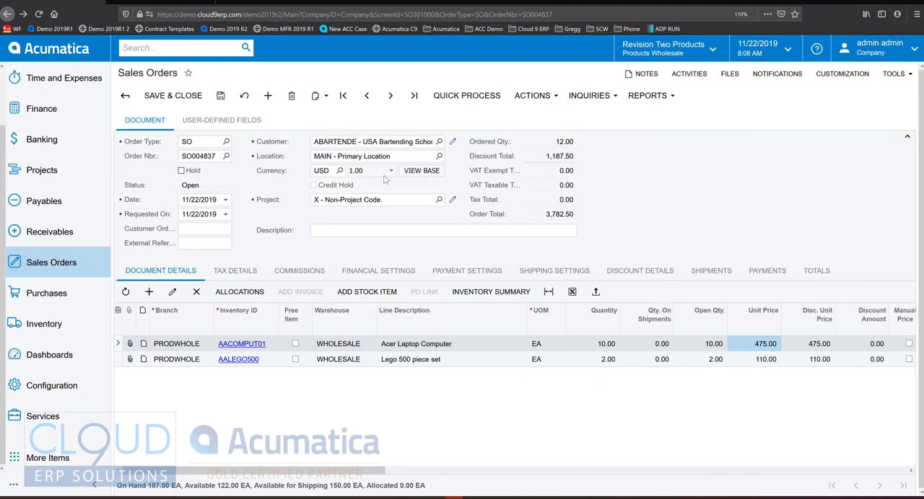
pyautogui.click(554, 271)
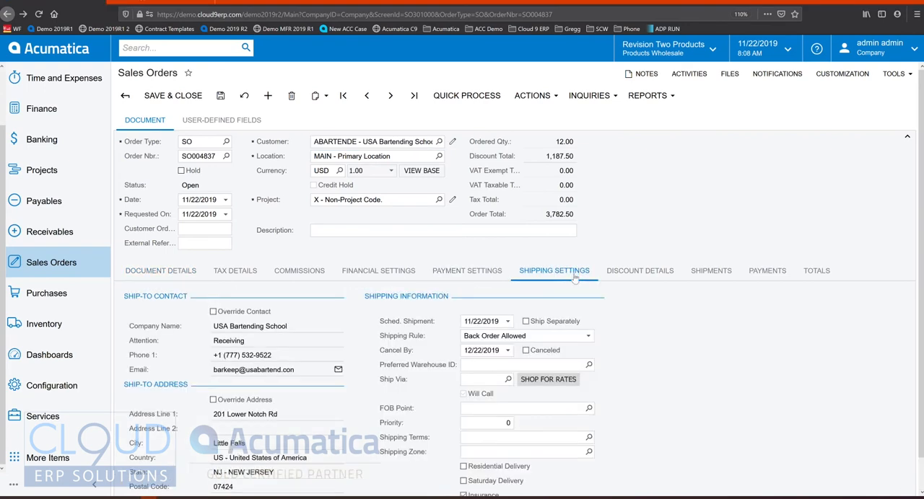
pyautogui.moveTo(425, 378)
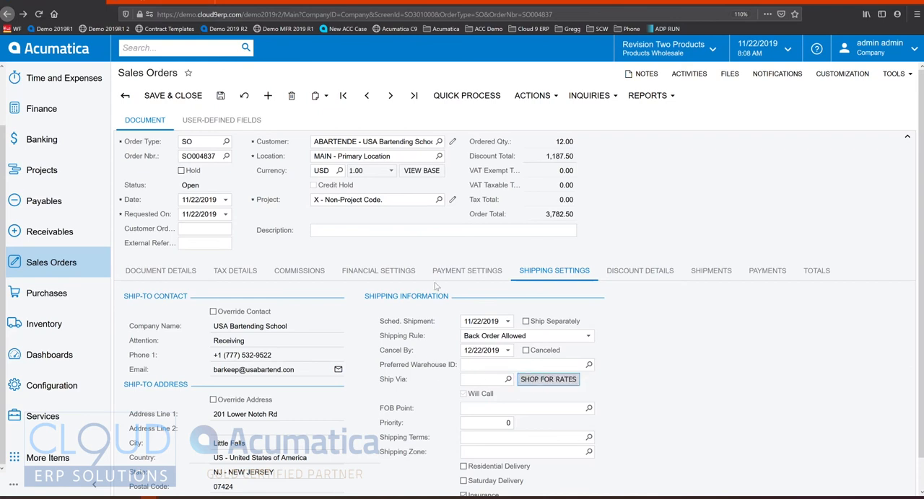
# - Fetch carrier rates and select UPS Ground at 10.68 for a medium box
pyautogui.click(548, 379)
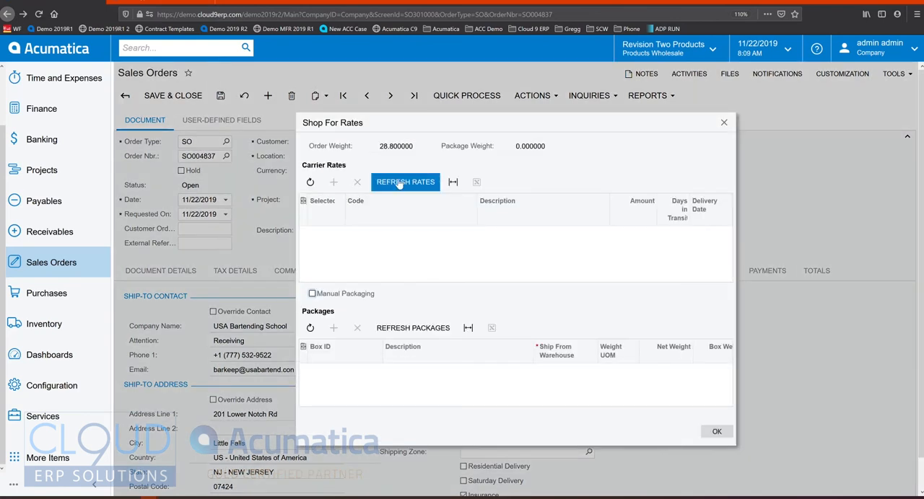
pyautogui.click(405, 182)
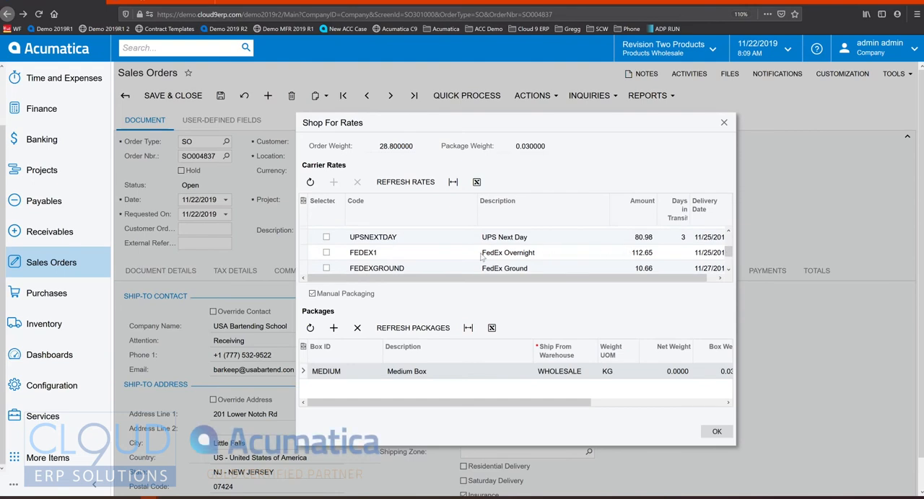
pyautogui.moveTo(609, 243)
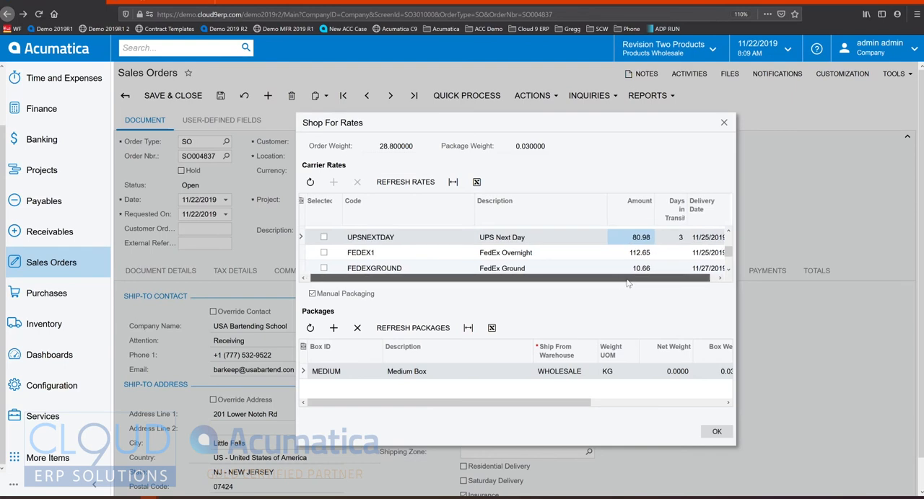
pyautogui.hscroll(3)
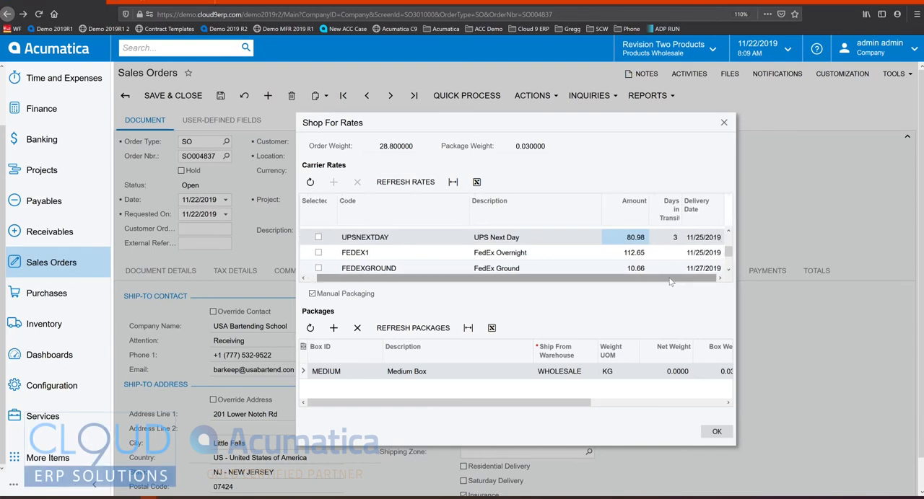
pyautogui.scroll(-3)
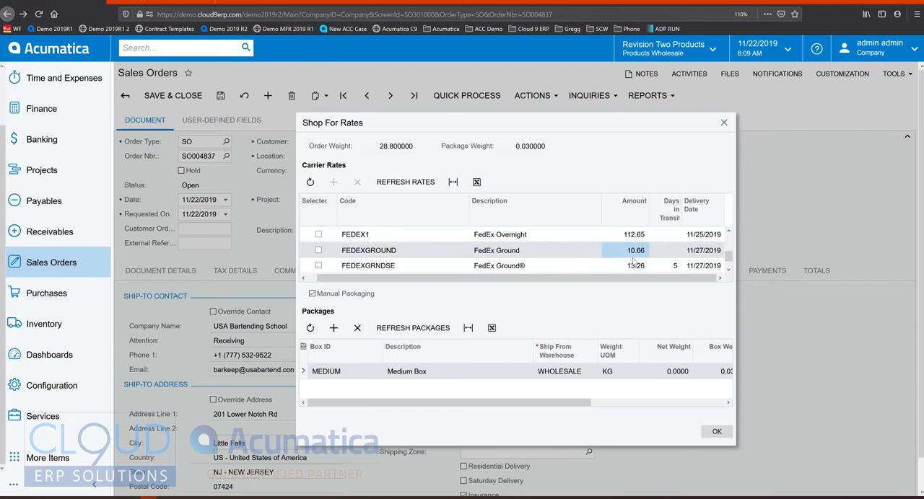
pyautogui.scroll(-3)
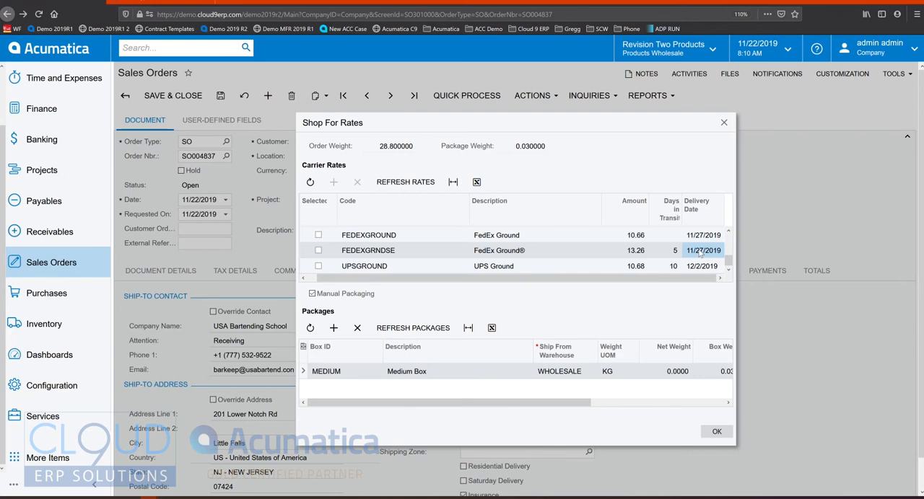
pyautogui.click(317, 266)
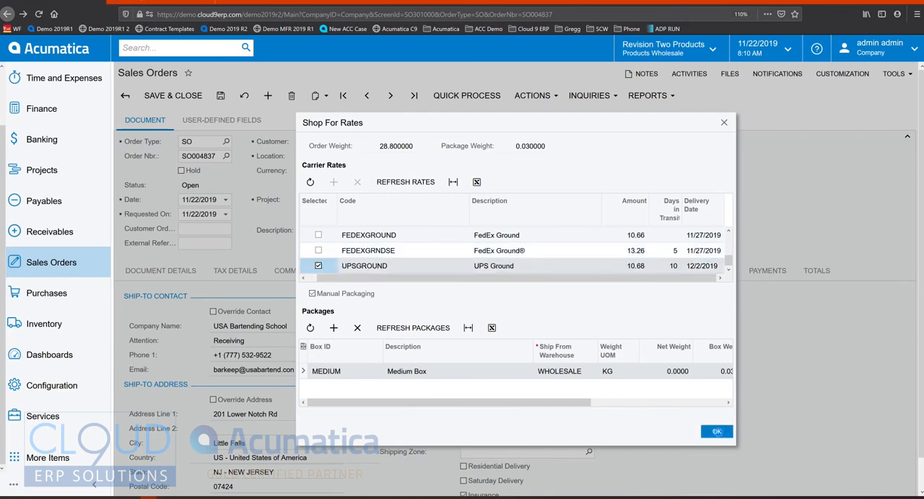
pyautogui.click(716, 431)
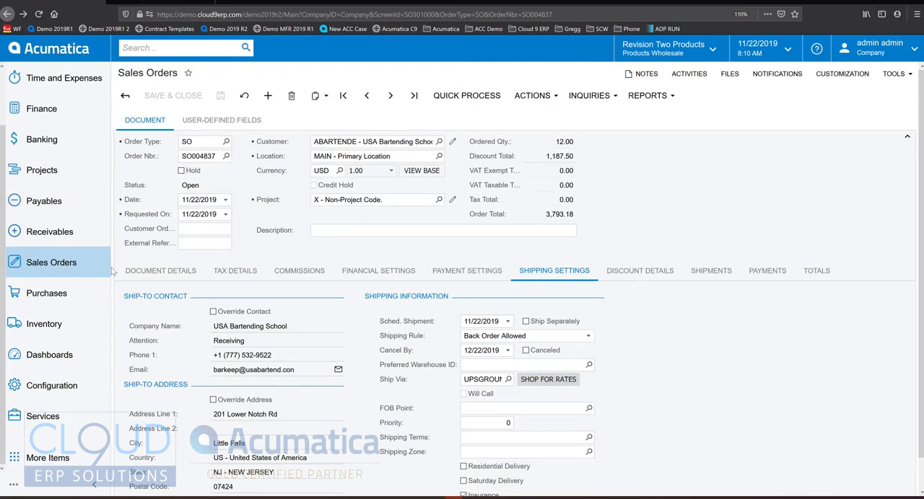
# - Mark the Acer laptop line for PO with Drop-Ship source, then start a shipment
pyautogui.click(160, 271)
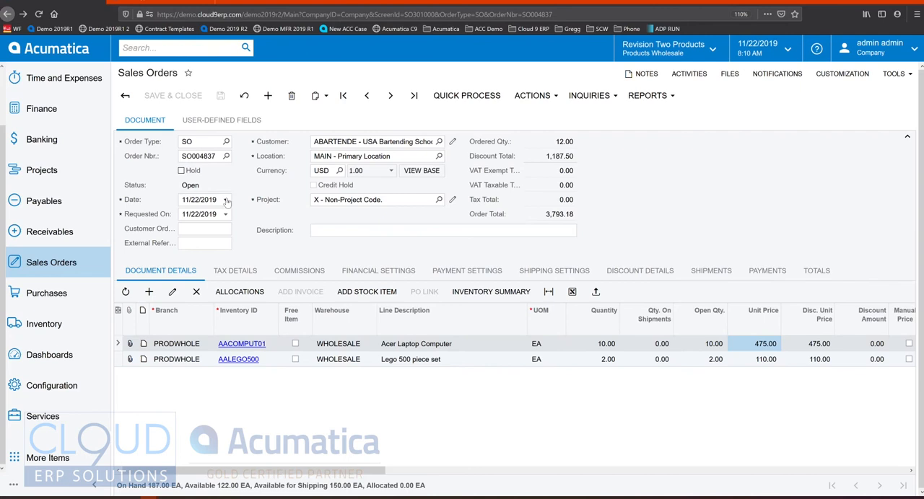
pyautogui.click(226, 199)
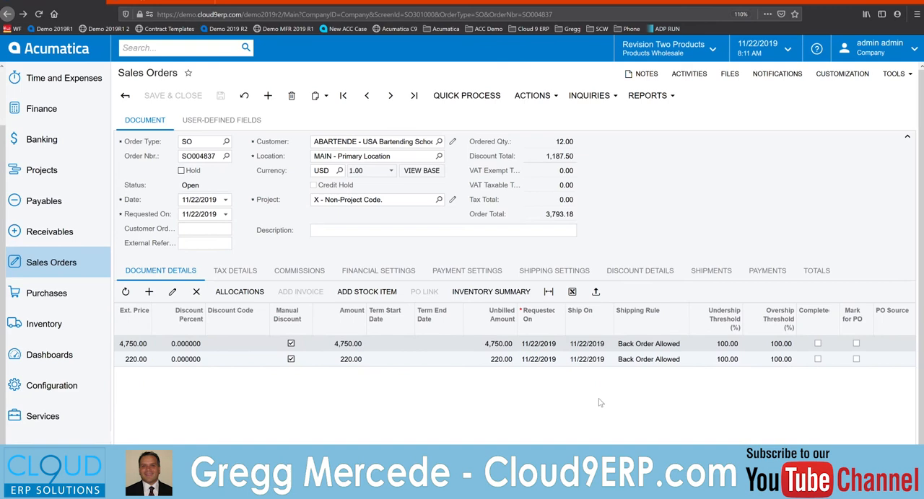
pyautogui.click(538, 344)
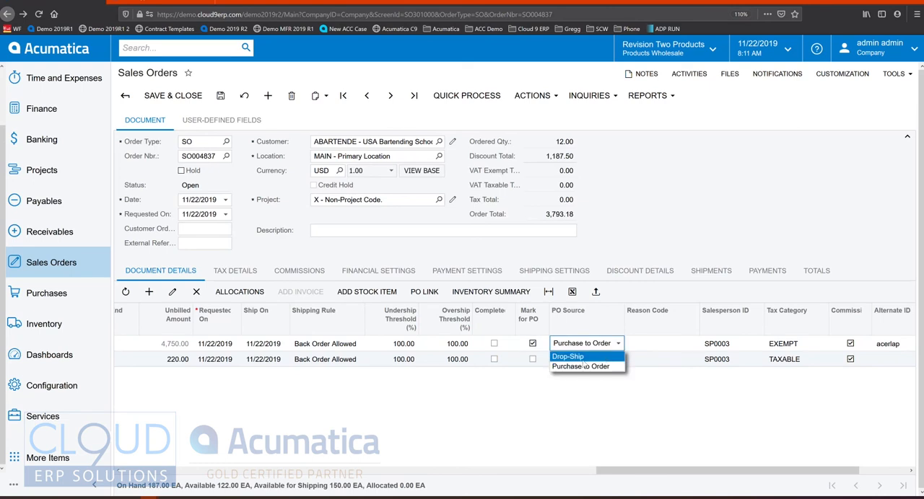
pyautogui.click(567, 357)
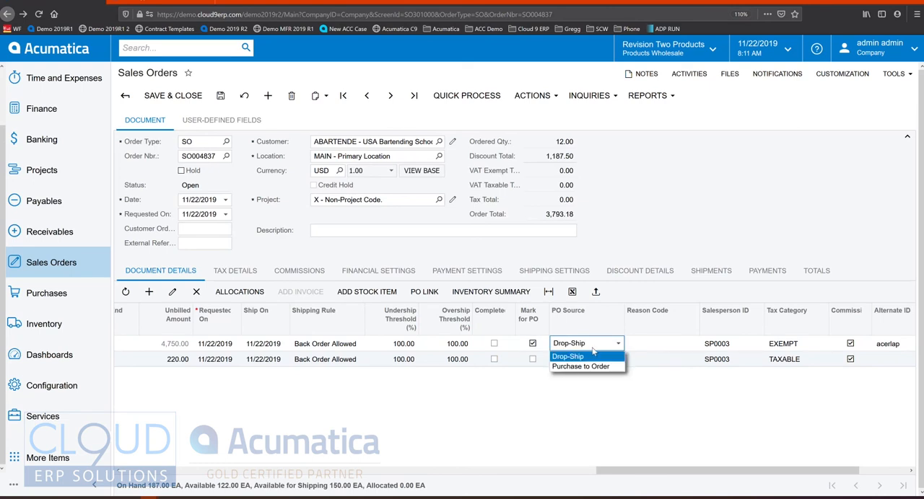
pyautogui.click(580, 366)
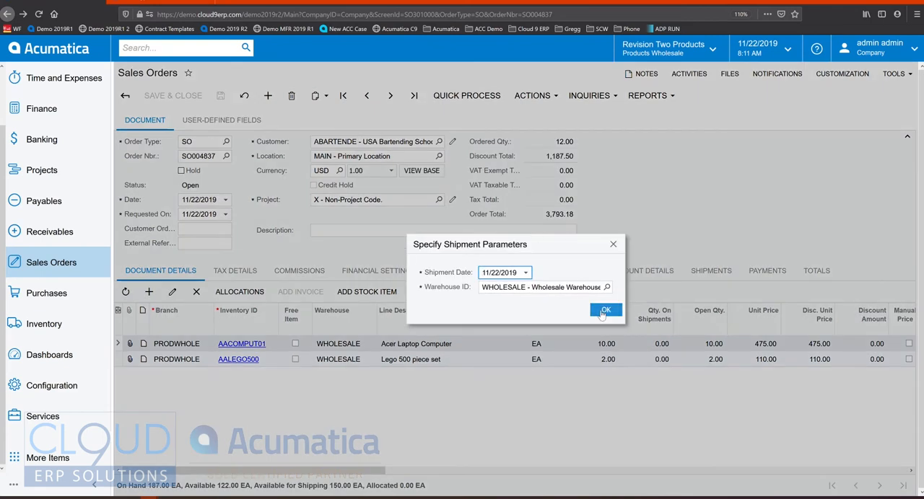
# - Accept the 11/22/2019 Wholesale parameters, creating shipment 002394 for the two Lego sets
pyautogui.click(605, 310)
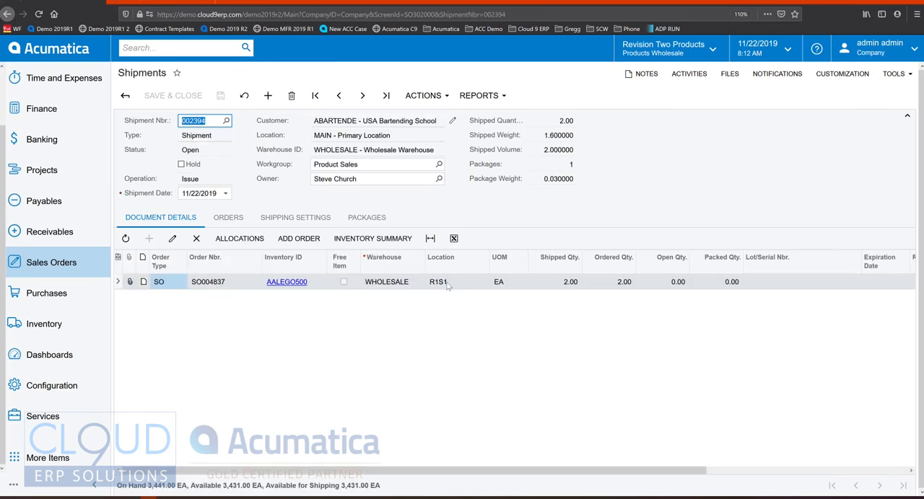
pyautogui.moveTo(279, 190)
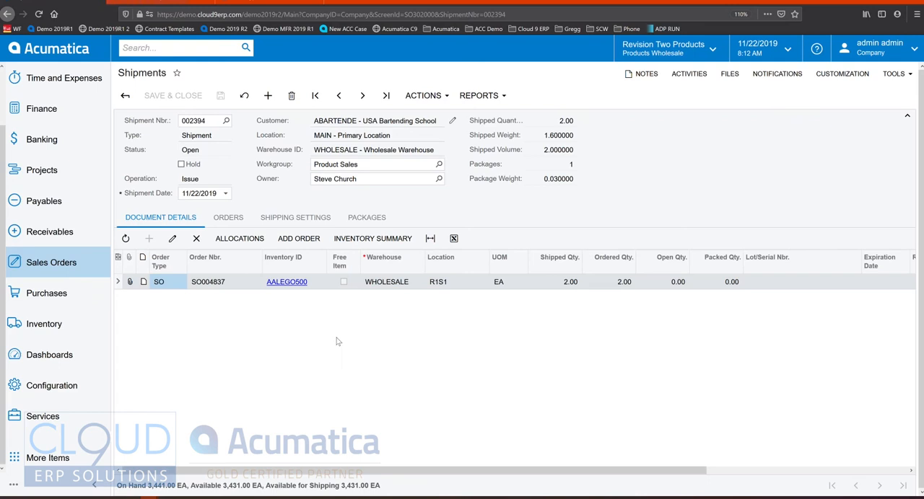
pyautogui.click(49, 48)
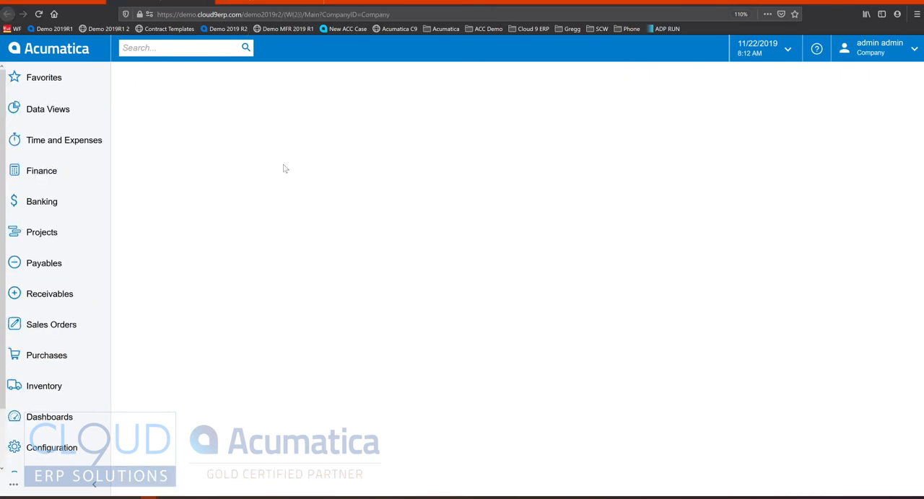
# - Enter shipment number 002394 in the Pick, Pack, and Ship scan box
pyautogui.click(51, 324)
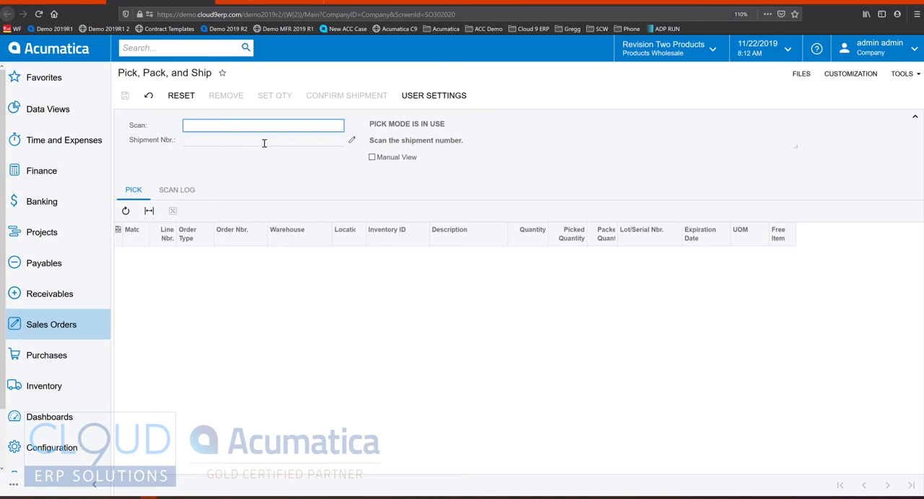
pyautogui.write('002394')
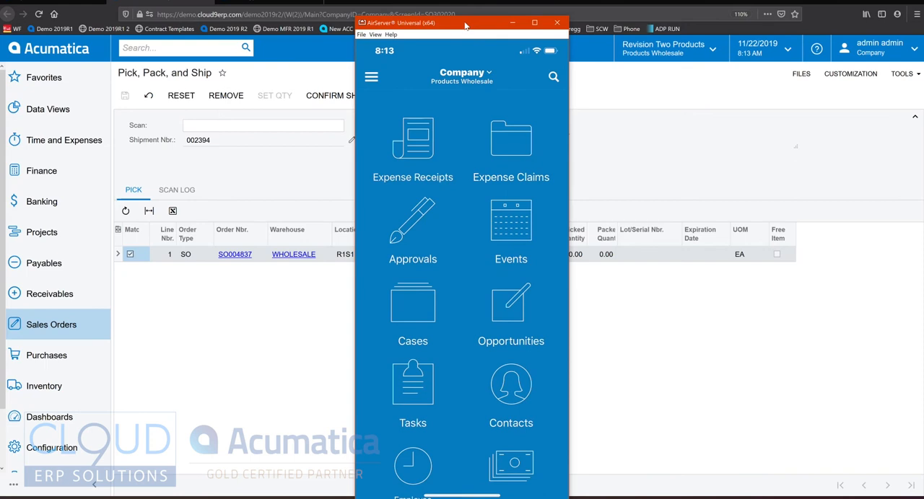
# - Barcode-scan the AALEGO500 items for shipment 002394 in the mobile app and save
pyautogui.scroll(-3)
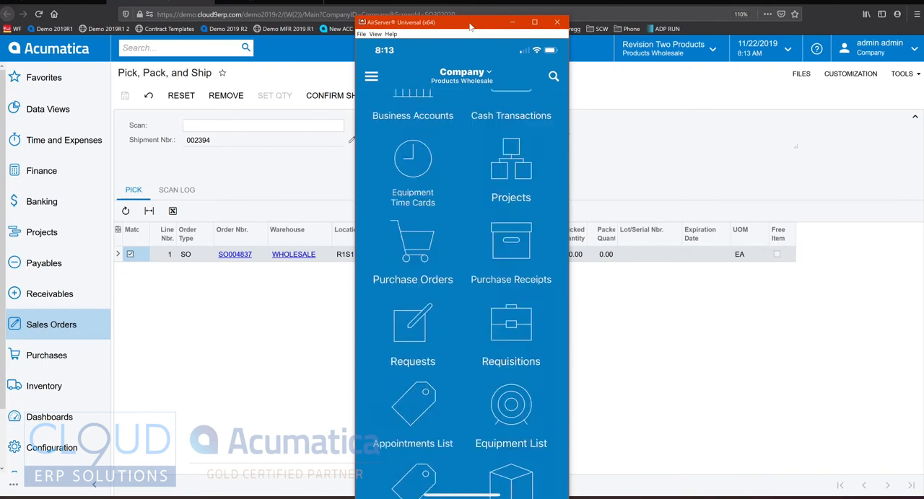
pyautogui.scroll(-3)
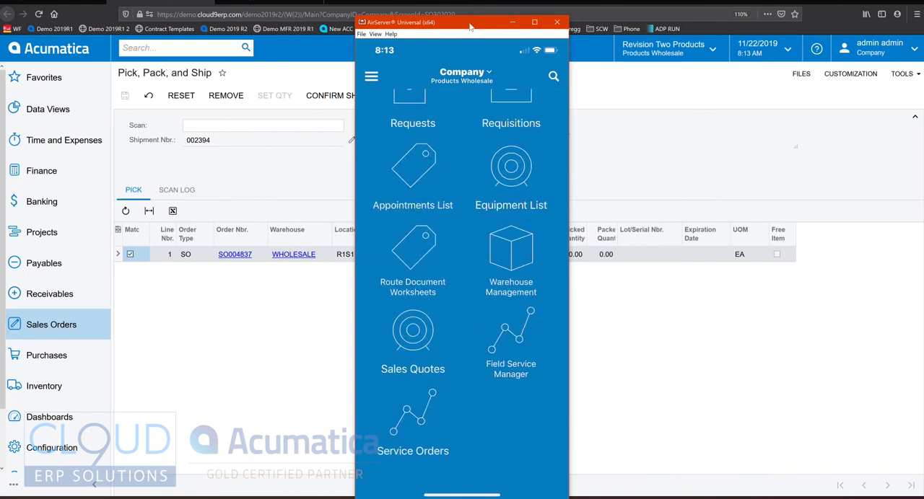
pyautogui.click(510, 246)
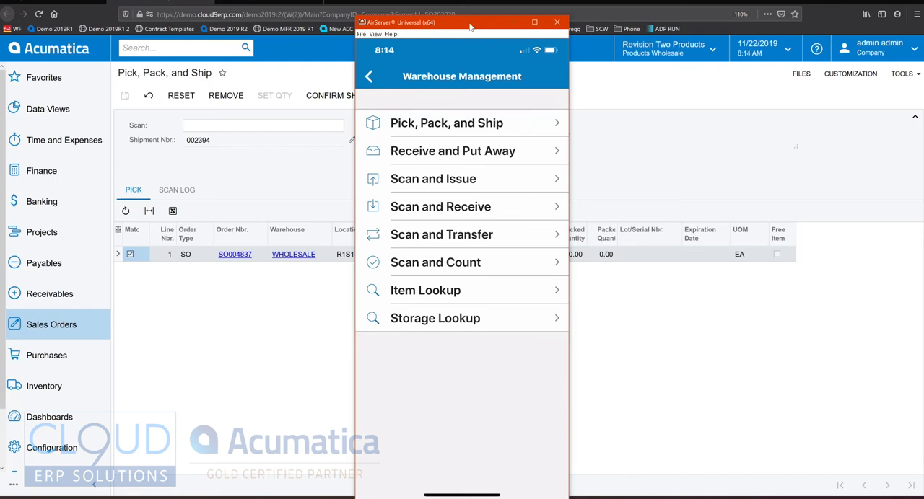
pyautogui.click(446, 123)
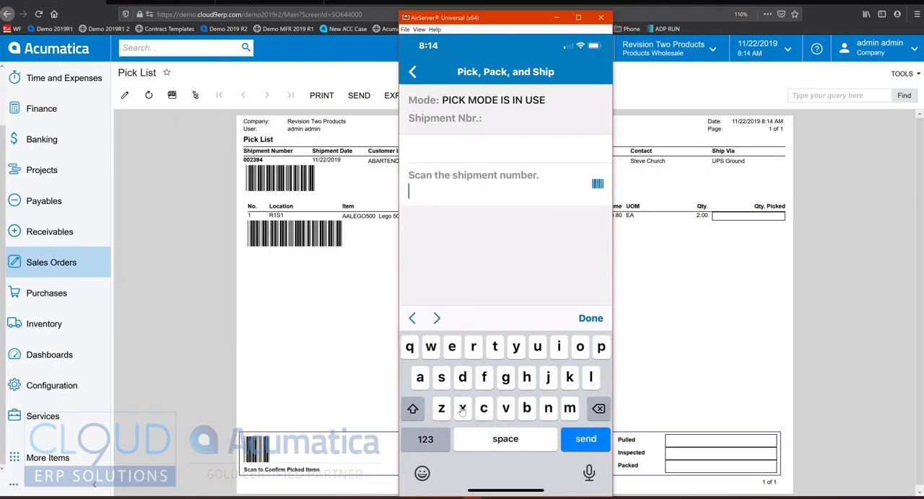
pyautogui.click(598, 184)
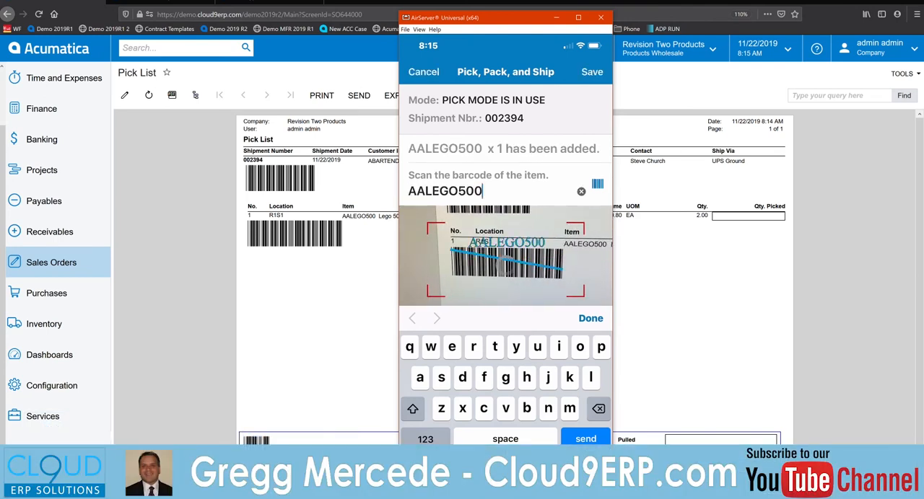
pyautogui.click(586, 439)
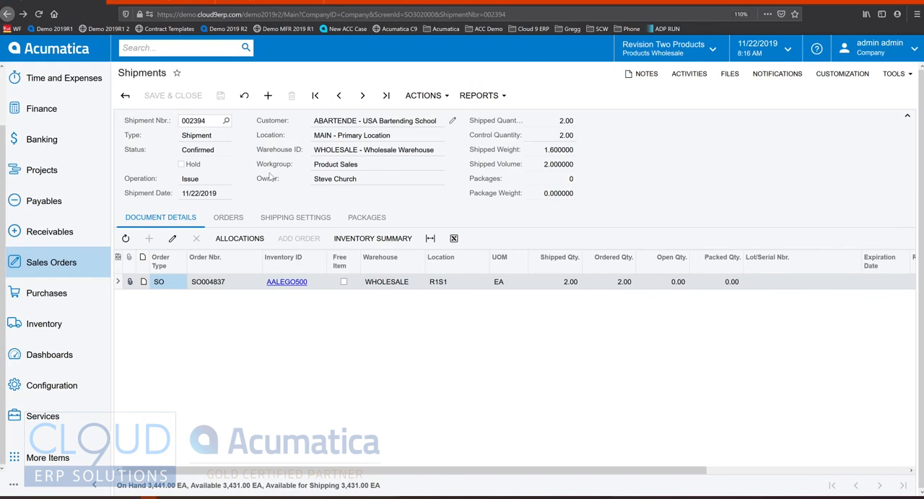
pyautogui.moveTo(149, 158)
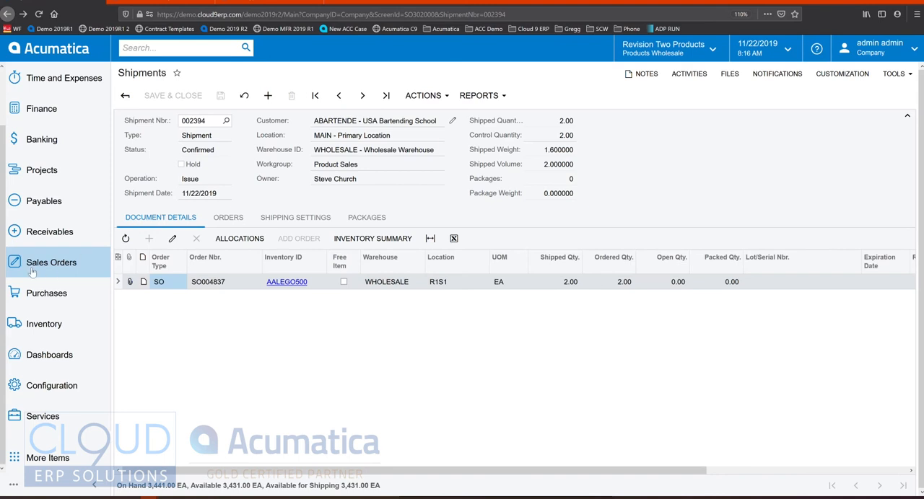
# - Open the full Sales Orders menu from the left navigation panel
pyautogui.click(52, 262)
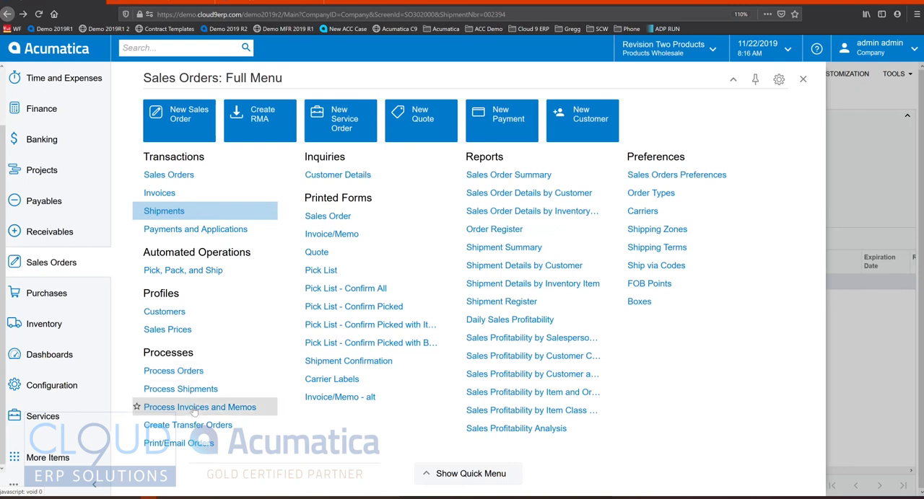
pyautogui.moveTo(189, 407)
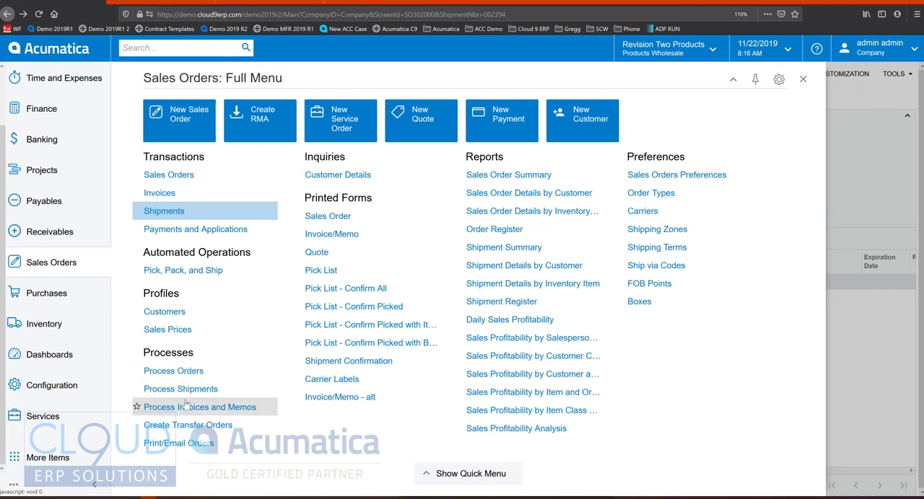
pyautogui.moveTo(180, 389)
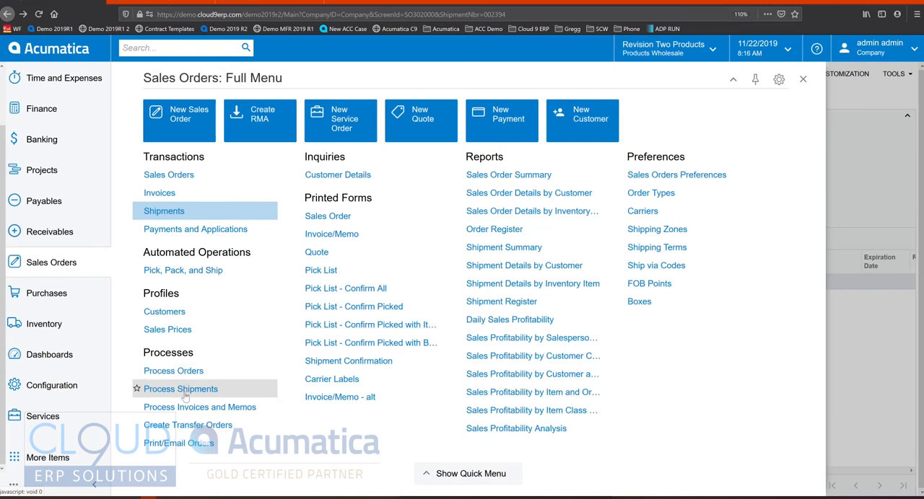
# - Run Prepare Invoice on Process Shipments for 002367, 002368 and 002371
pyautogui.click(180, 389)
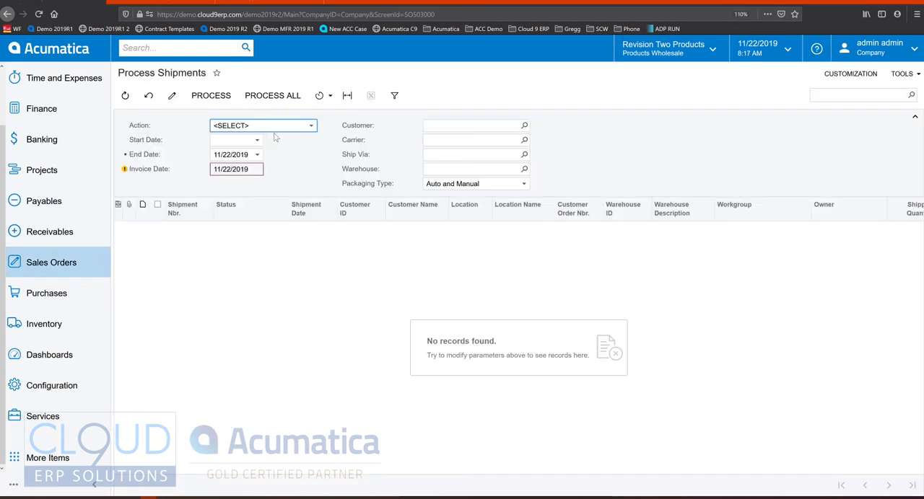
pyautogui.click(310, 125)
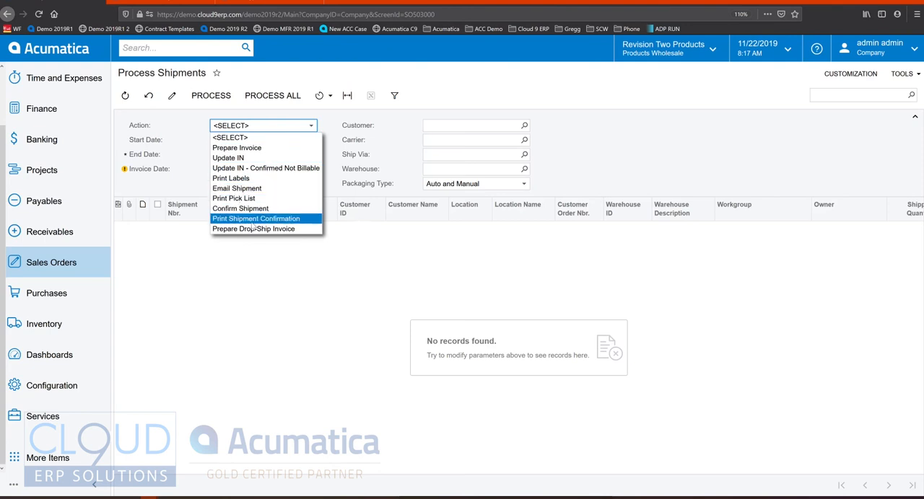
pyautogui.click(236, 147)
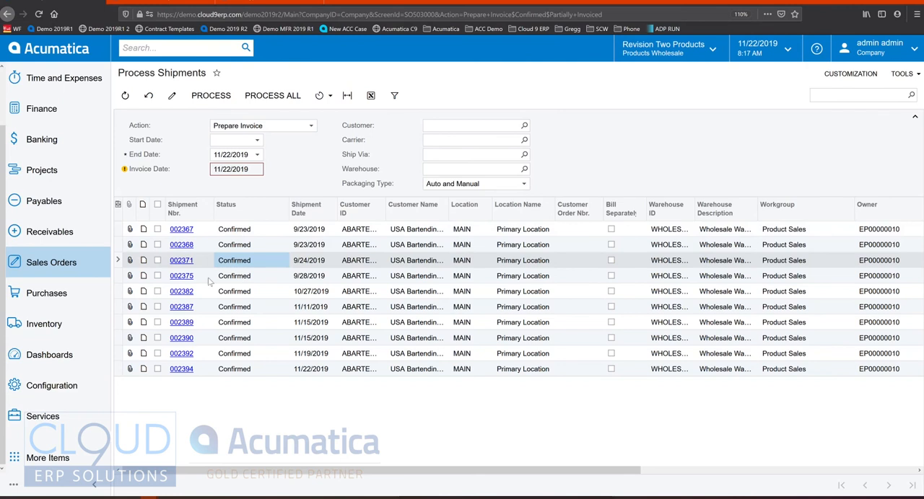
pyautogui.click(157, 260)
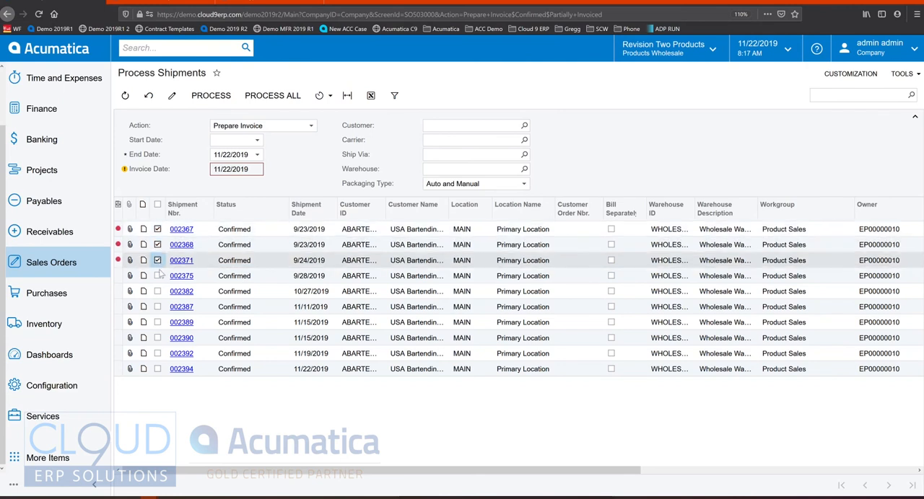
pyautogui.click(317, 95)
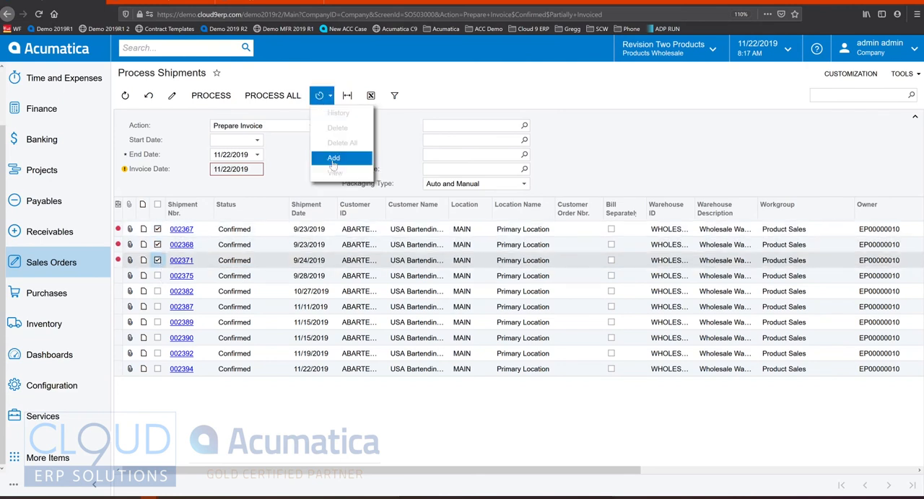
pyautogui.moveTo(272, 95)
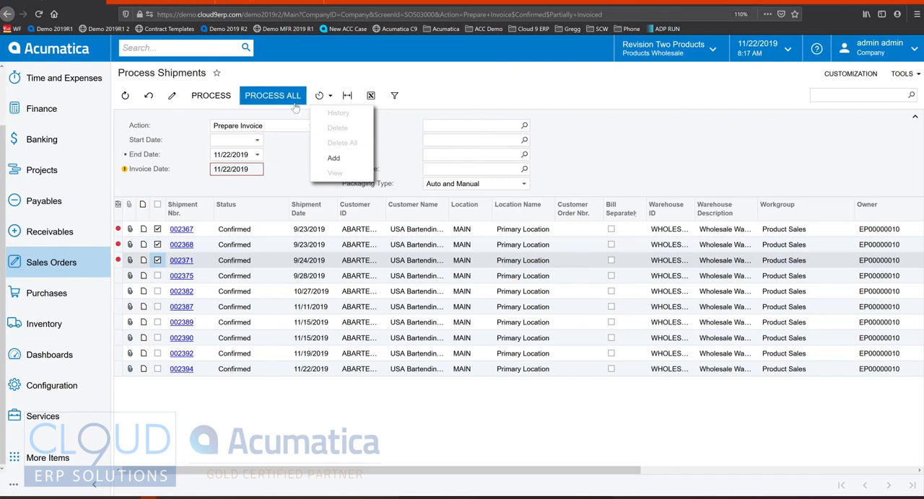
pyautogui.click(272, 96)
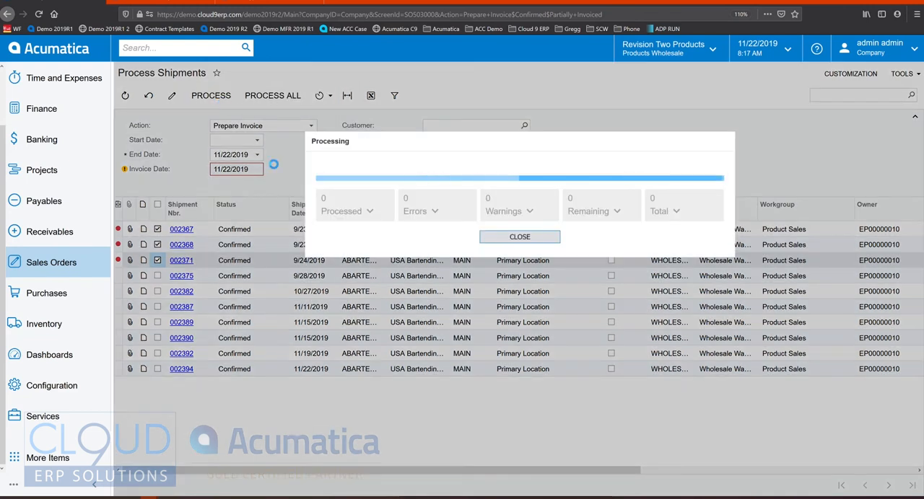
pyautogui.click(520, 237)
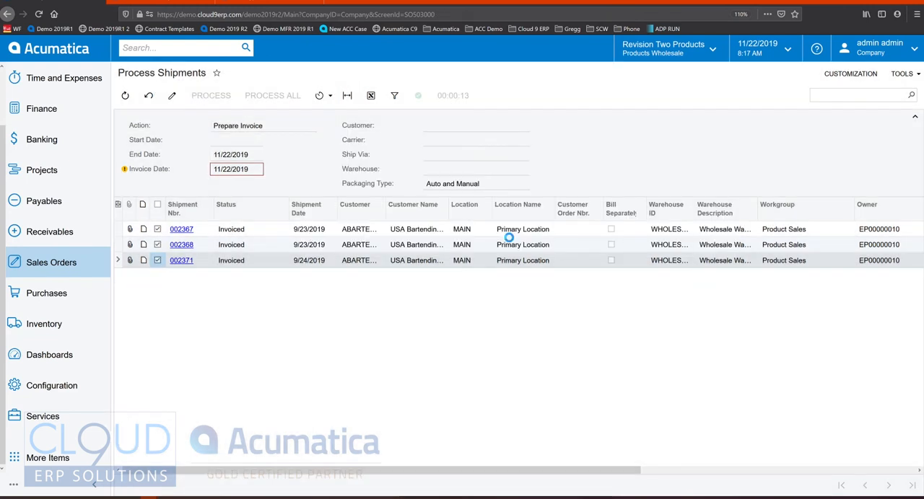
pyautogui.click(52, 262)
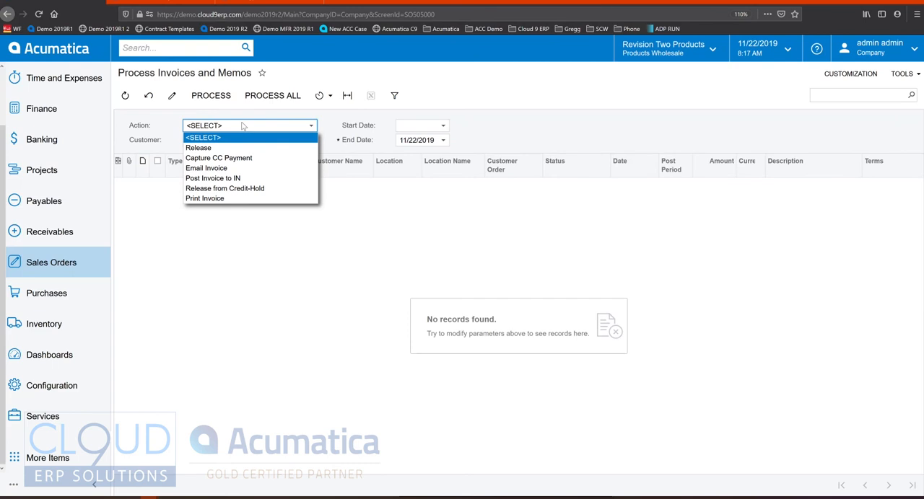
pyautogui.moveTo(219, 158)
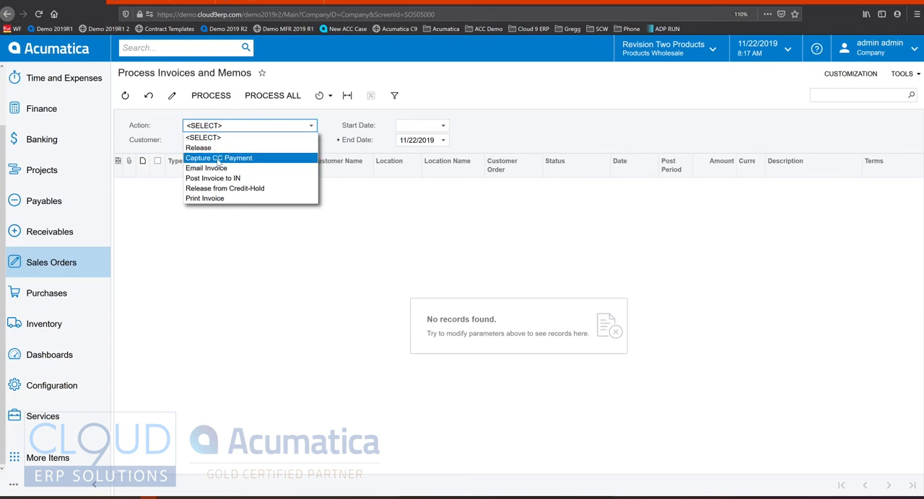
# - Release all nine balanced invoices and memos, including AR006896 and AR006897
pyautogui.click(199, 148)
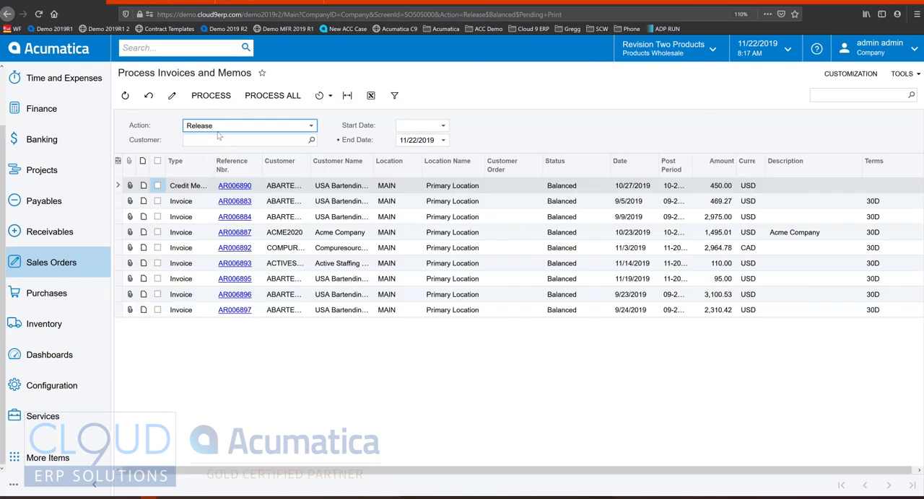
pyautogui.click(273, 96)
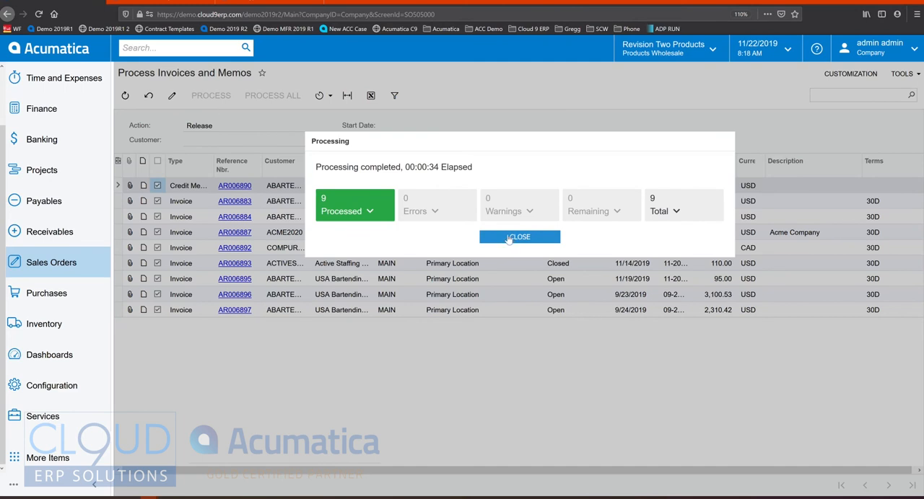
pyautogui.click(519, 237)
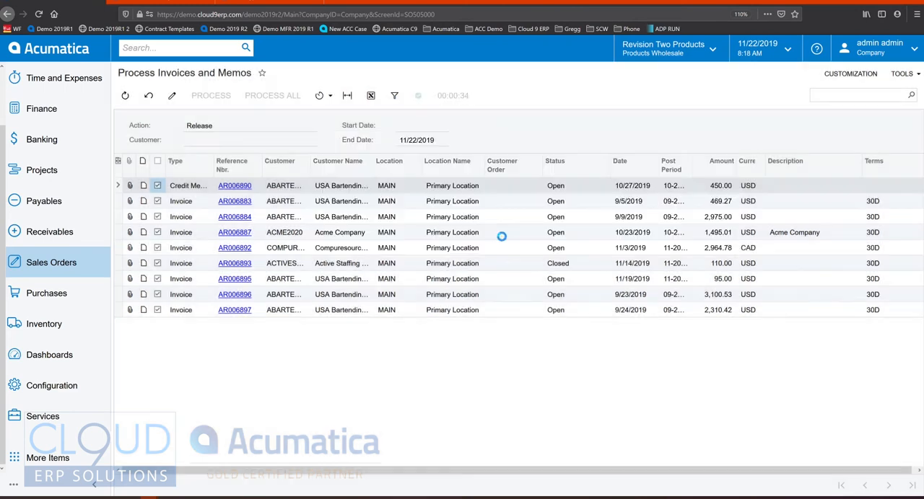
# - Generate a purchase order from the 5-unit Acer Laptop demand line
pyautogui.click(46, 293)
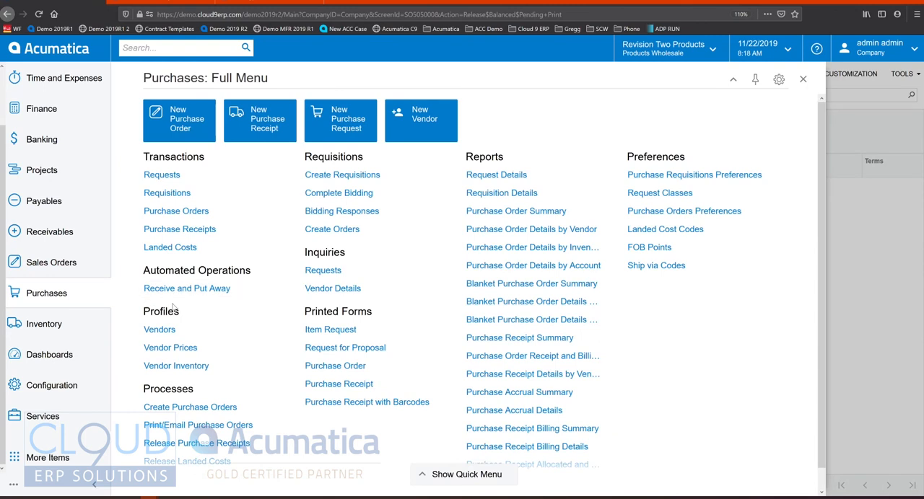
pyautogui.click(190, 407)
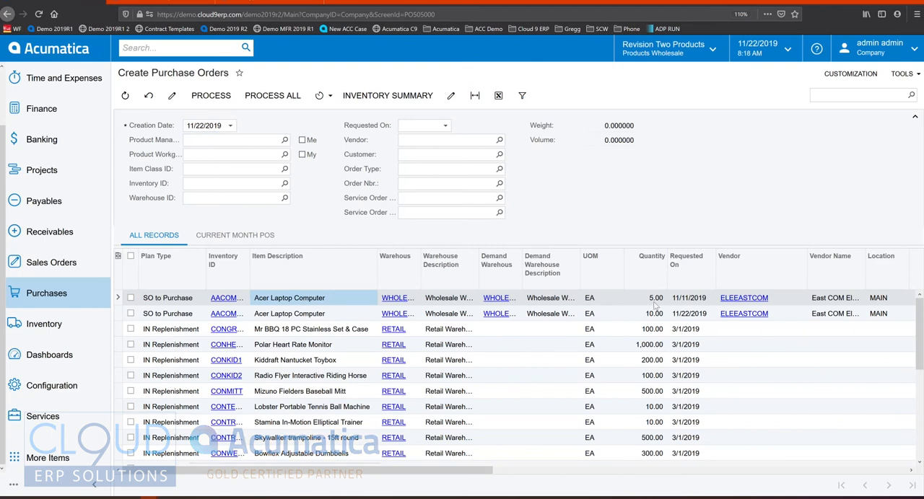
pyautogui.click(649, 297)
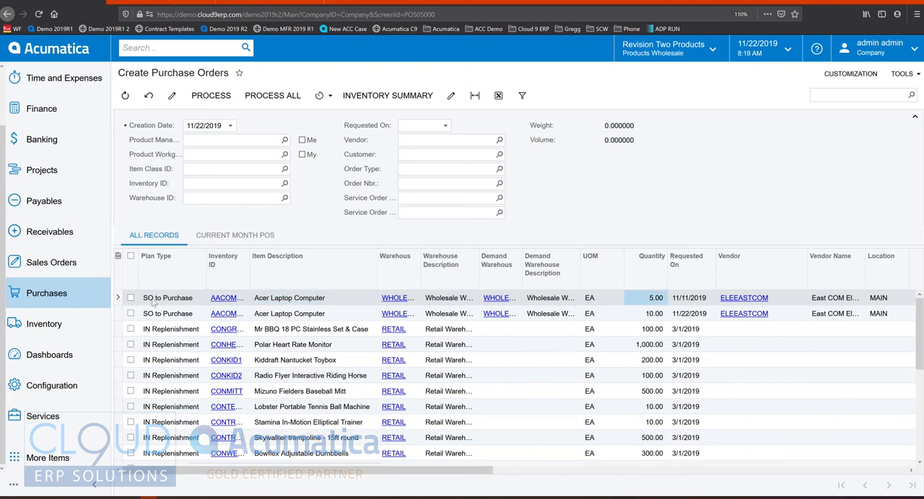
pyautogui.click(130, 297)
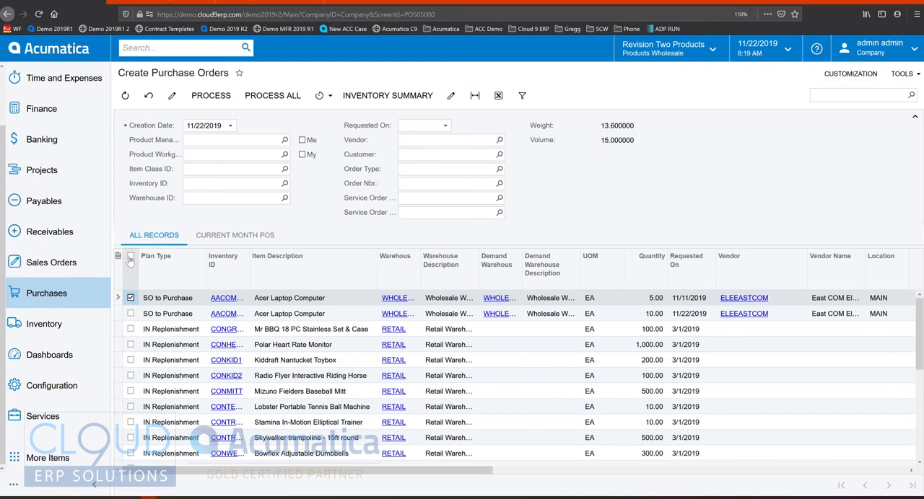
pyautogui.click(130, 257)
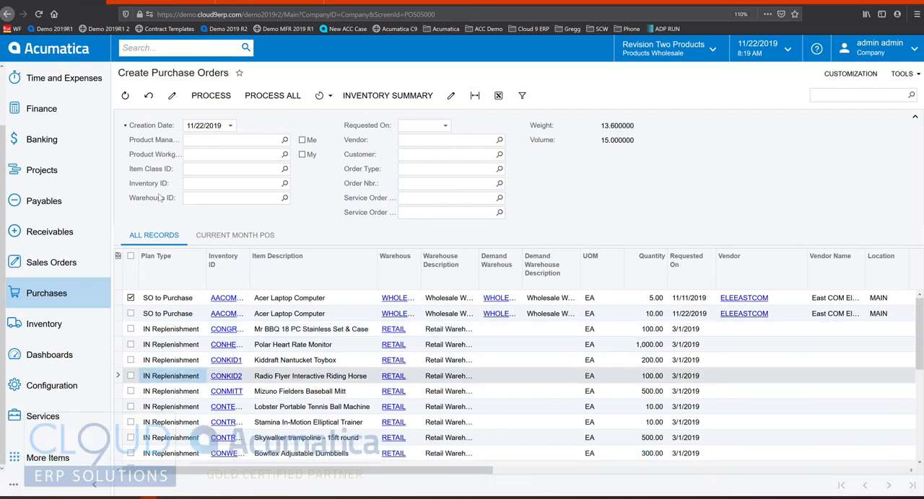
pyautogui.click(211, 95)
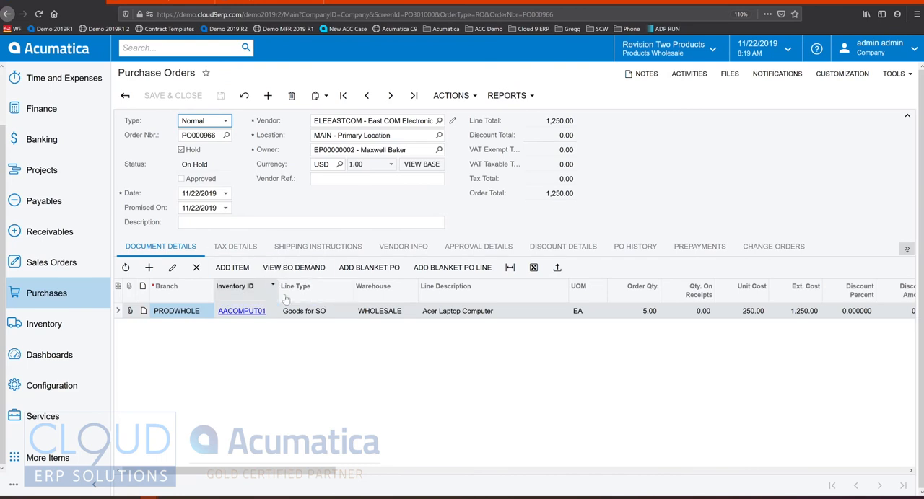
# - Review the line's sales order demand and take PO000966 off hold
pyautogui.click(293, 267)
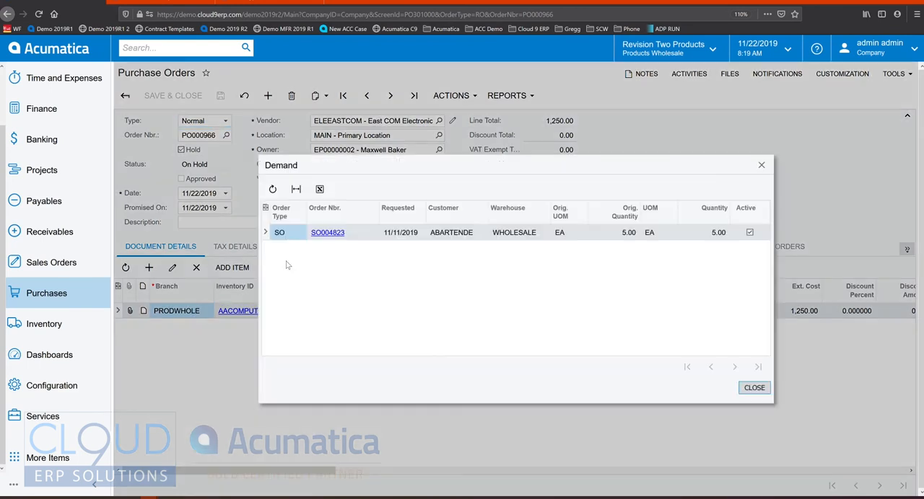
pyautogui.click(753, 388)
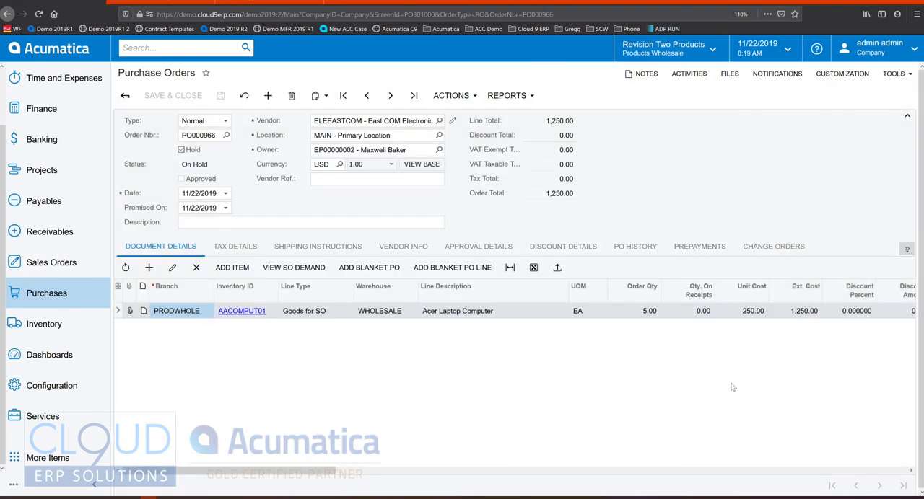
pyautogui.moveTo(192, 164)
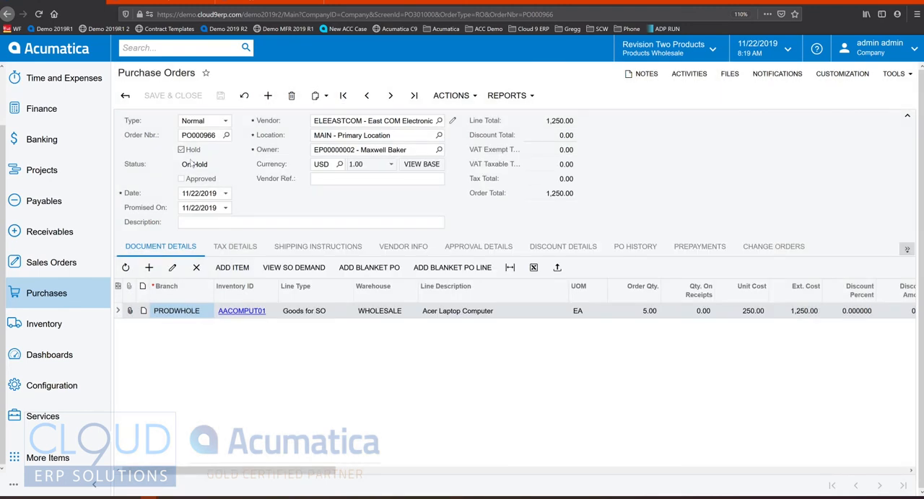
pyautogui.click(181, 149)
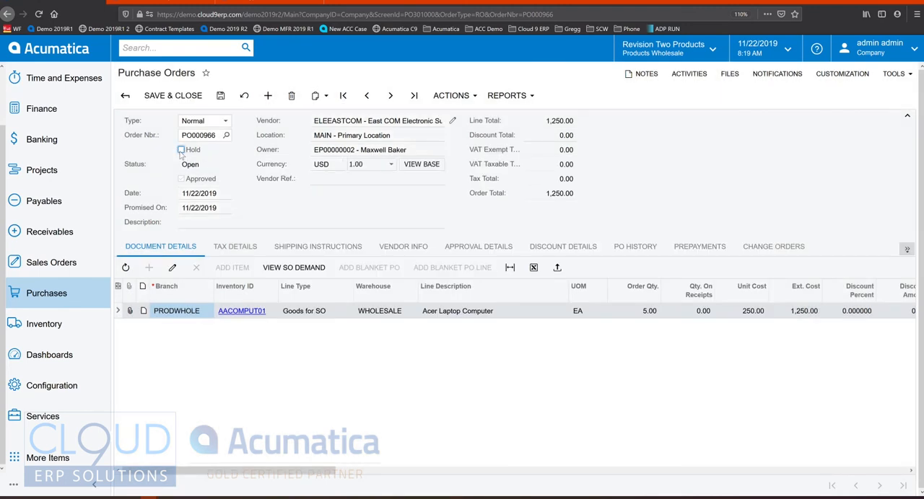
# - Preview the printed purchase order form for PO000966
pyautogui.click(507, 95)
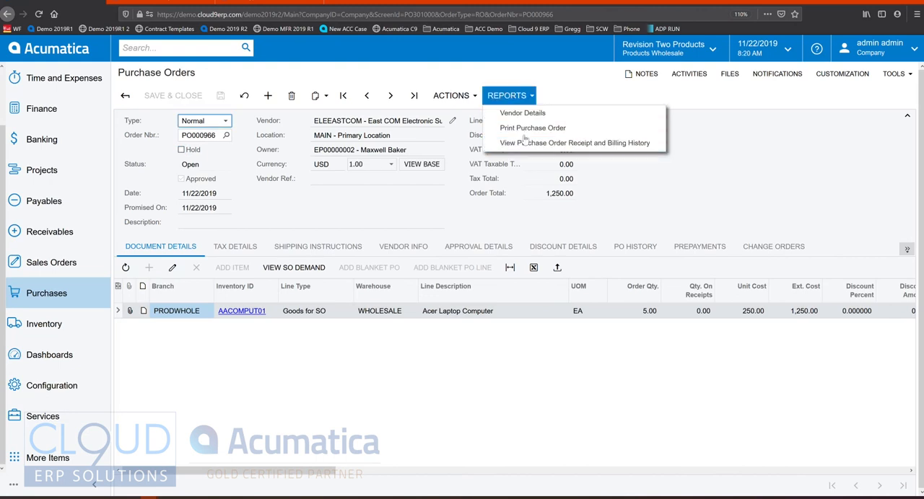
pyautogui.click(532, 128)
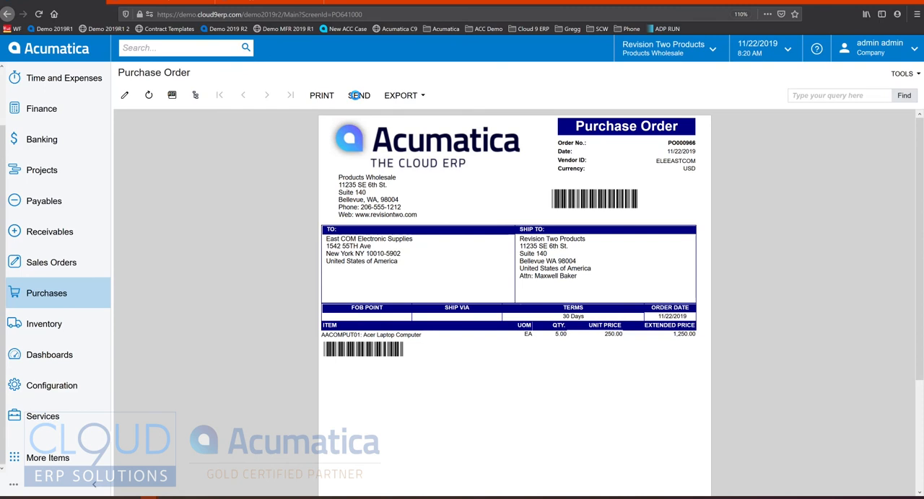
pyautogui.click(358, 95)
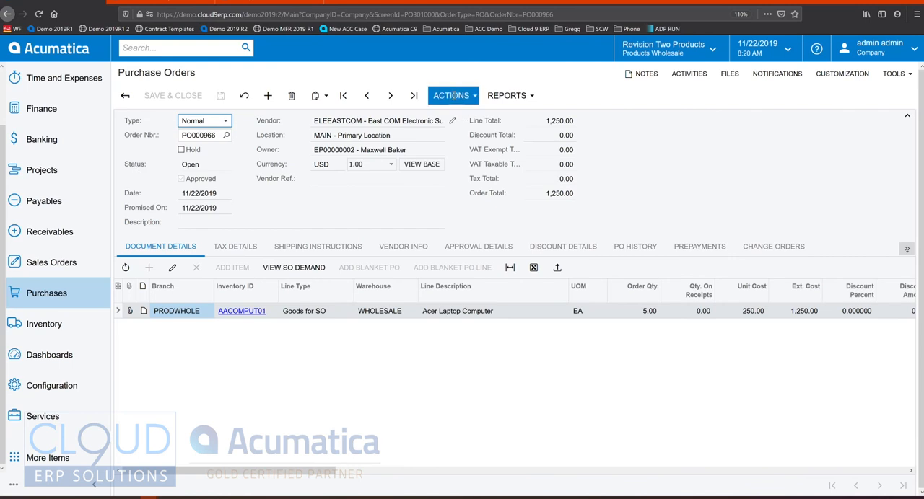
pyautogui.click(450, 95)
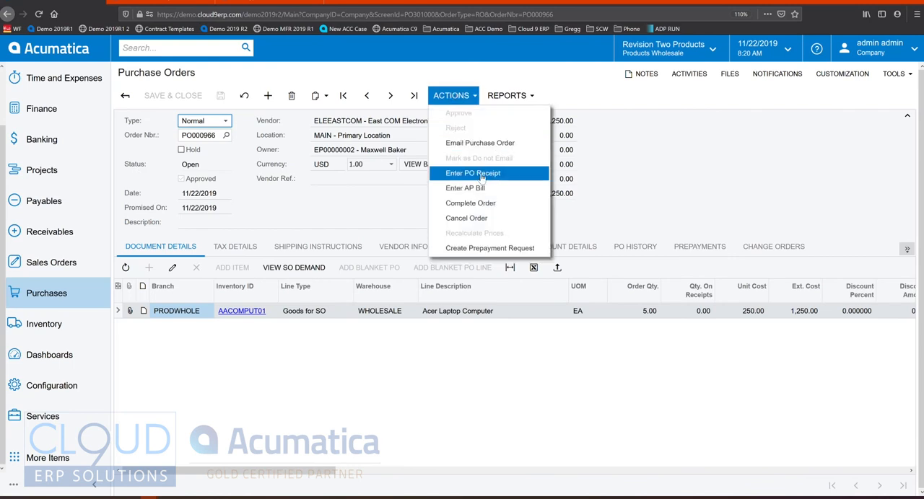
# - Scan PO000966 and AACOMPUT01 in Receive and Put Away and release receipt PR000938
pyautogui.click(473, 173)
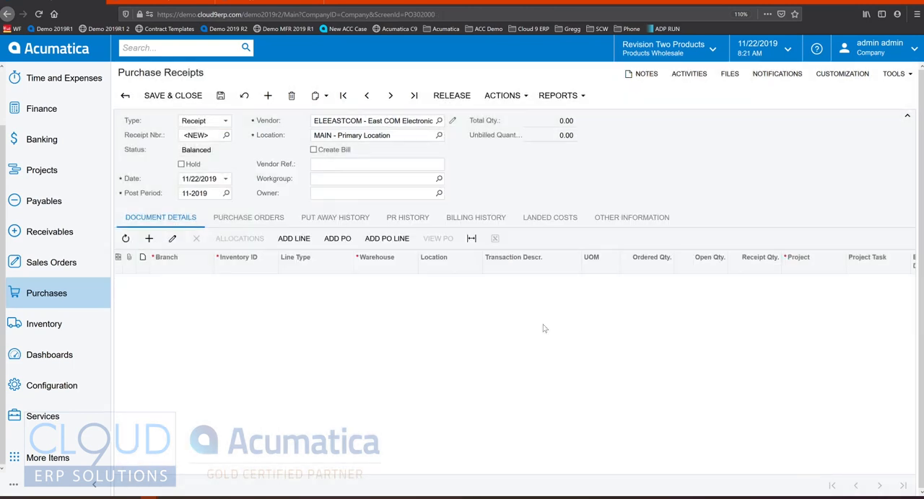
pyautogui.click(46, 293)
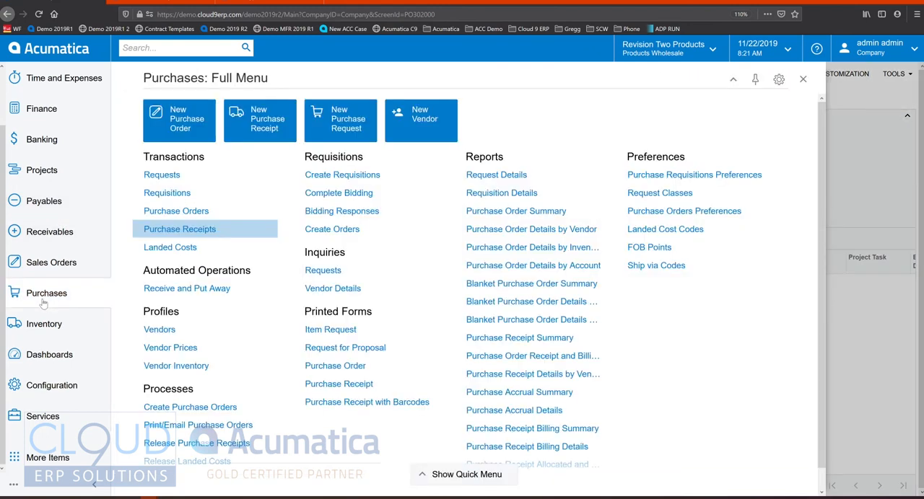
pyautogui.click(179, 229)
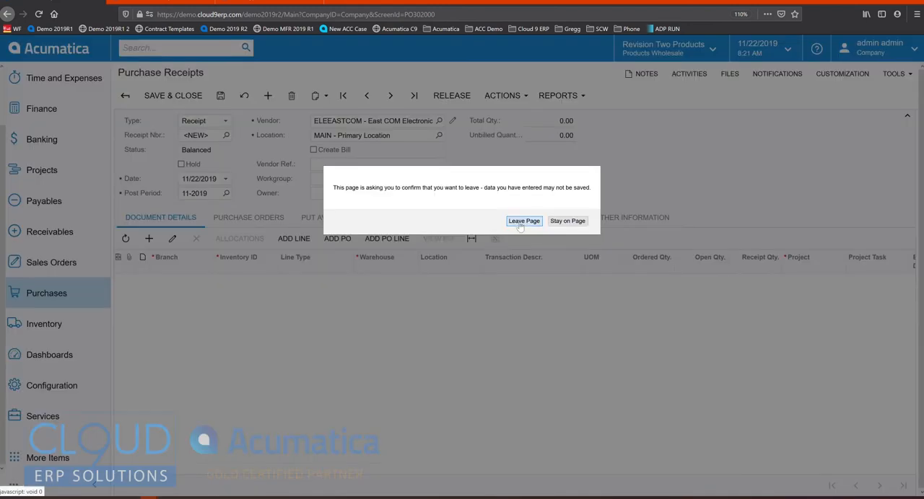
pyautogui.click(524, 221)
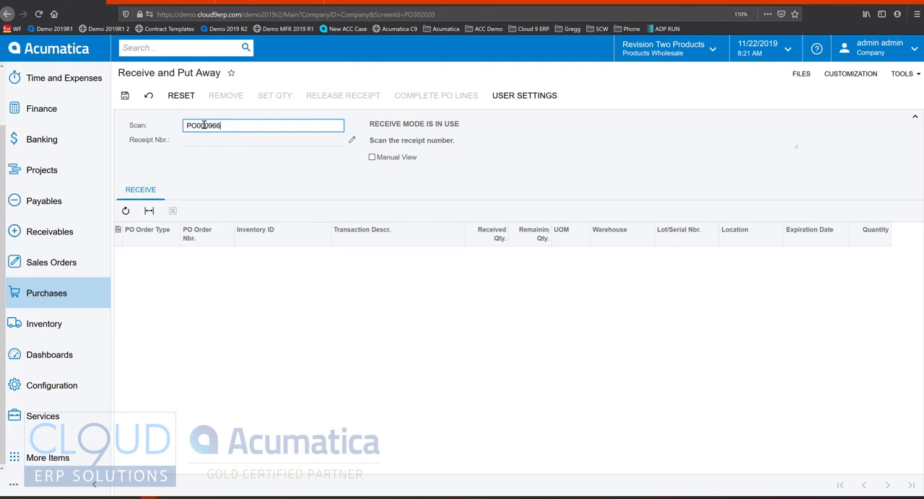
pyautogui.press('Return')
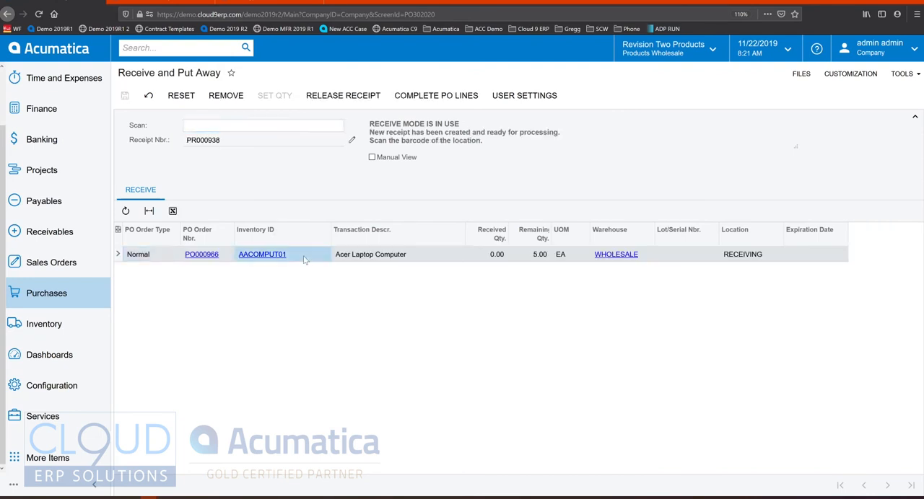
pyautogui.write('AACOMPUT01')
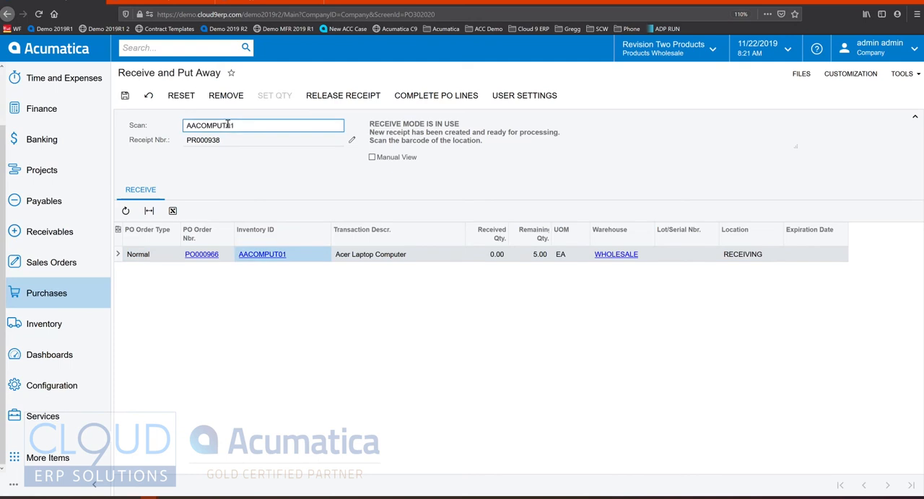
pyautogui.press('Return')
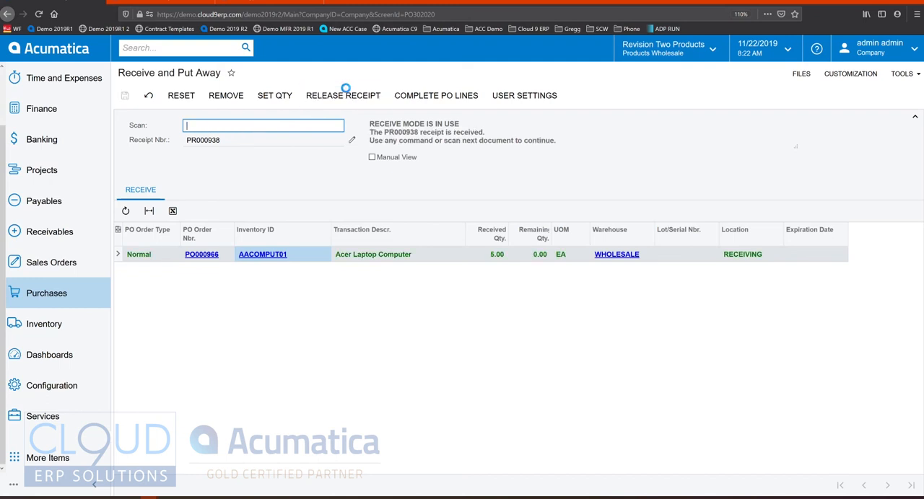
pyautogui.click(343, 95)
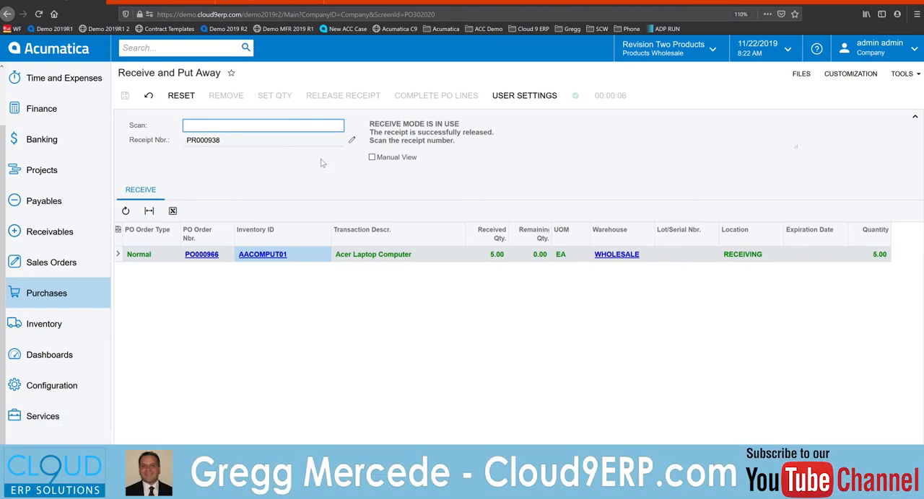
# - Start a new vendor bill for East COM Electronic Supplies
pyautogui.click(41, 201)
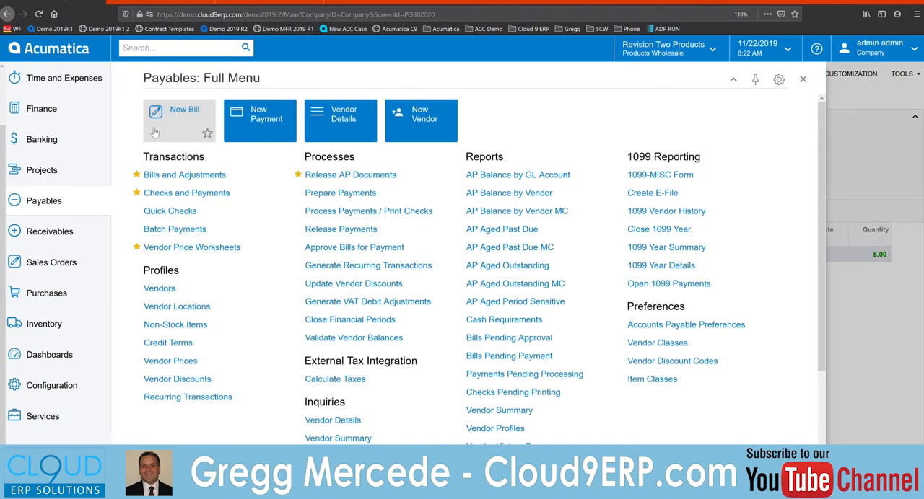
pyautogui.click(179, 120)
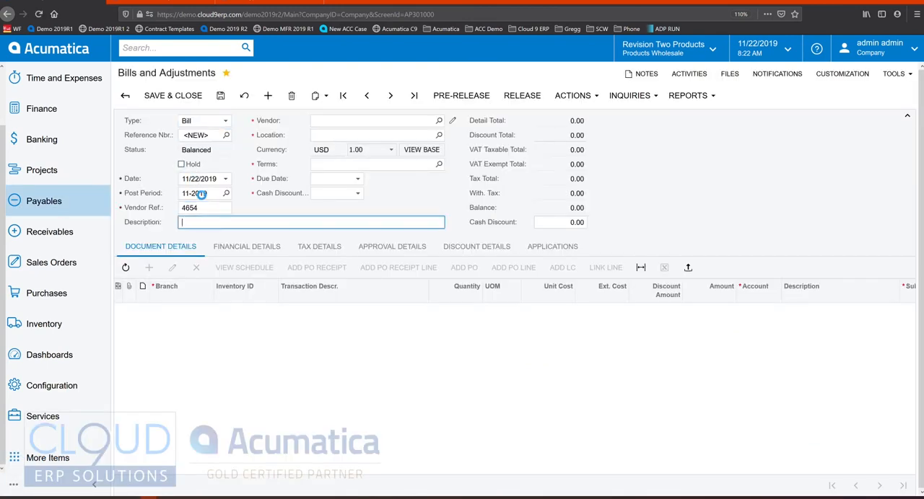
pyautogui.write('eas')
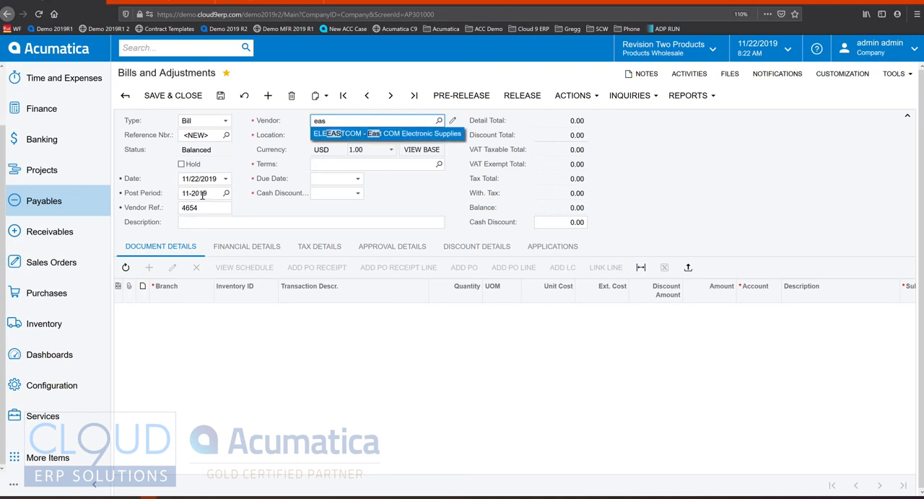
pyautogui.click(388, 134)
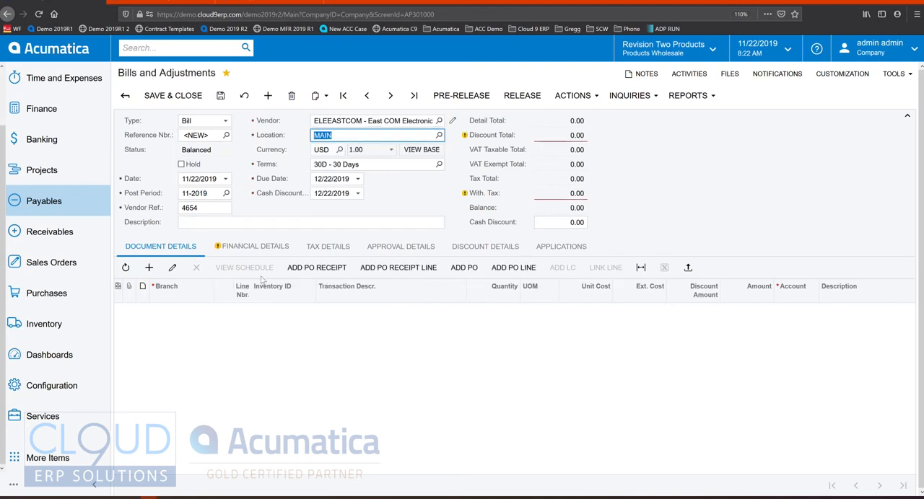
# - Add receipts PR000362 and PR000931 to the bill and release bill 001789 for 38,651.00
pyautogui.click(316, 268)
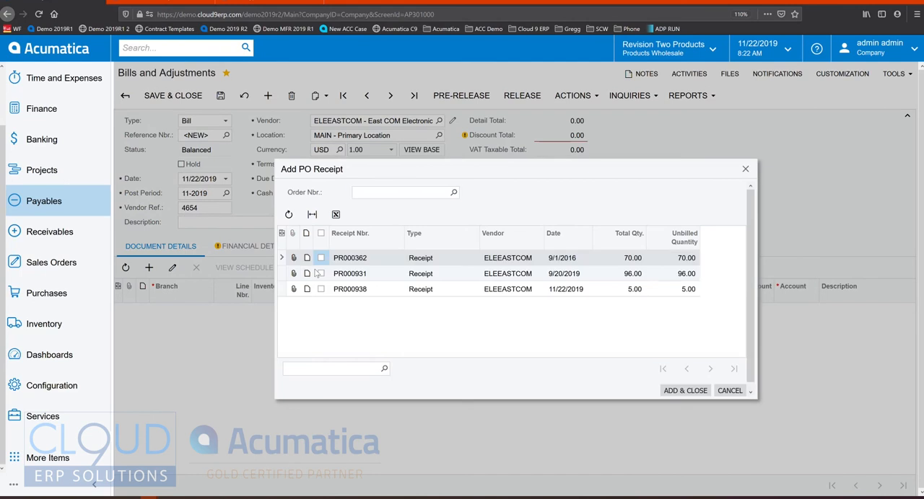
pyautogui.click(321, 257)
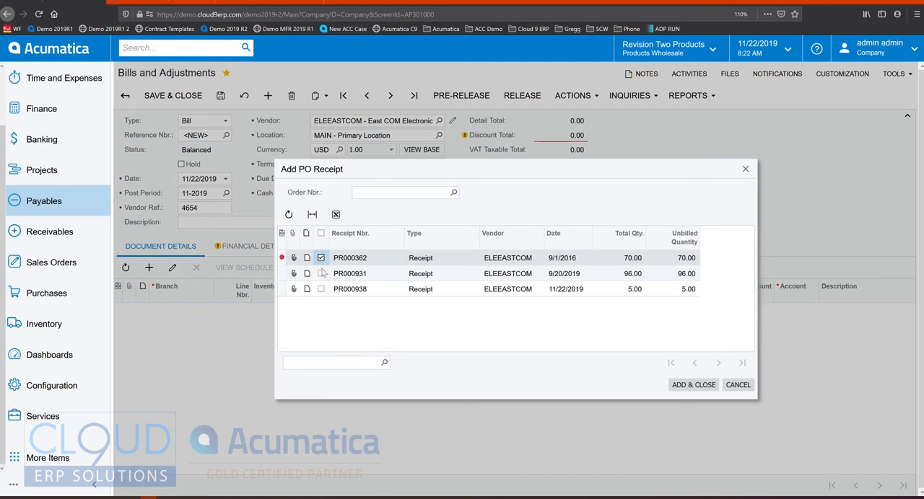
pyautogui.click(321, 274)
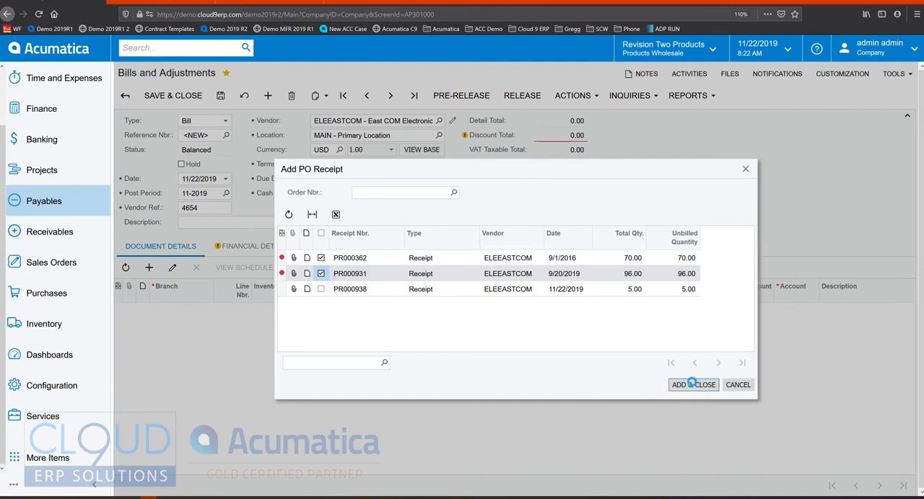
pyautogui.click(690, 385)
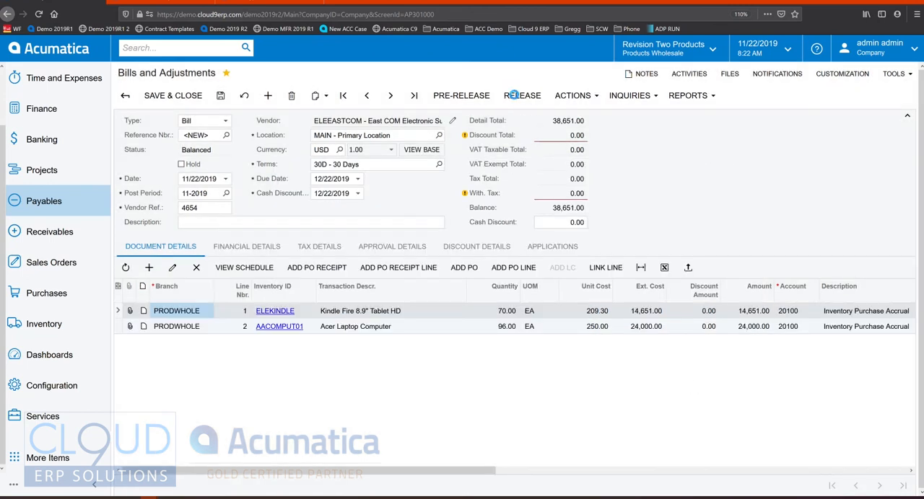
pyautogui.click(522, 95)
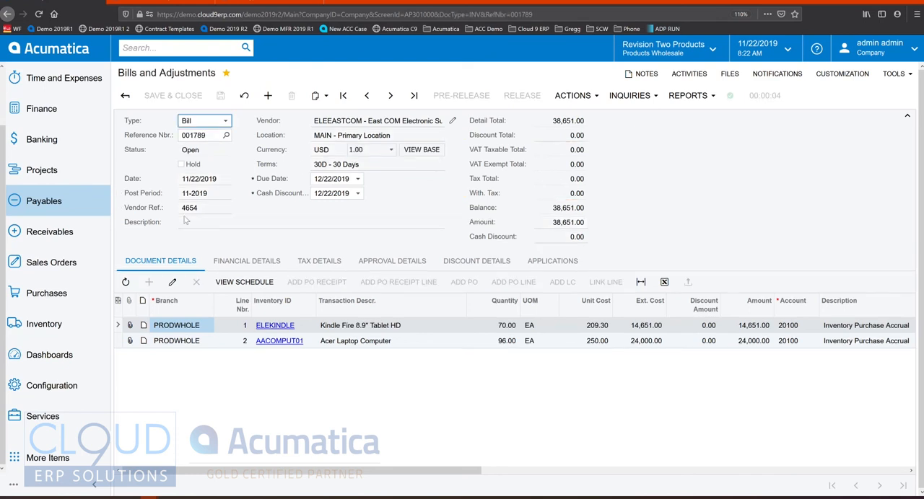
# - In Prepare Payments, mark the first five vendor bills, including Verezon Telecom, for check payment
pyautogui.click(44, 200)
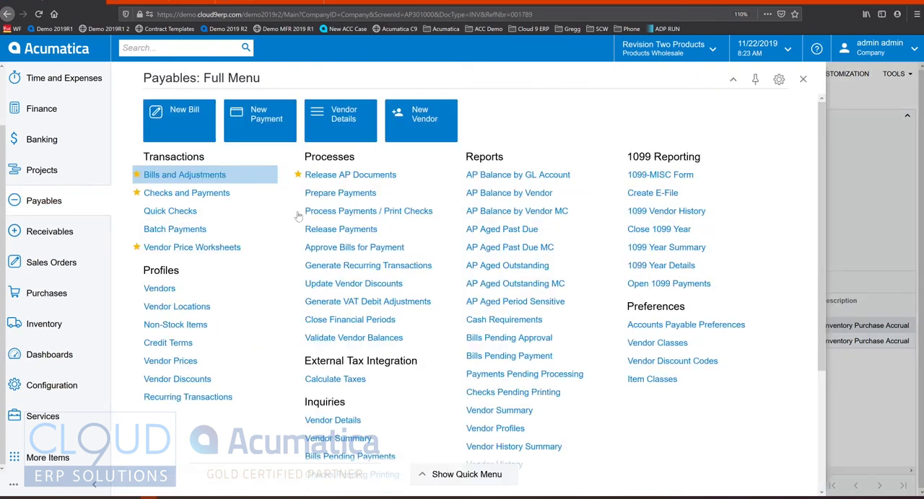
pyautogui.click(340, 193)
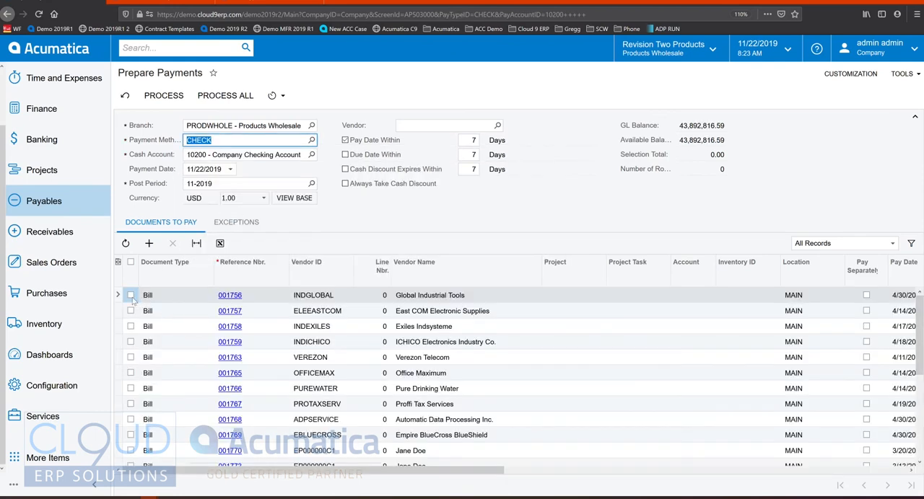
pyautogui.click(131, 342)
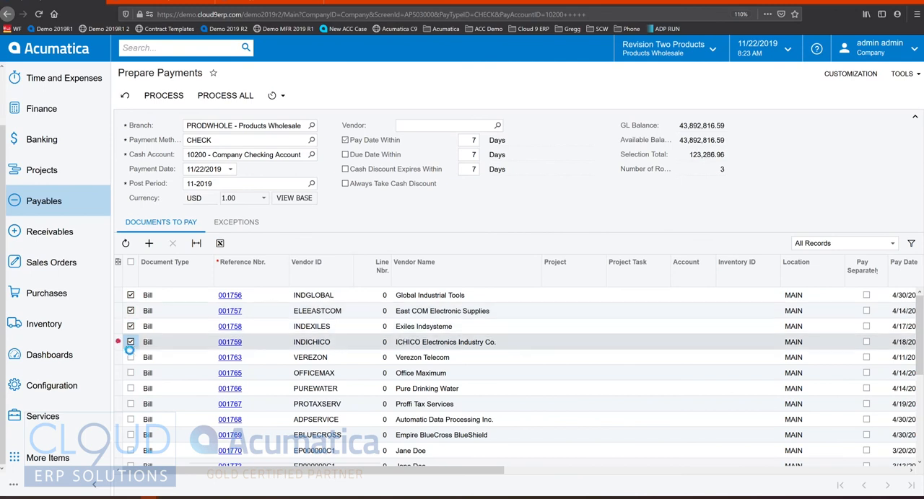
pyautogui.click(131, 357)
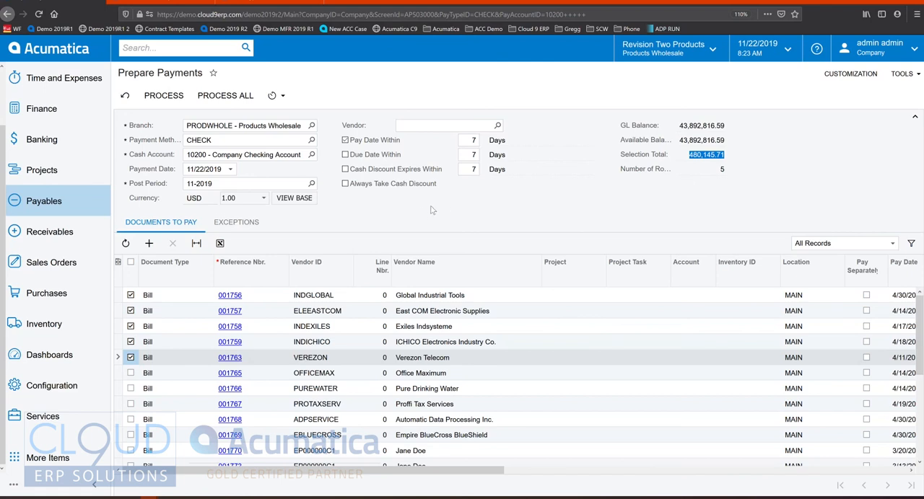
pyautogui.moveTo(420, 212)
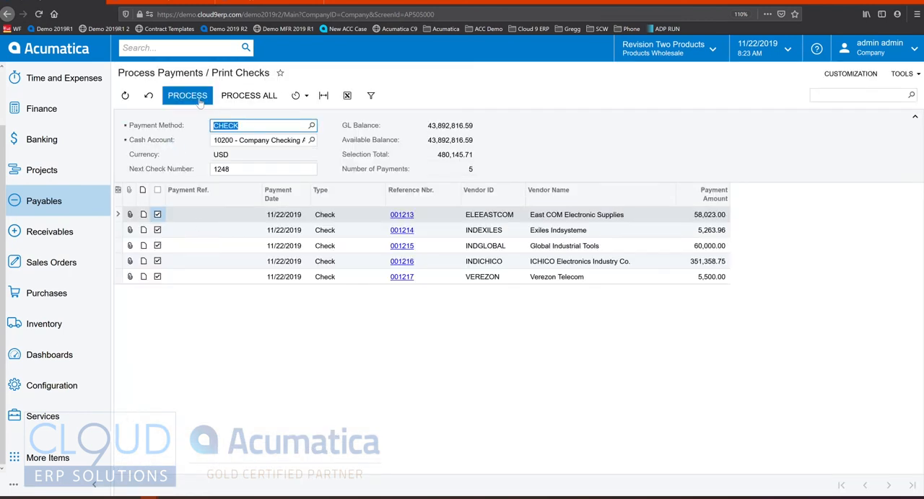
# - Print checks 1248–1252 for the five selected vendor payments
pyautogui.click(187, 95)
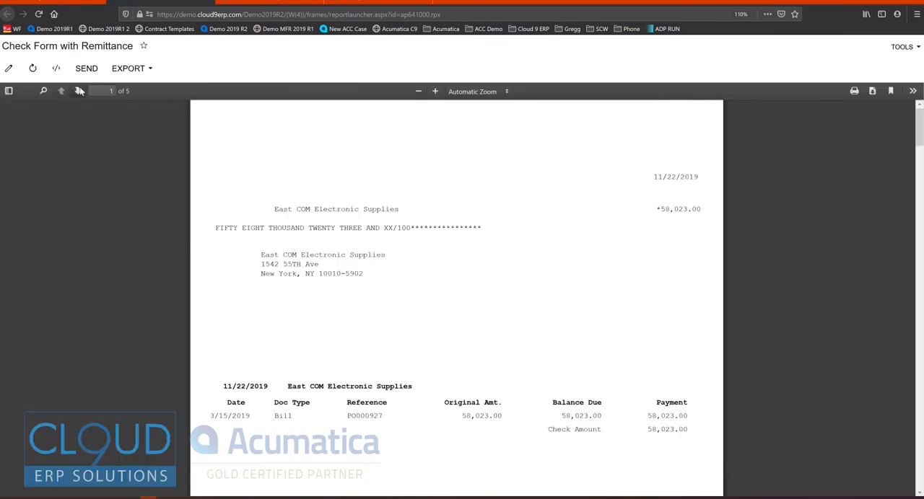
pyautogui.click(61, 90)
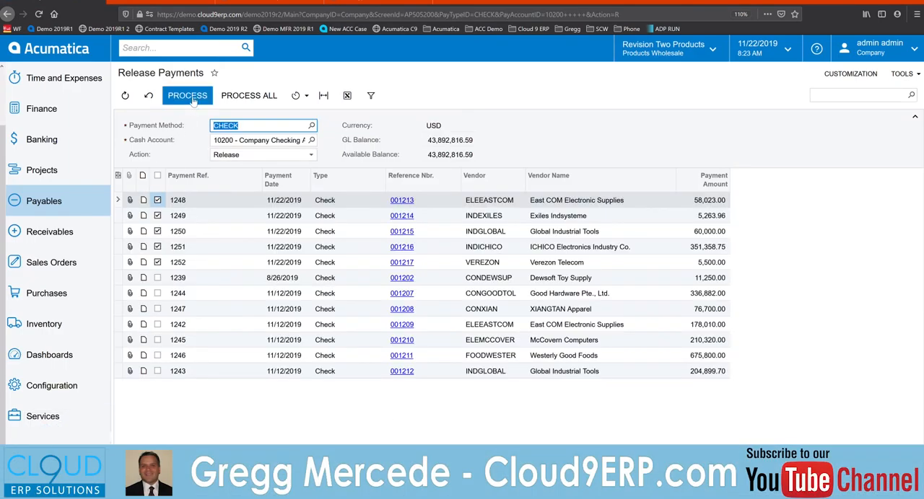
# - Release checks 1248–1252 and dismiss the processing results
pyautogui.click(310, 155)
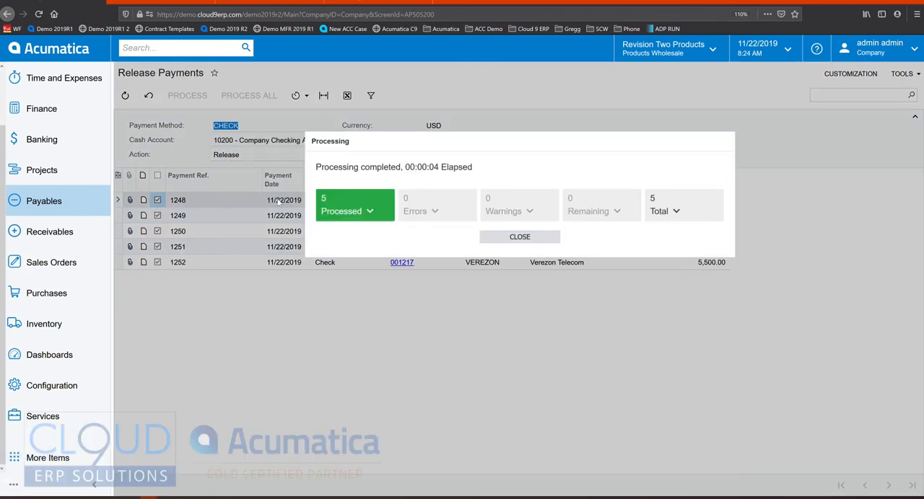
pyautogui.click(520, 237)
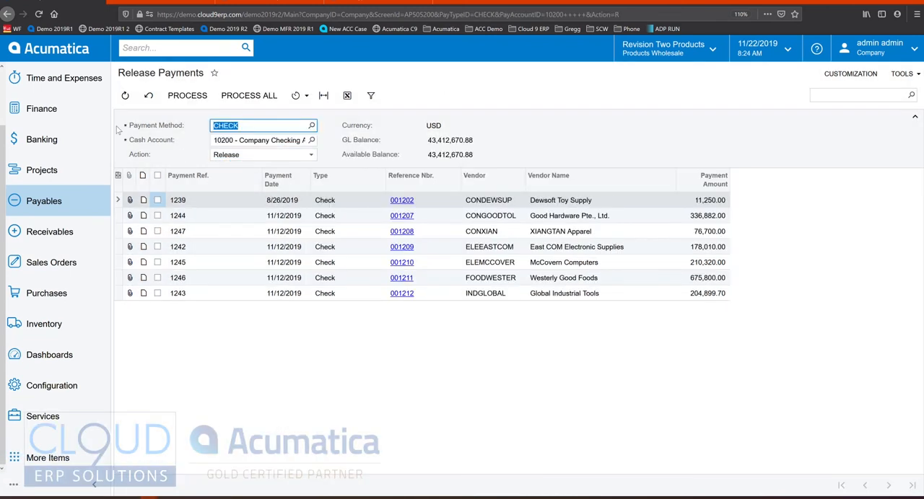
pyautogui.click(50, 231)
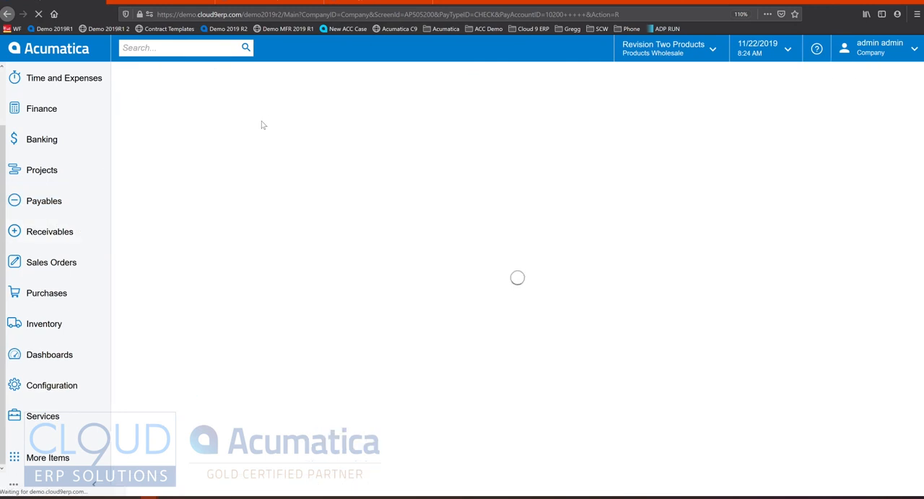
# - Start a customer payment with reference 4545 for USA Bartending School (ABARTENDE)
pyautogui.click(50, 232)
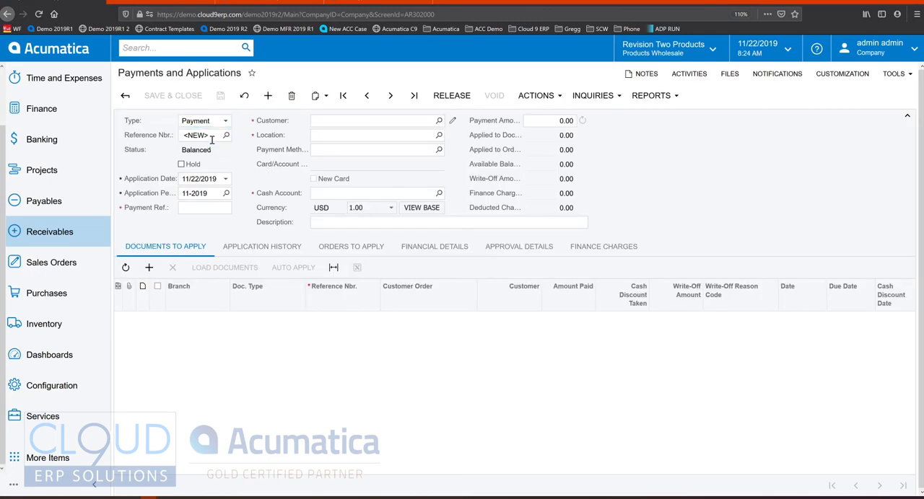
pyautogui.click(204, 208)
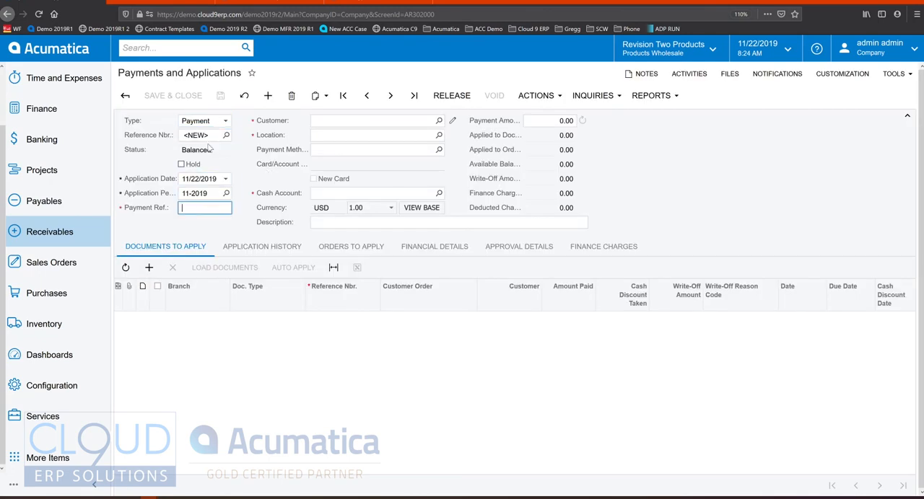
pyautogui.write('4545')
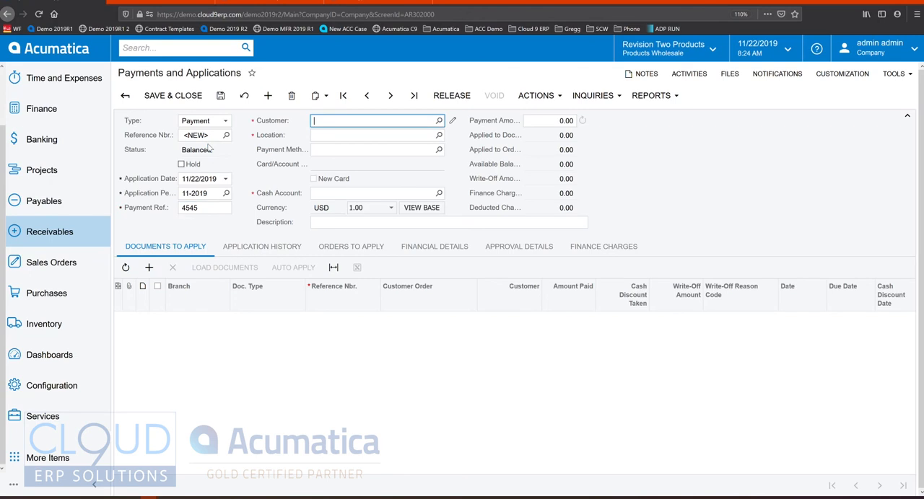
pyautogui.click(439, 121)
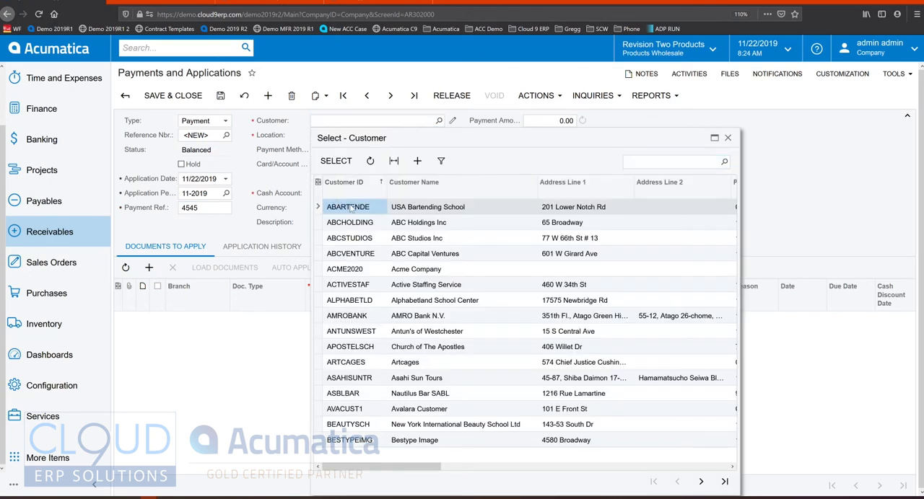
pyautogui.click(348, 208)
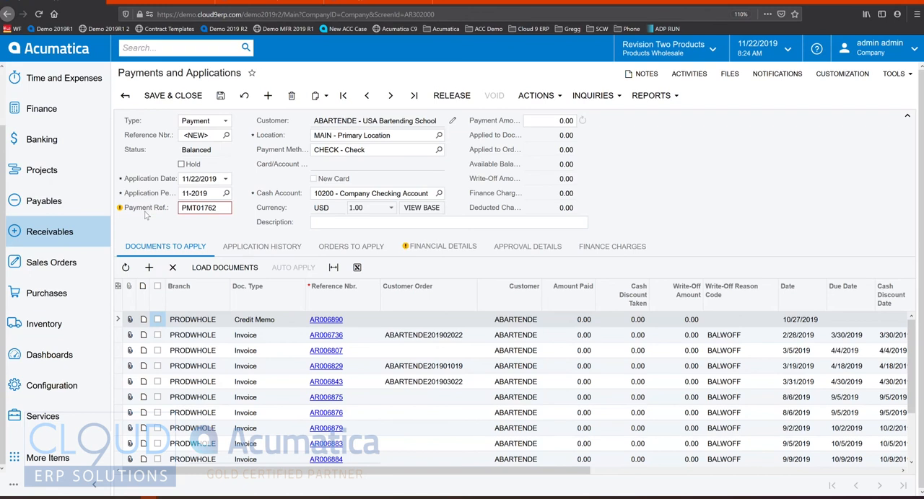
pyautogui.moveTo(172, 231)
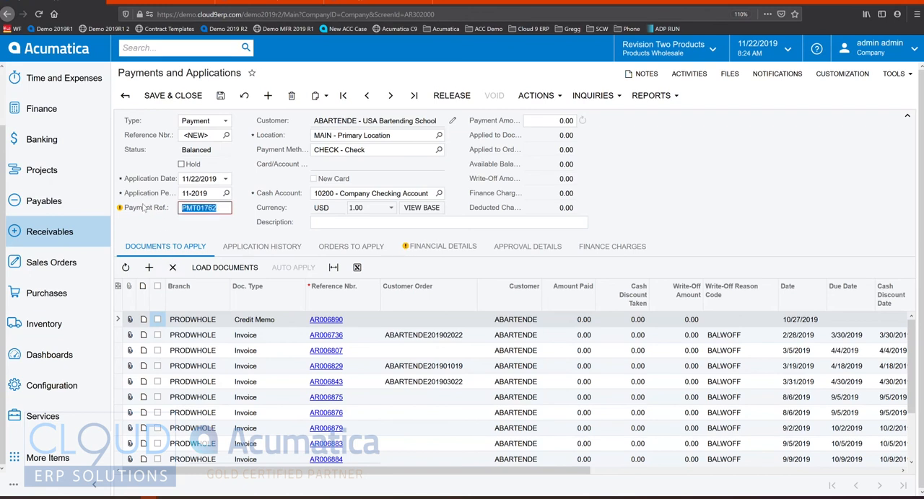
pyautogui.click(438, 149)
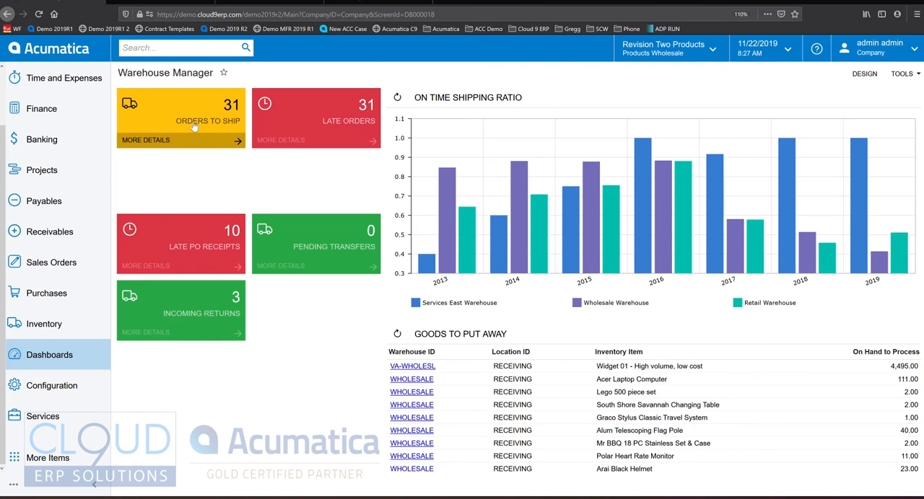
pyautogui.moveTo(353, 259)
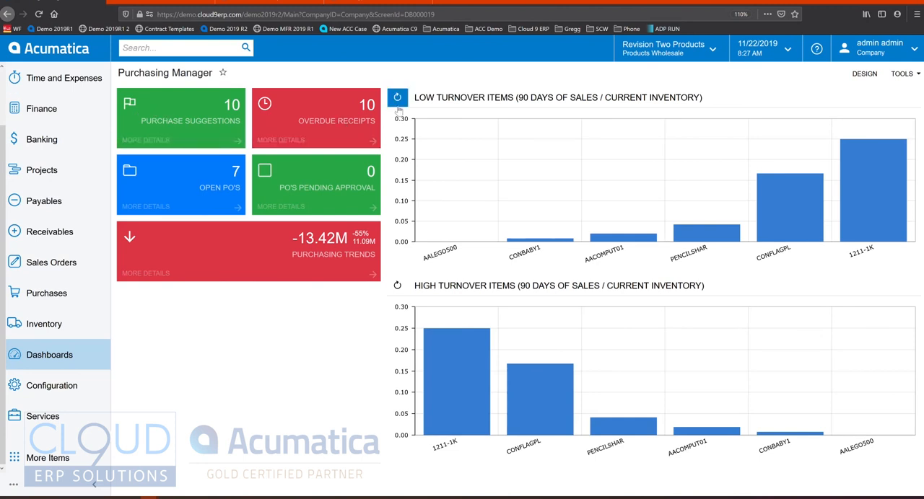
pyautogui.moveTo(864, 73)
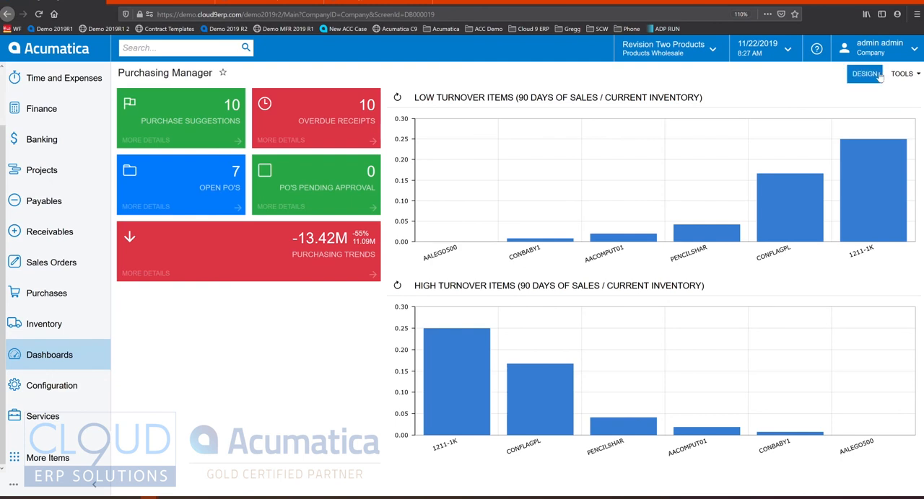
# - Browse the Purchasing Manager dashboard's widget choices in Design mode, then cancel without adding one
pyautogui.click(864, 73)
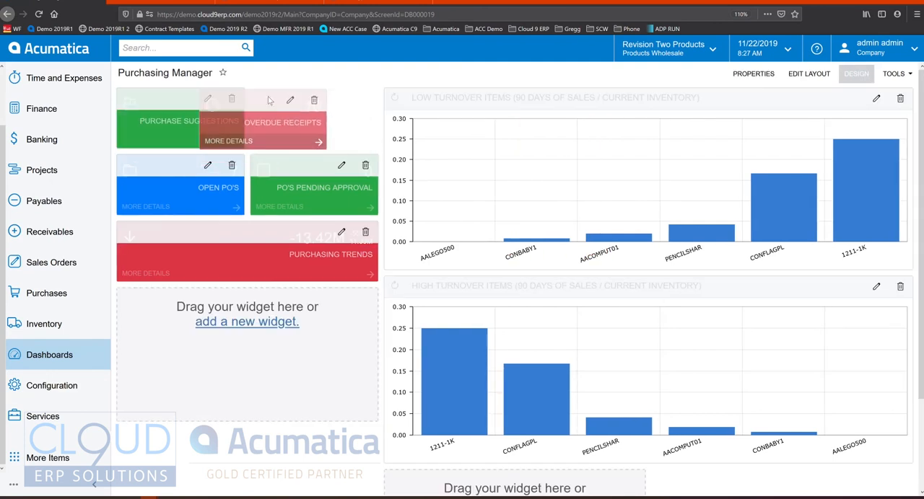
pyautogui.click(246, 321)
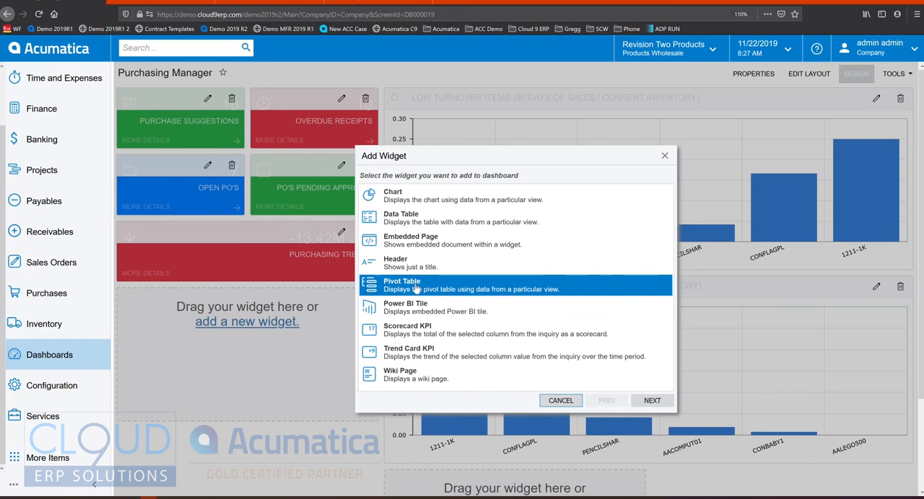
pyautogui.click(560, 400)
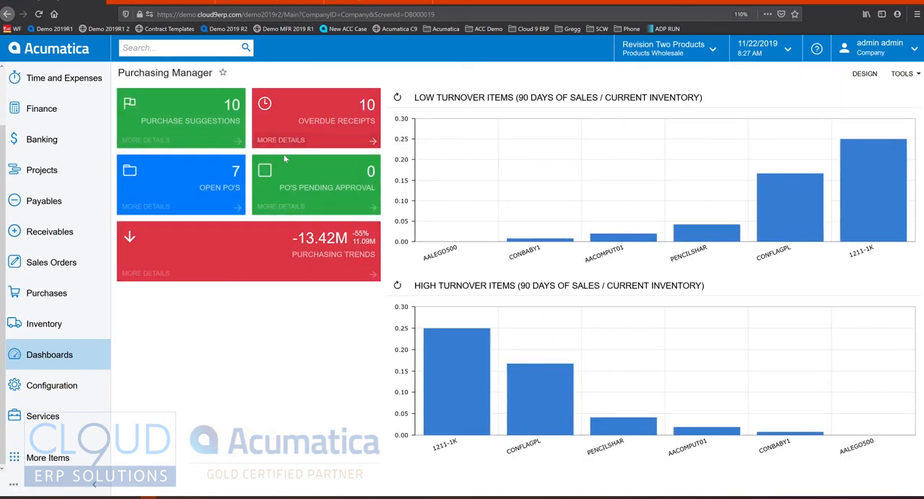
pyautogui.moveTo(229, 276)
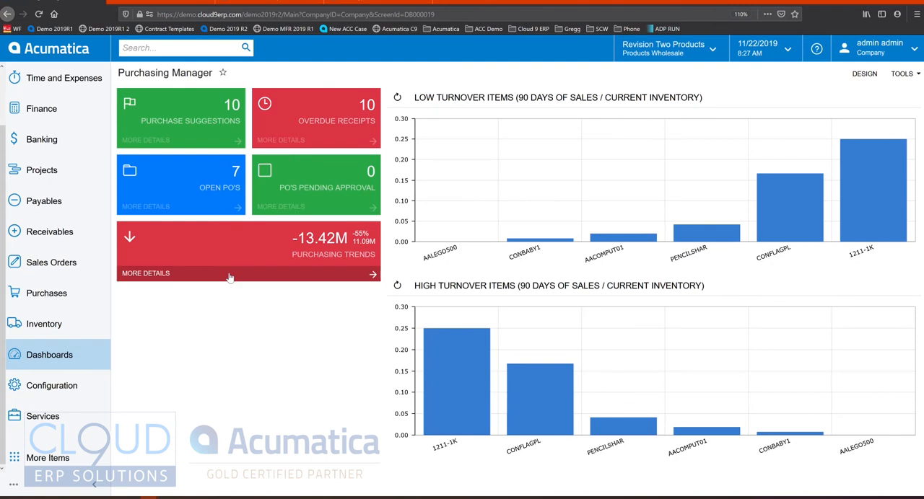